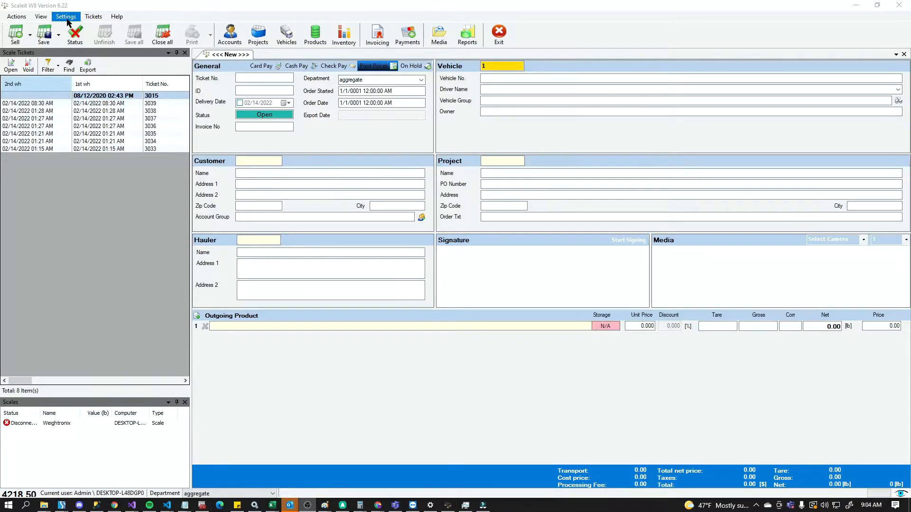
- Open the aggregate department's settings from the company list under Settings
click(64, 17)
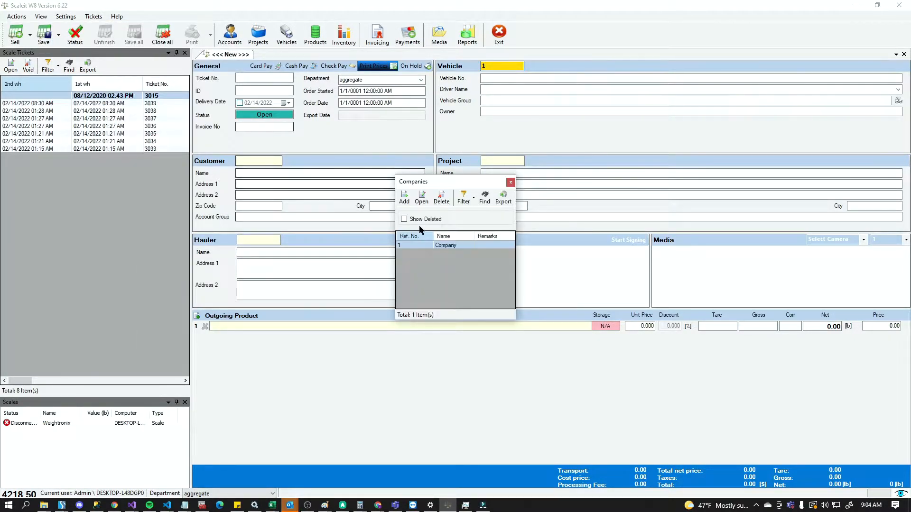
double_click(446, 245)
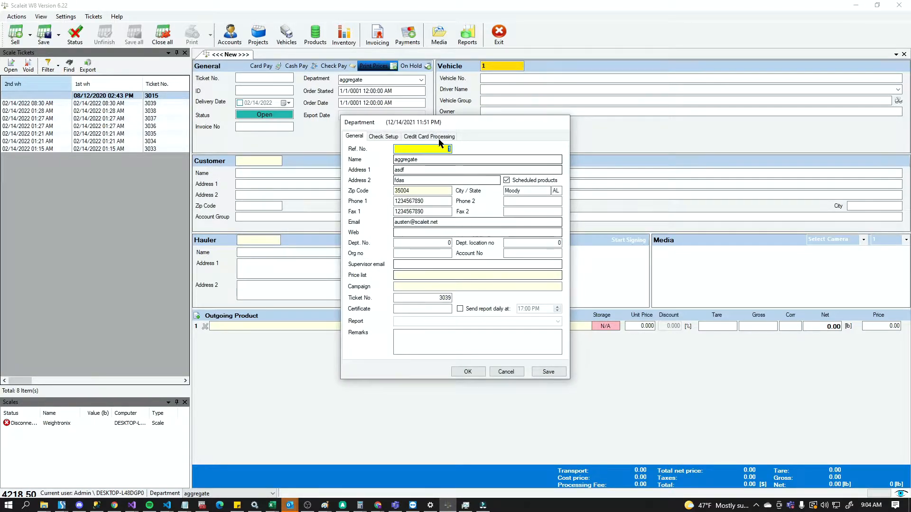
- Show the Credit Card Processing settings with ScaleIT Pay and authorize-and-capture-later enabled
click(429, 137)
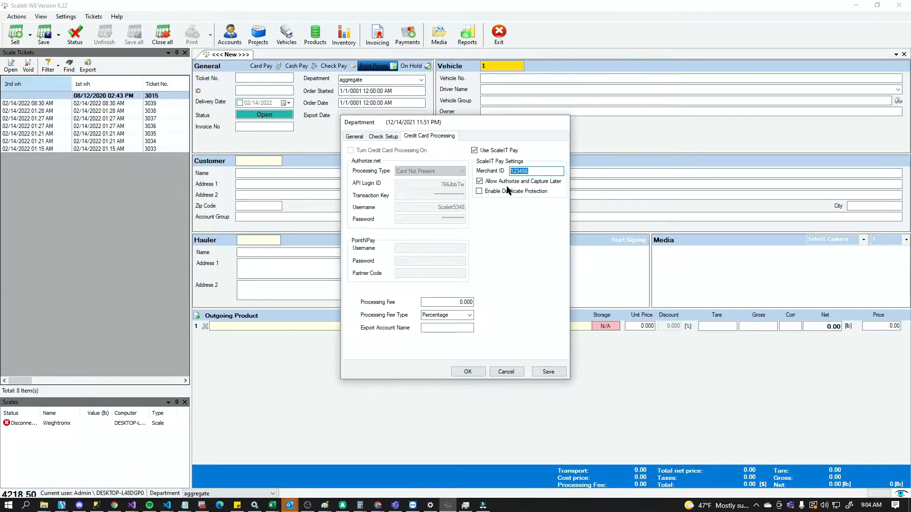
mouse_move(489, 190)
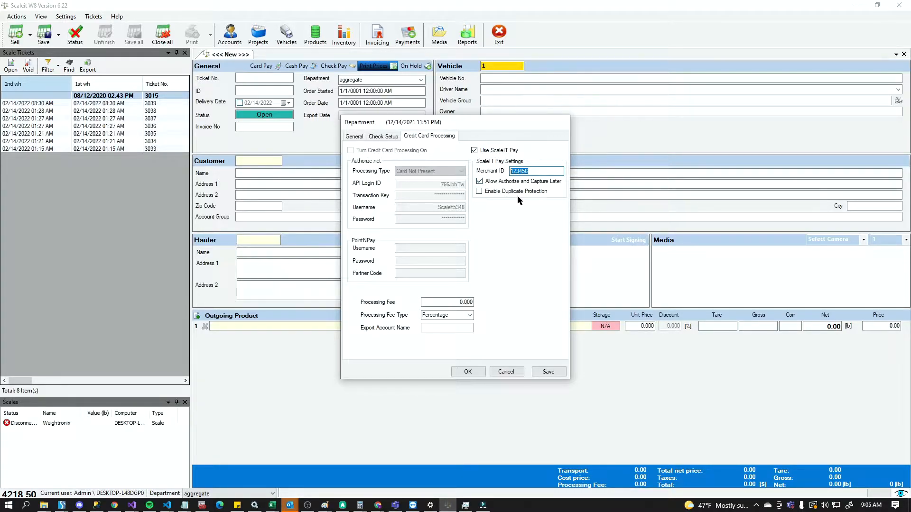
mouse_move(530, 199)
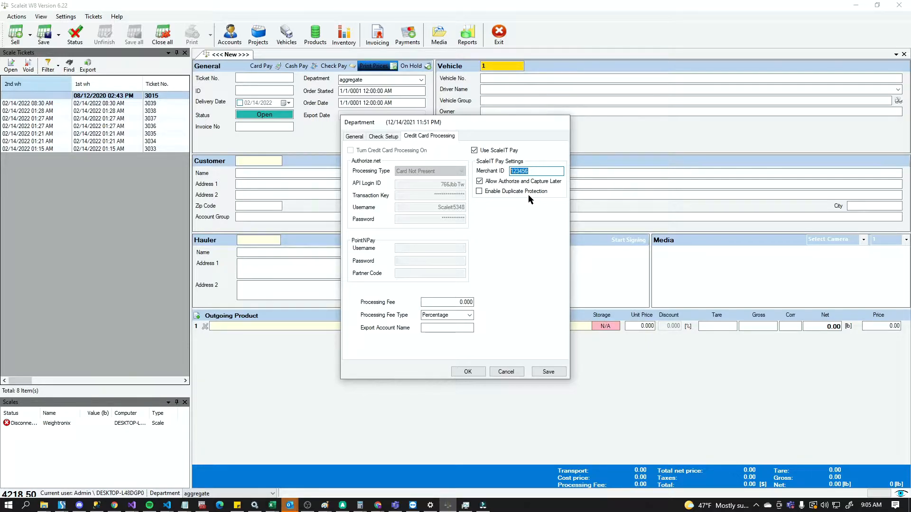
mouse_move(508, 201)
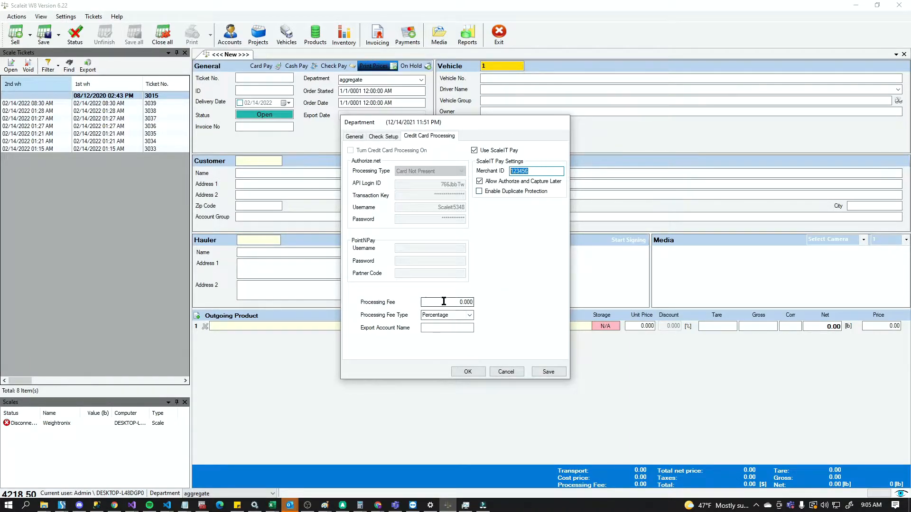
click(446, 302)
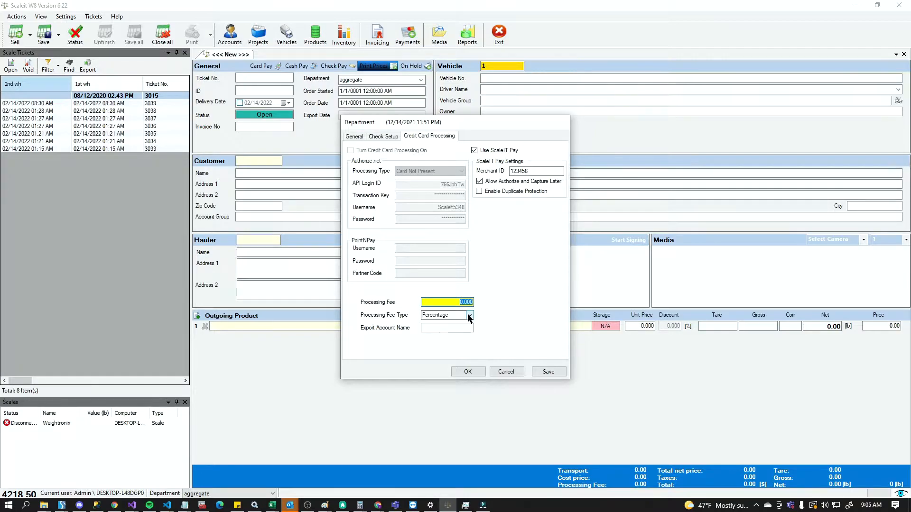
click(469, 315)
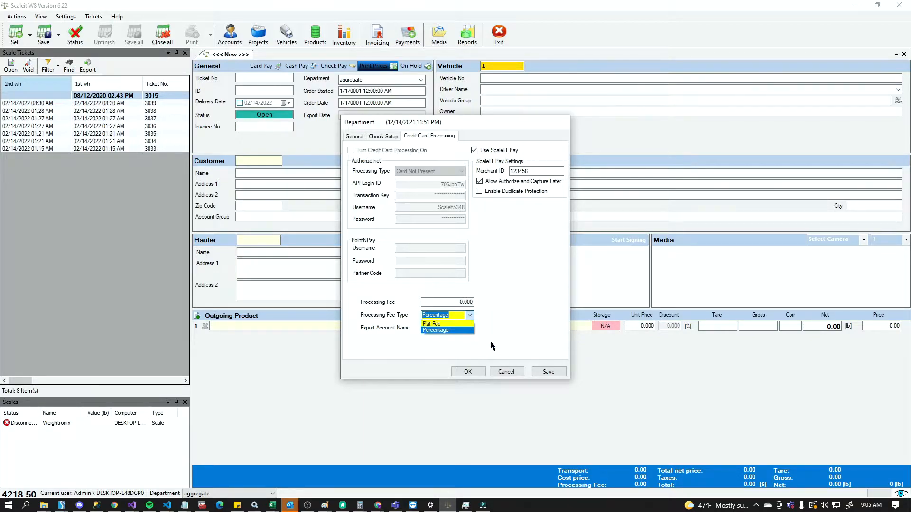
mouse_move(454, 325)
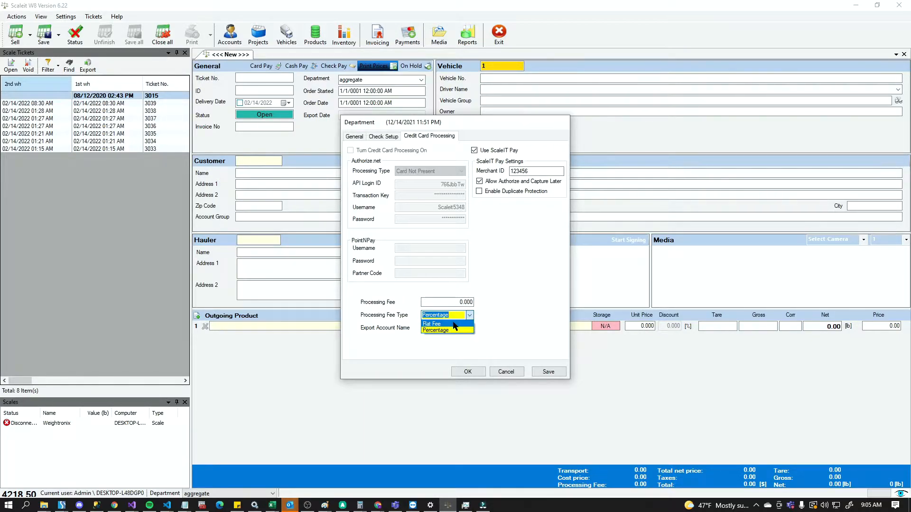
click(434, 330)
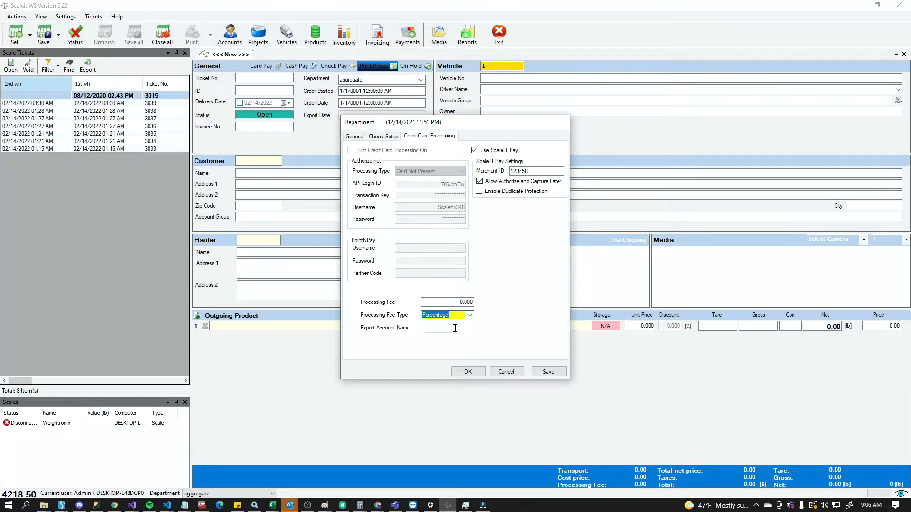
click(448, 327)
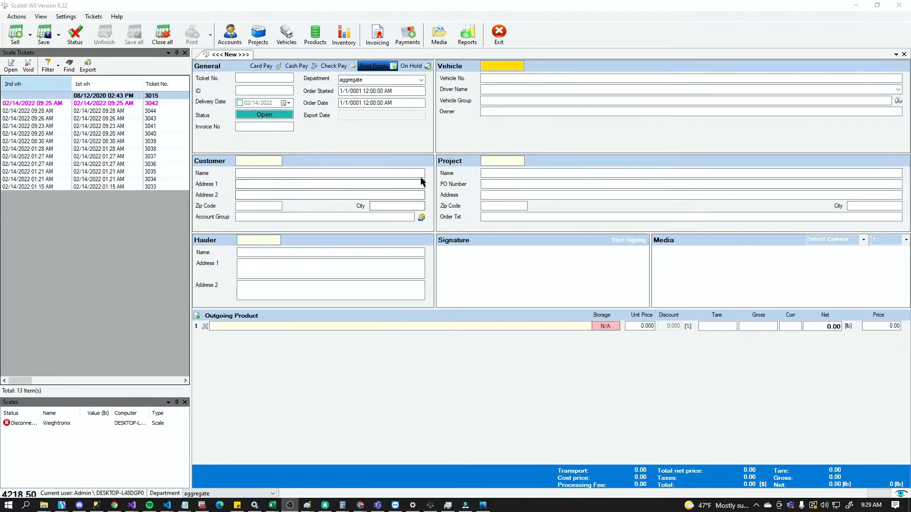
- Fill a new ticket for vehicle 233: customer, hauler, project and 3,000 lb of WP (TON)
click(502, 65)
text(1)
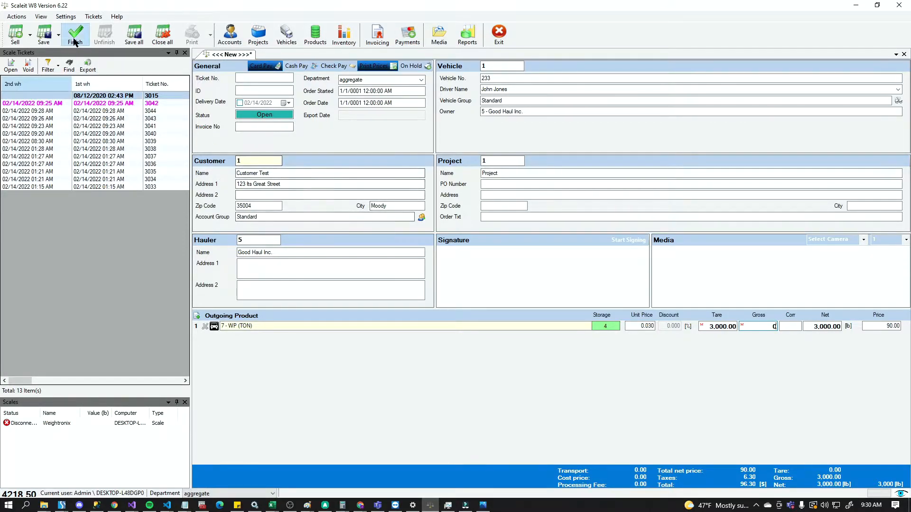
- Finish ticket 3045 and swipe the card on the IDTech SecureKey USB reader
click(75, 35)
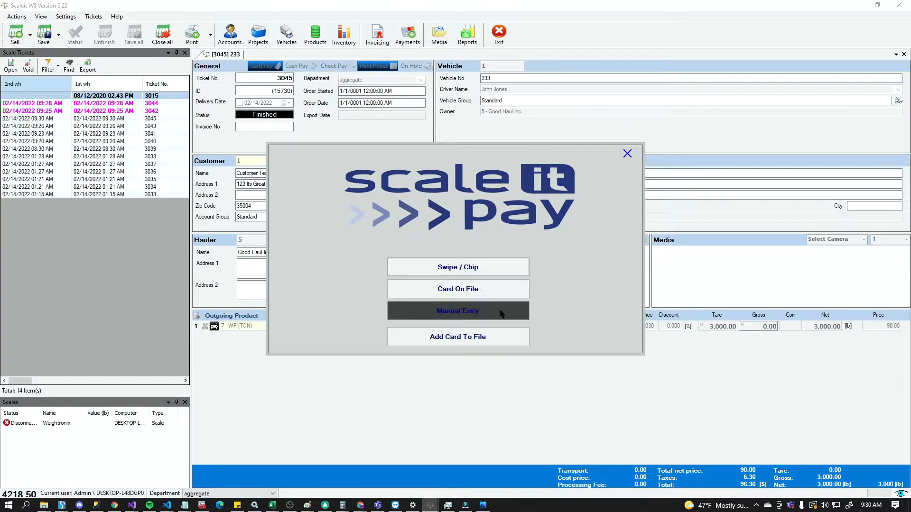
mouse_move(483, 267)
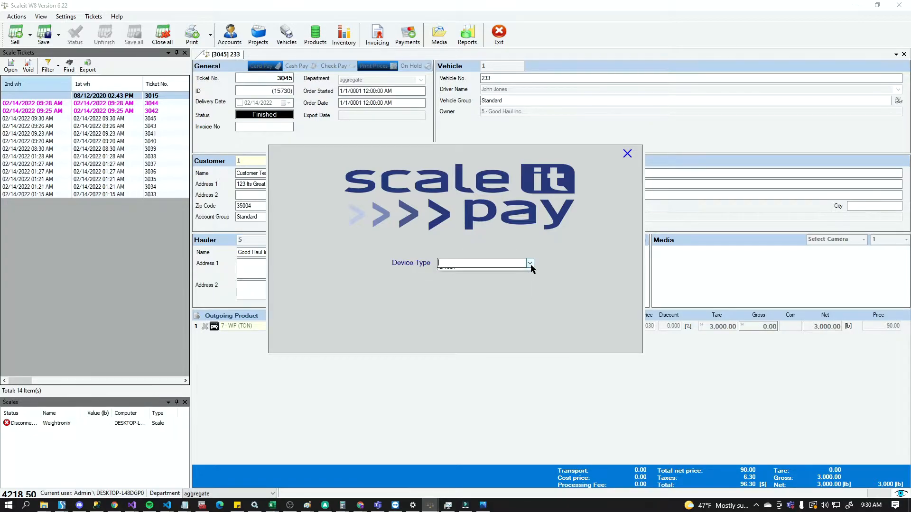
click(529, 263)
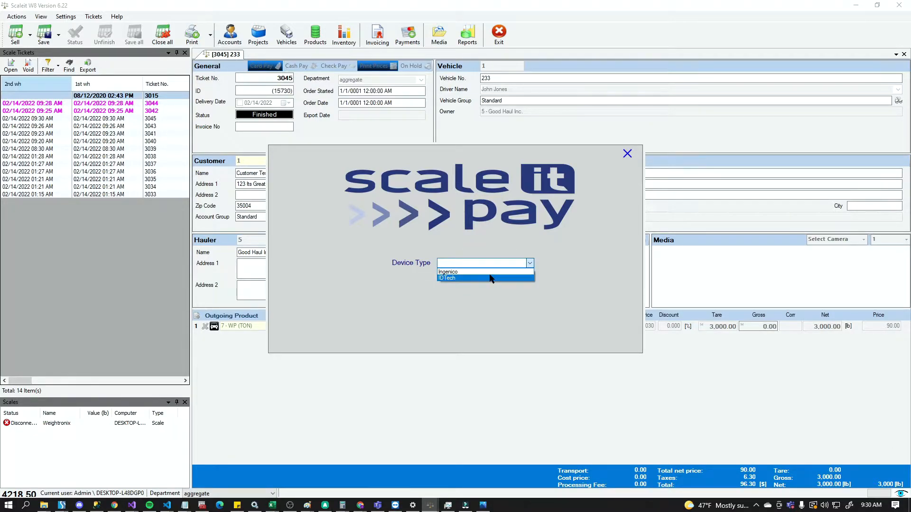
mouse_move(492, 282)
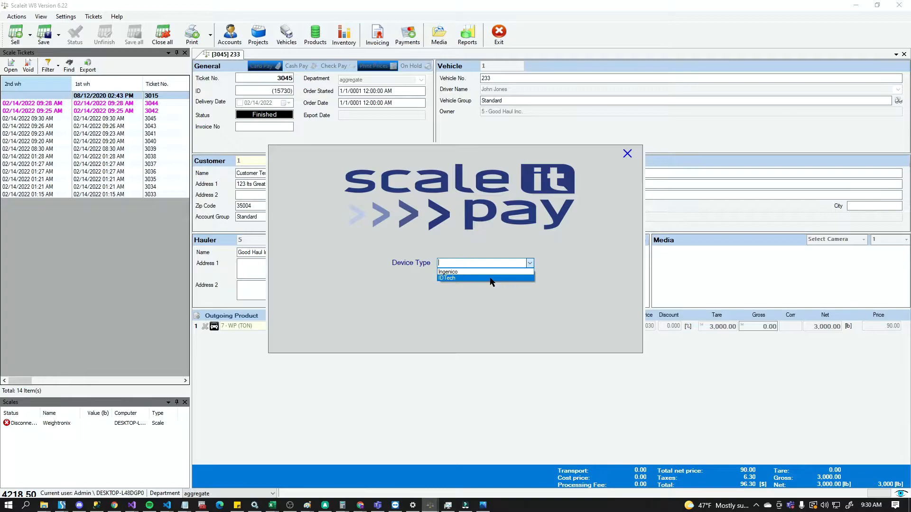
click(465, 278)
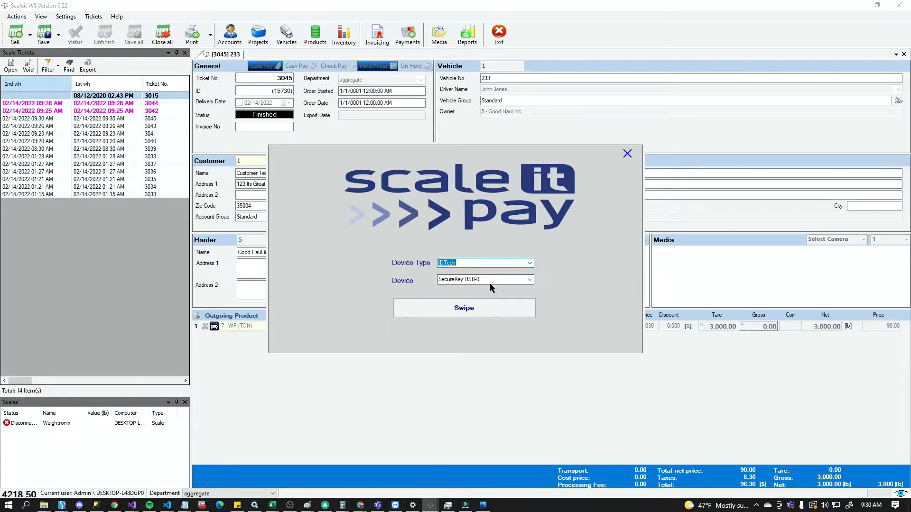
mouse_move(448, 274)
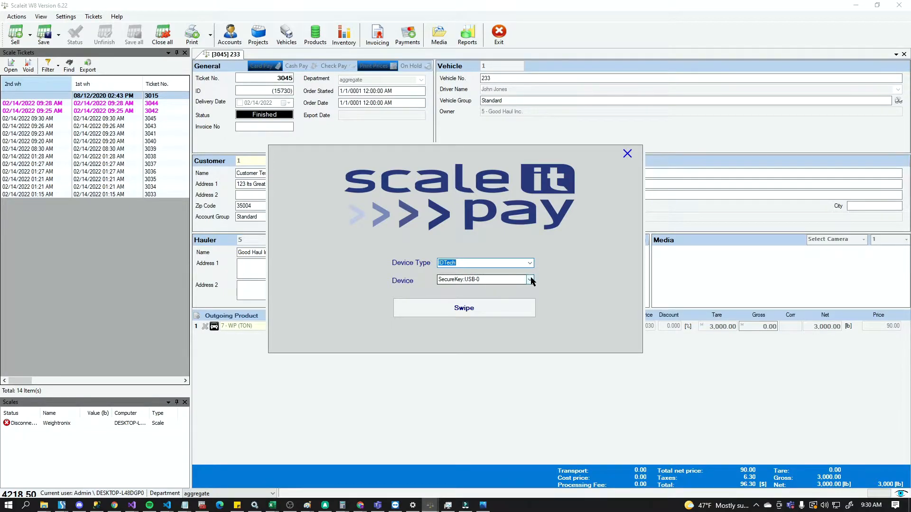
click(464, 307)
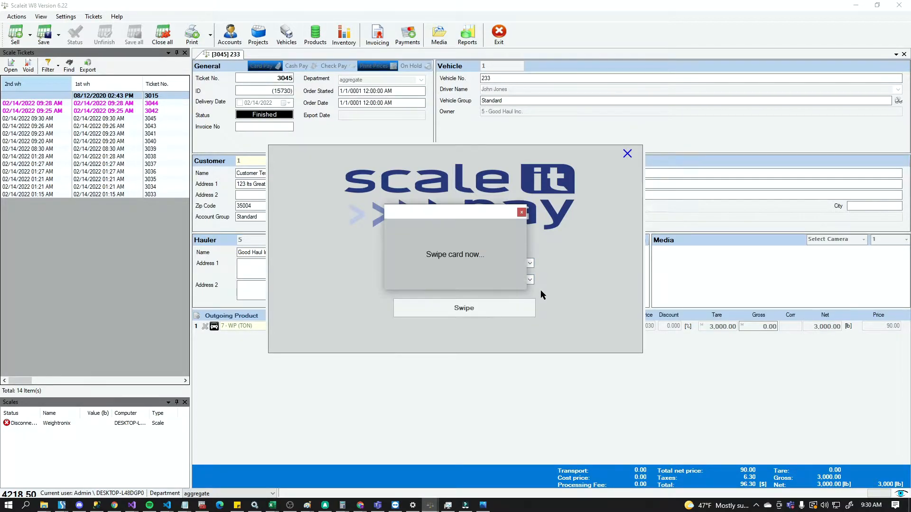
mouse_move(520, 287)
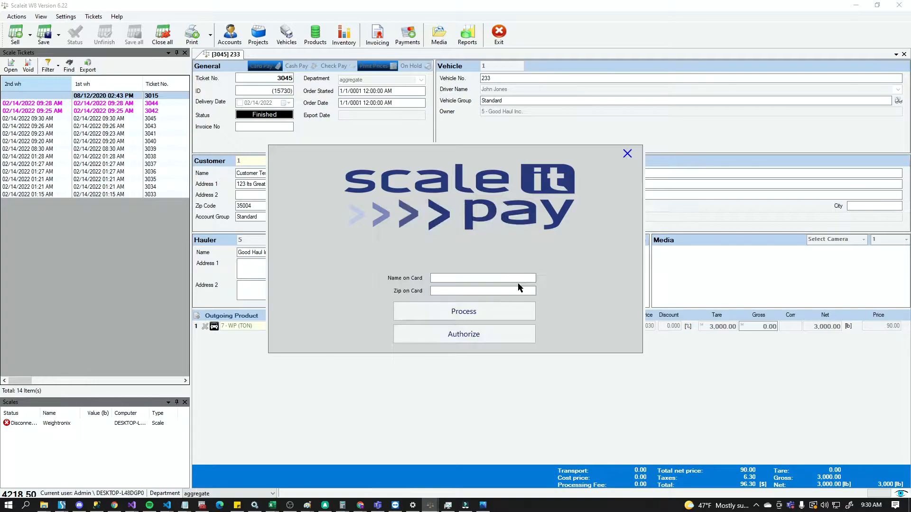
mouse_move(497, 288)
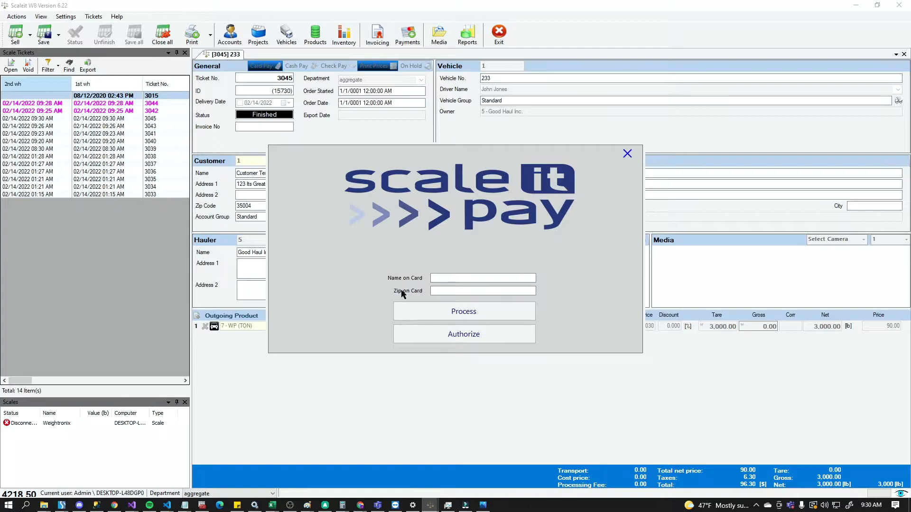
- Fill the name on card, then process and confirm the ticket 3045 payment
click(483, 278)
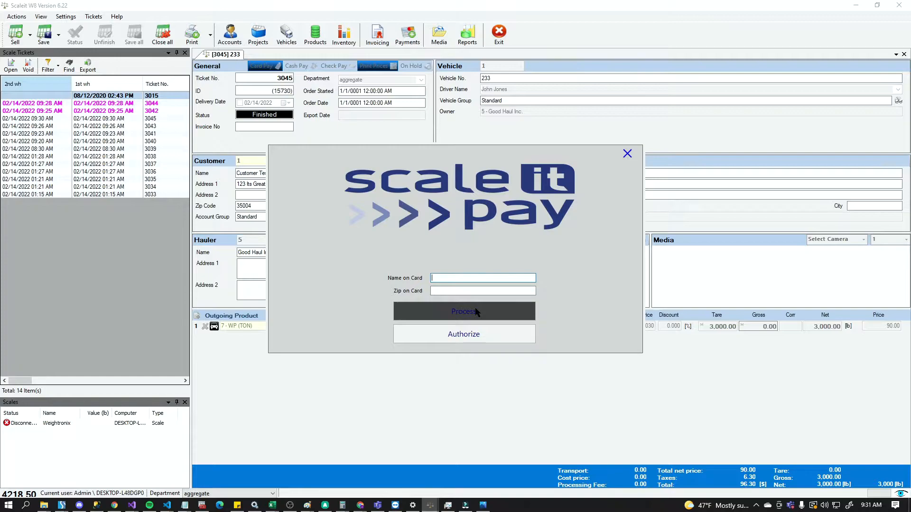
mouse_move(485, 338)
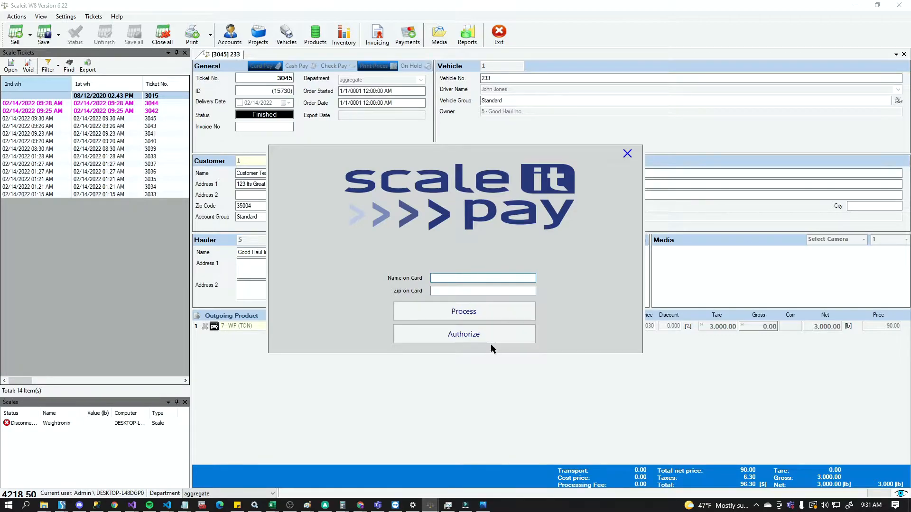
mouse_move(487, 336)
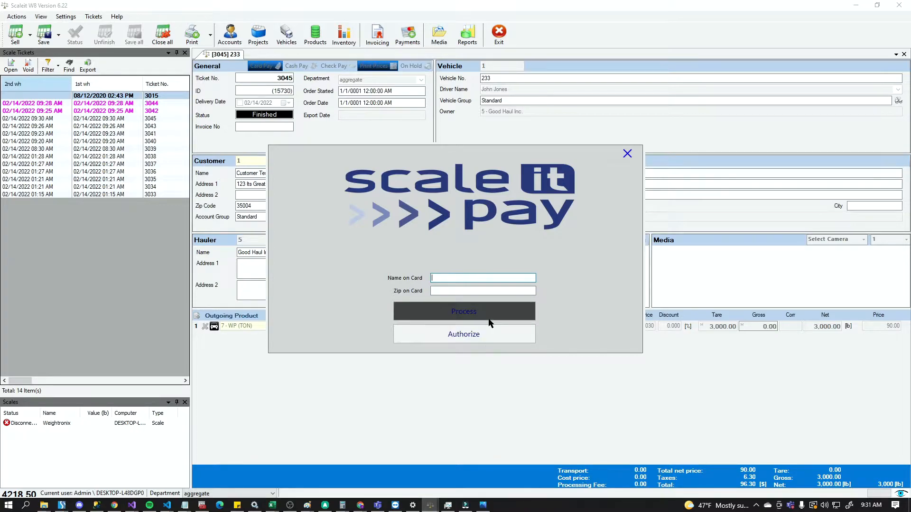
click(464, 311)
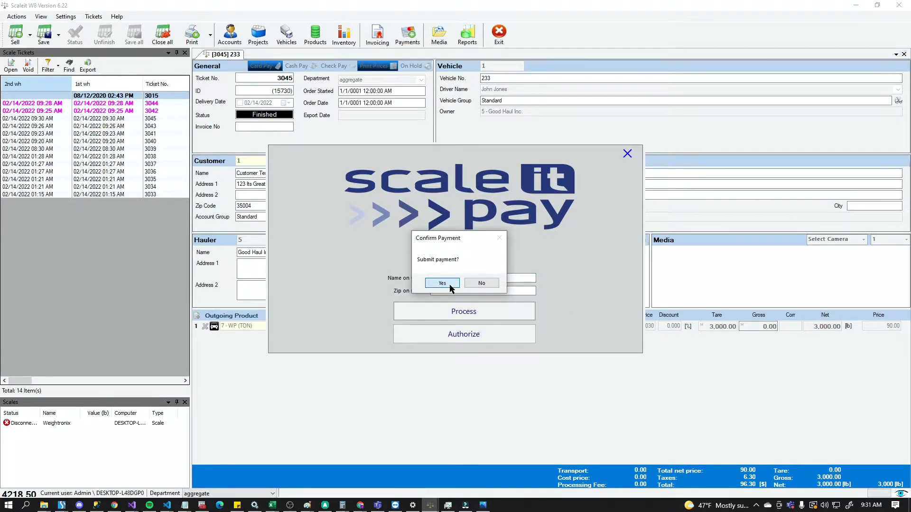
click(442, 283)
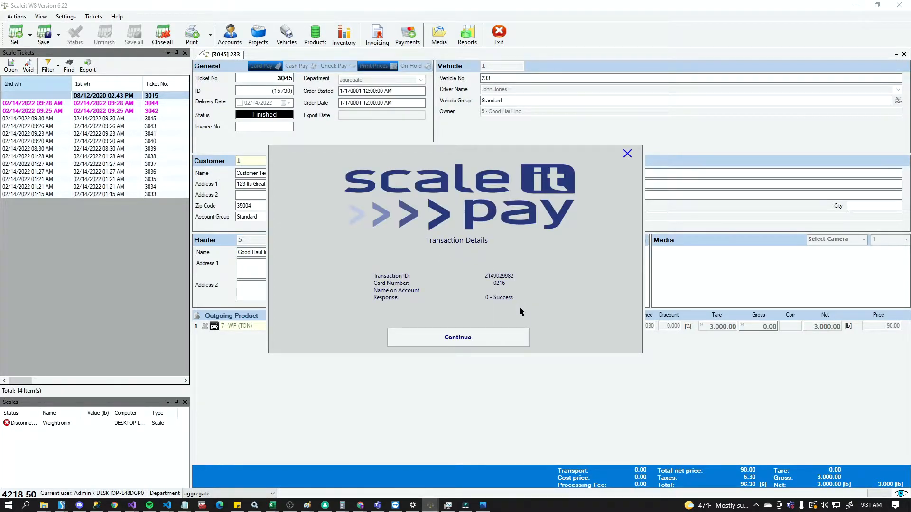
mouse_move(429, 292)
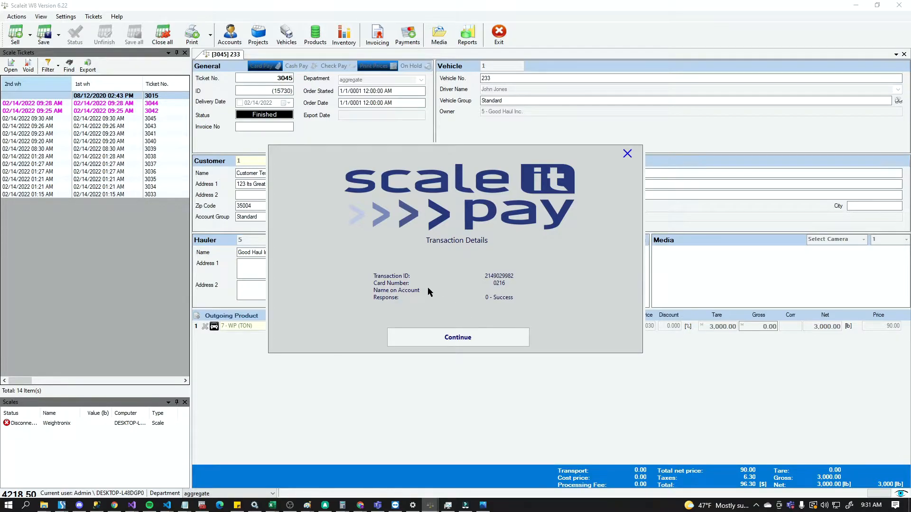
mouse_move(511, 294)
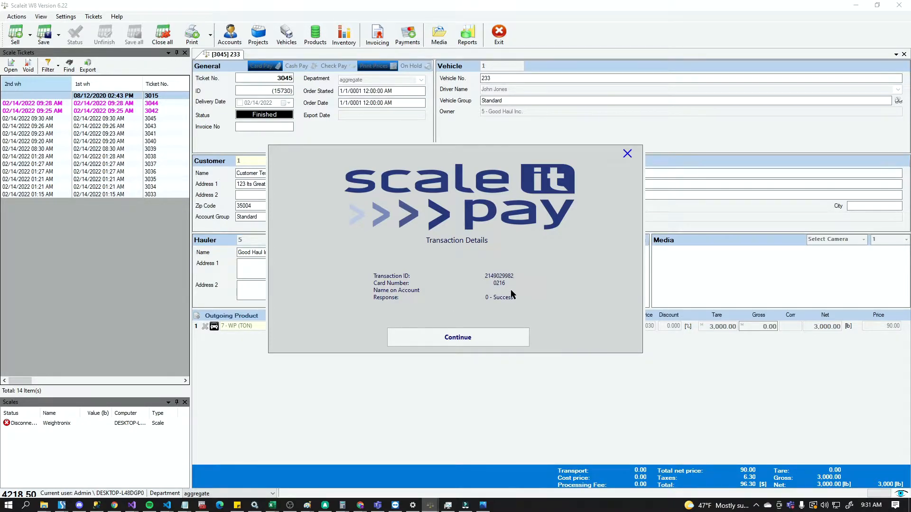
mouse_move(483, 305)
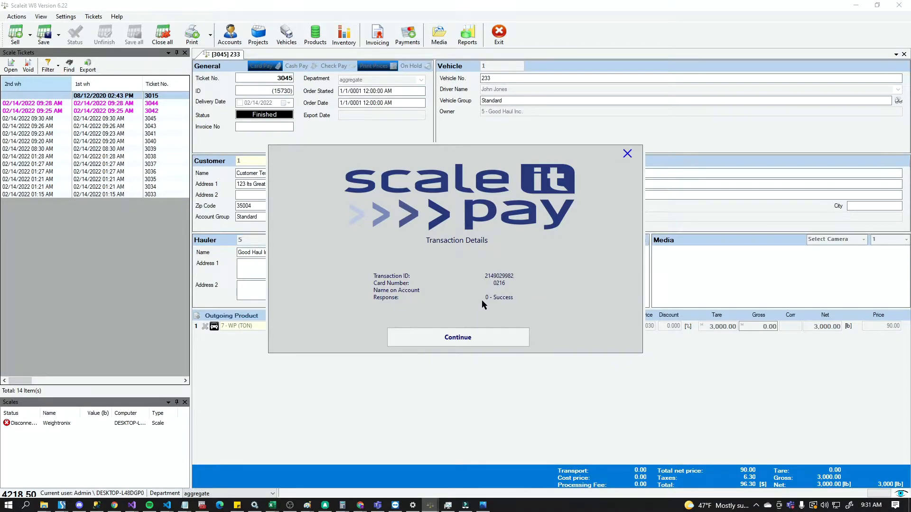
mouse_move(499, 311)
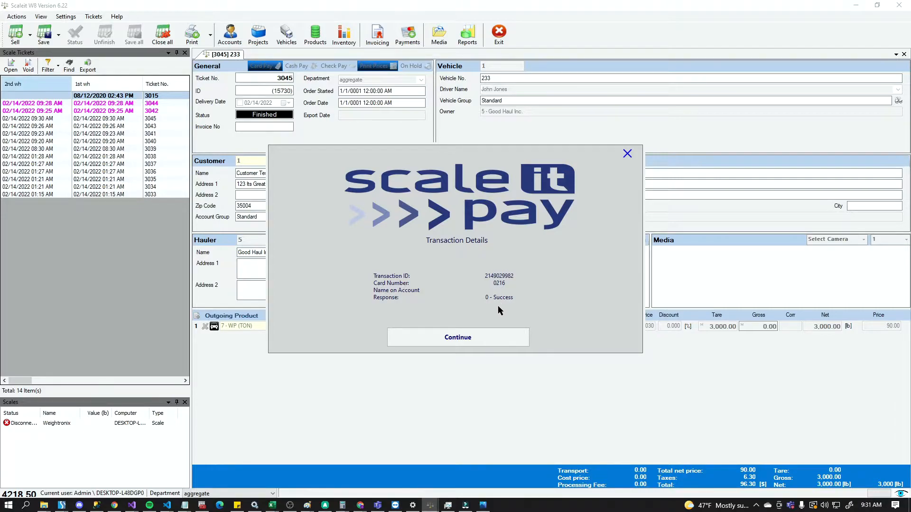
mouse_move(505, 310)
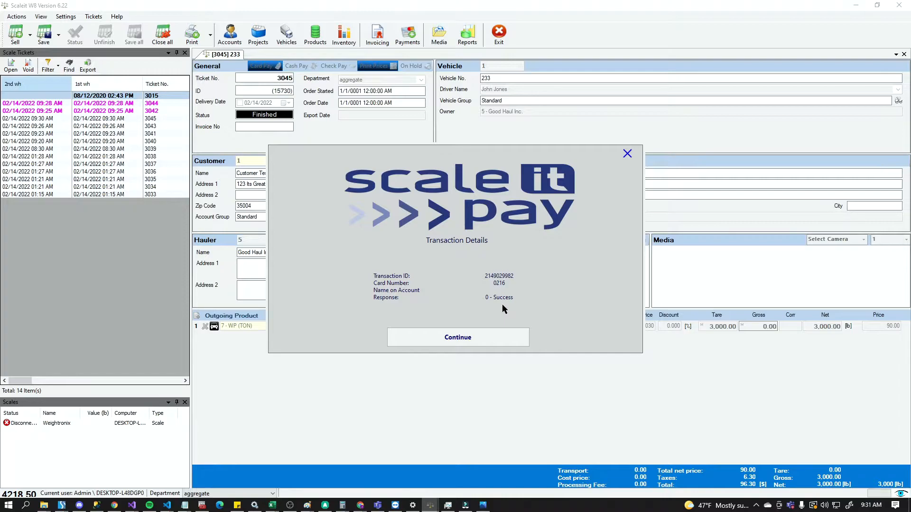
mouse_move(499, 279)
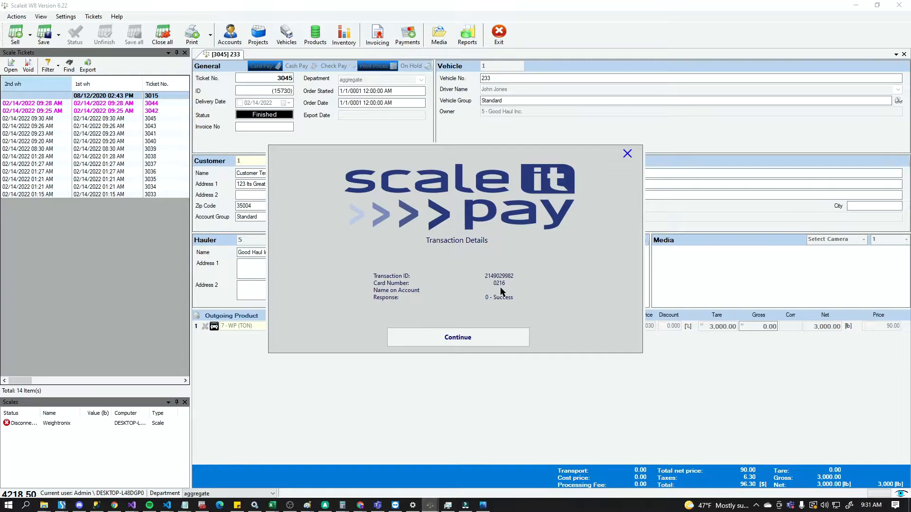
mouse_move(455, 300)
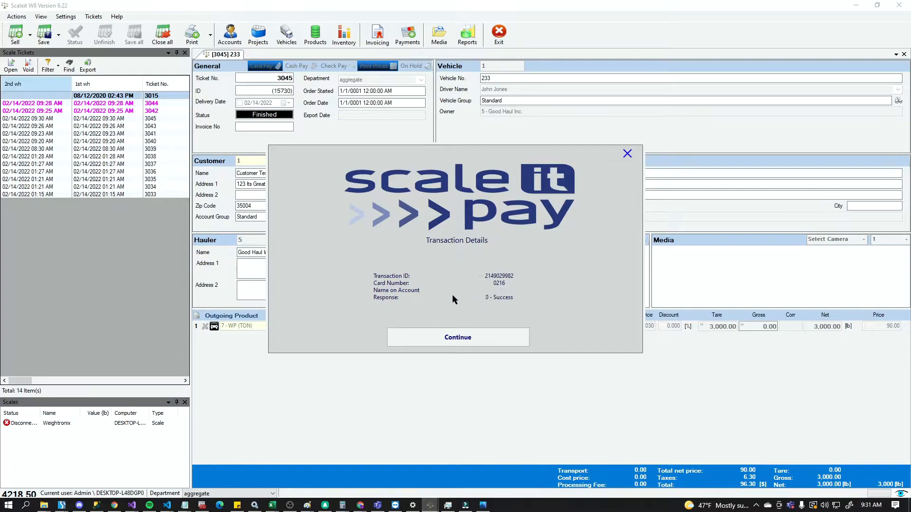
mouse_move(474, 297)
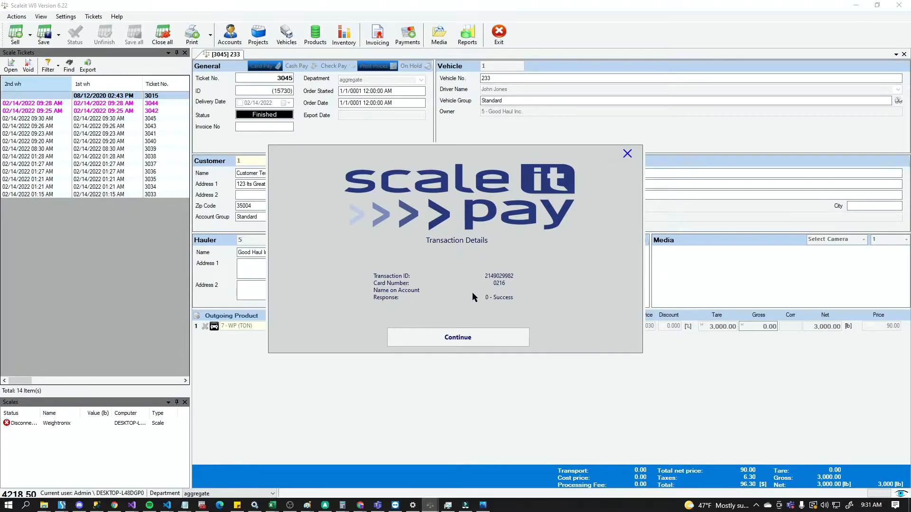
mouse_move(488, 321)
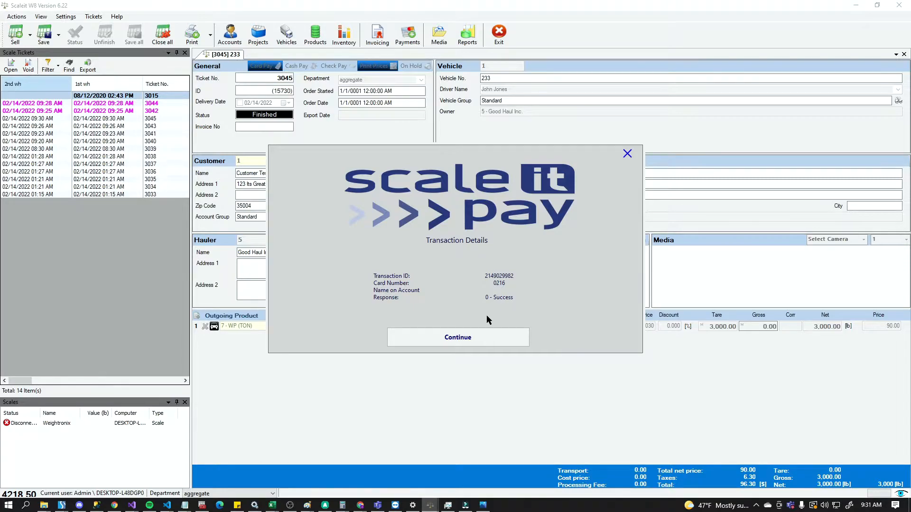
mouse_move(507, 317)
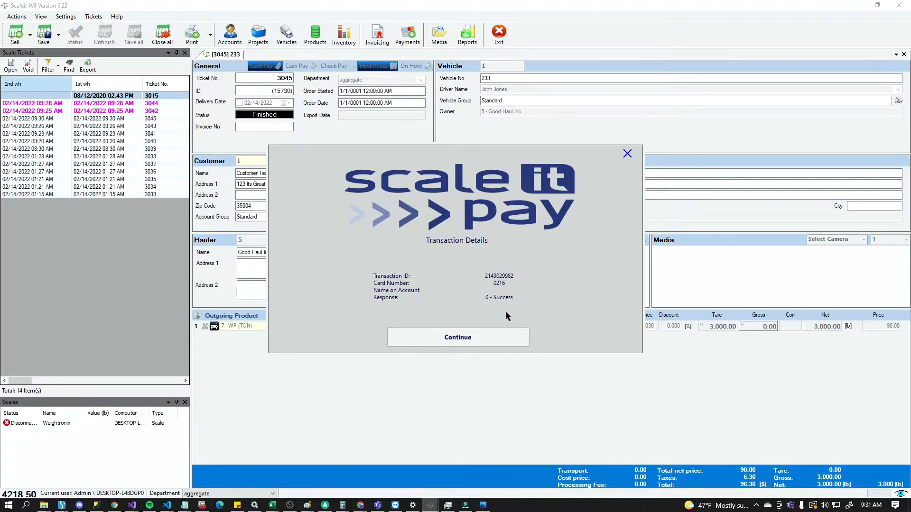
- Dismiss the 0 - Success transaction details, returning to finished ticket 3045 at 96.30
click(459, 338)
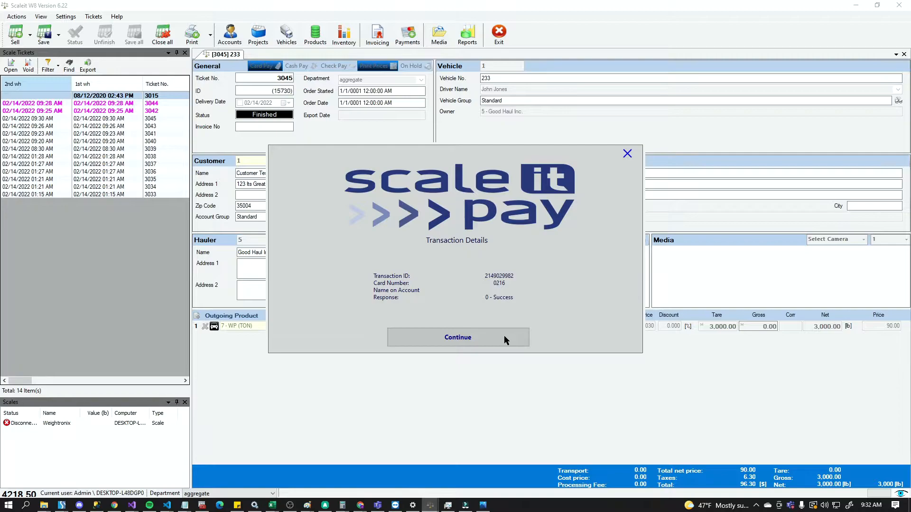
click(457, 338)
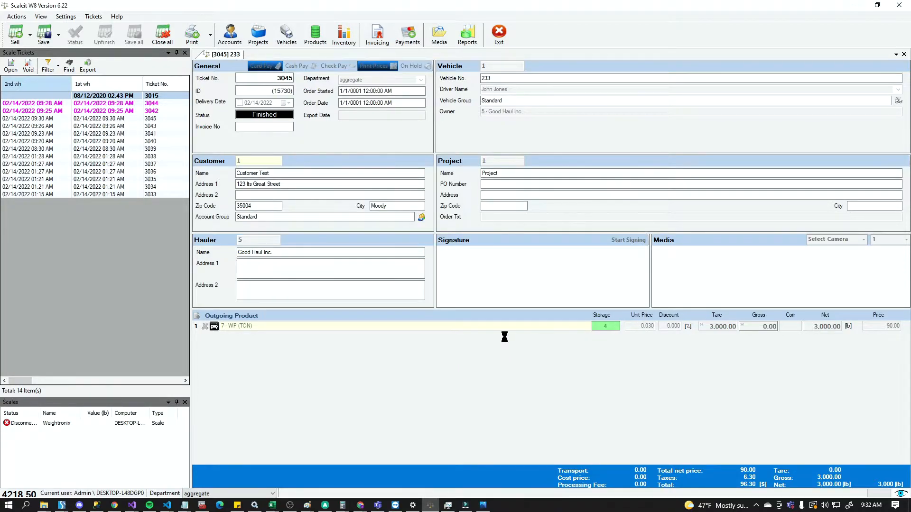
- Start ticket 3046 for truck 233 with 4,000 lb and finish it via Card Pay
click(16, 34)
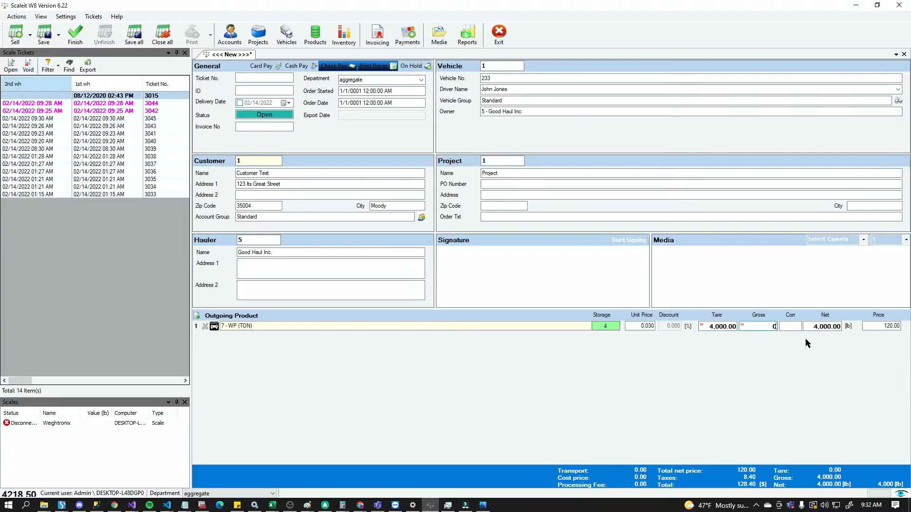
mouse_move(262, 66)
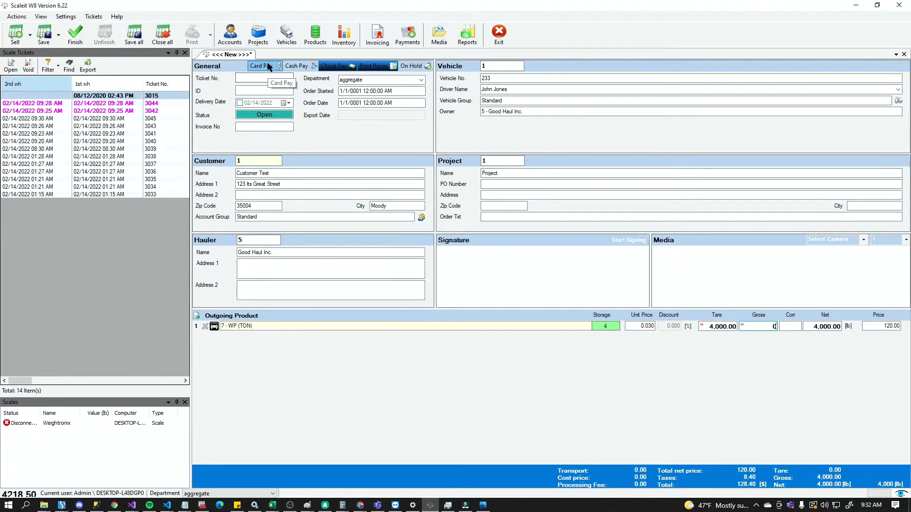
click(260, 66)
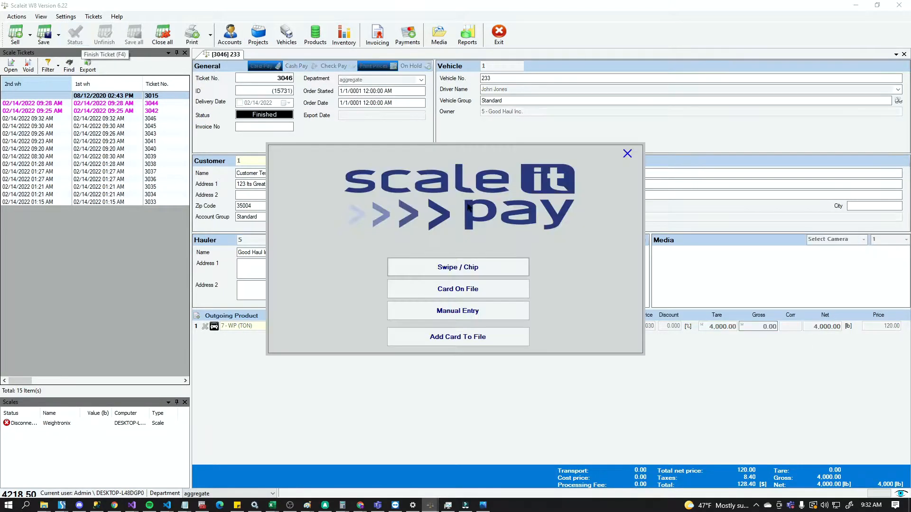
mouse_move(465, 302)
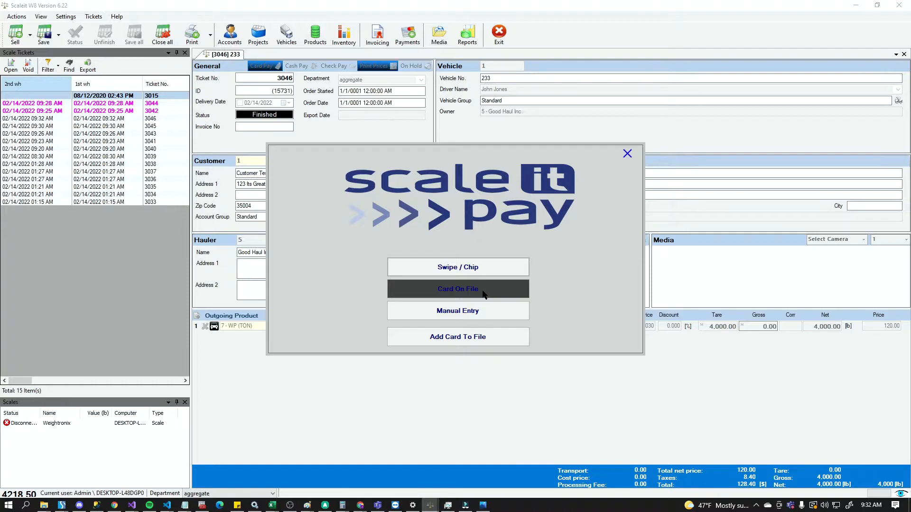
click(458, 288)
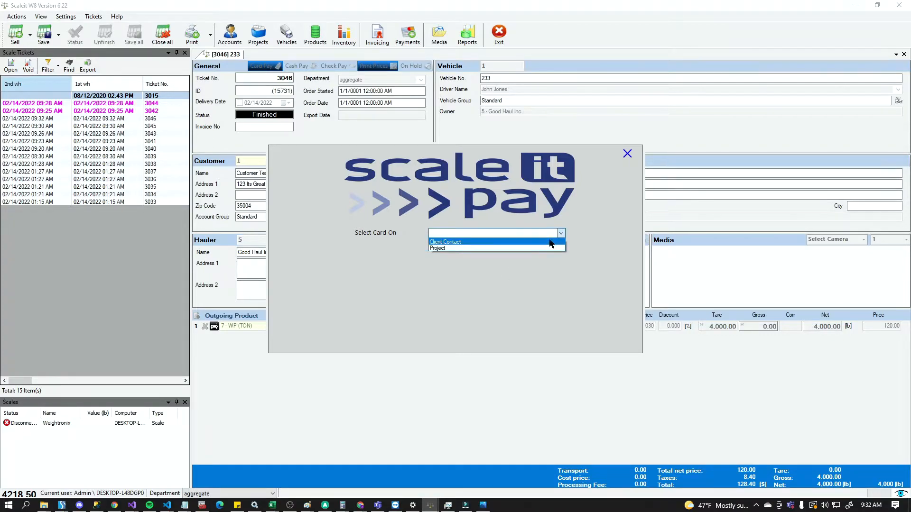
click(446, 242)
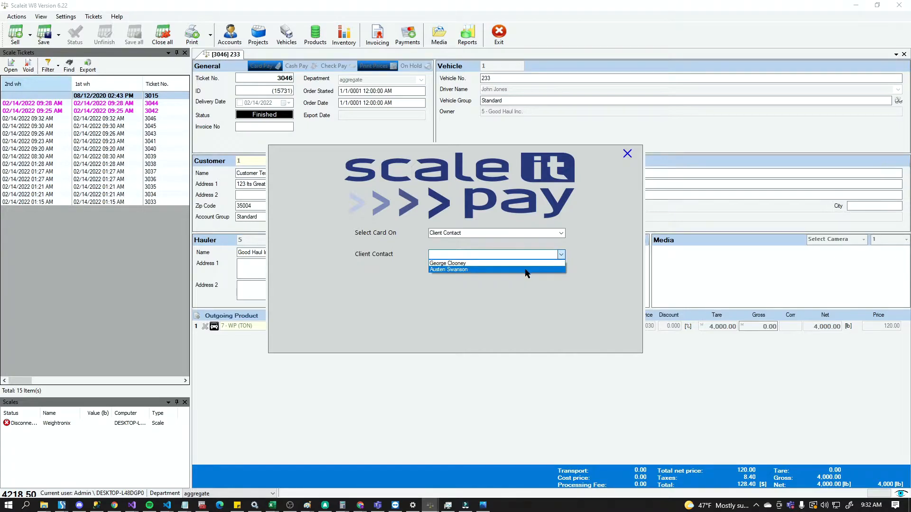
click(448, 269)
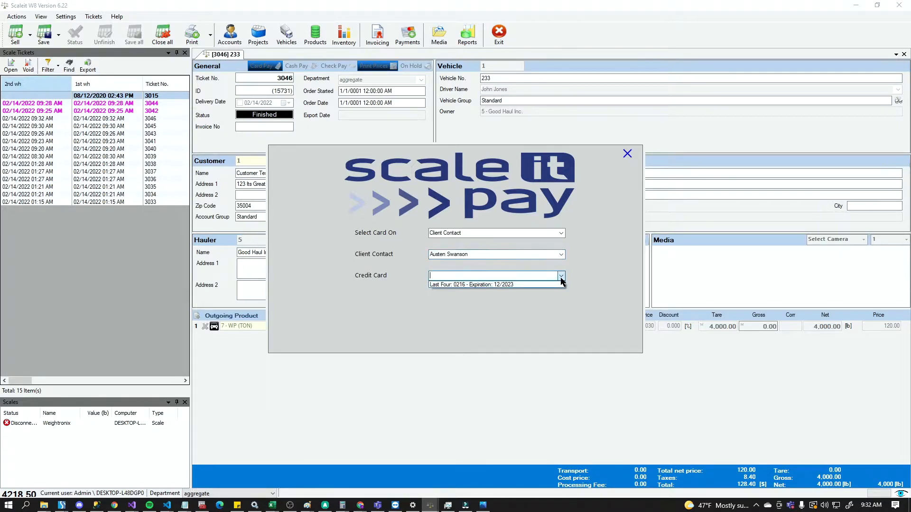
click(470, 285)
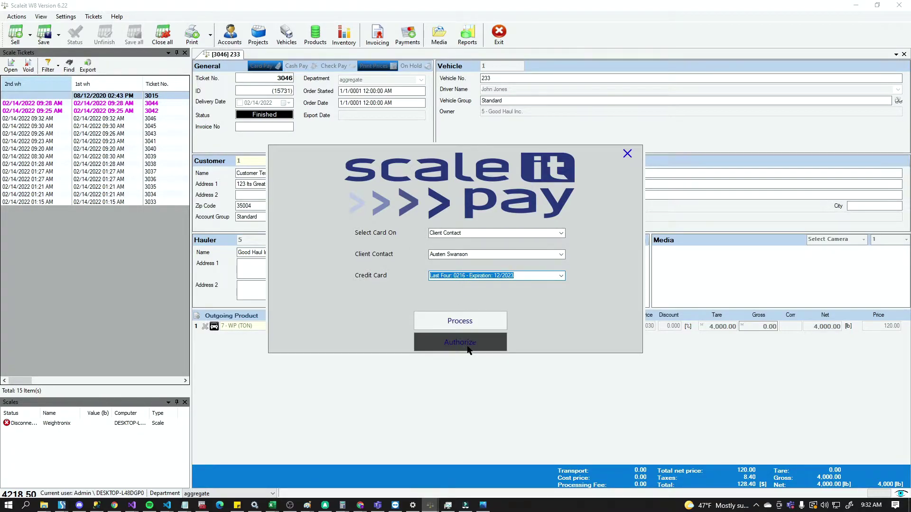
mouse_move(476, 321)
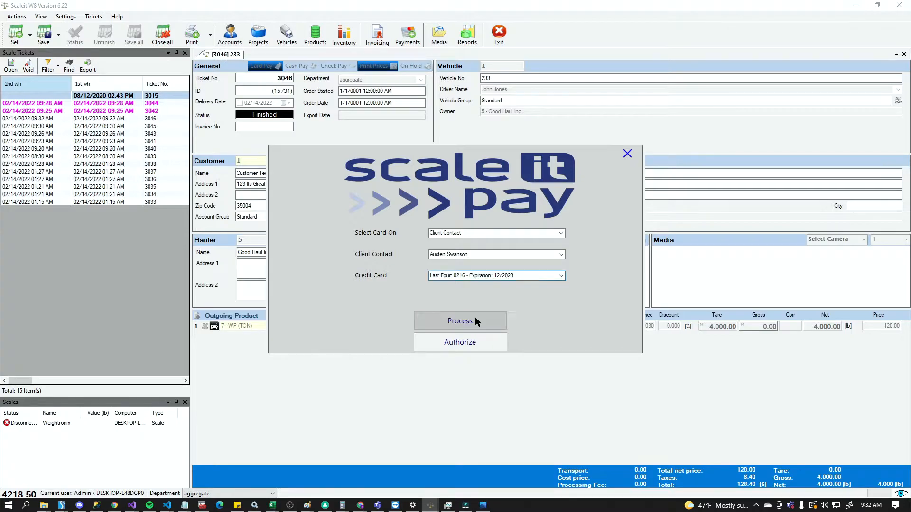
click(460, 321)
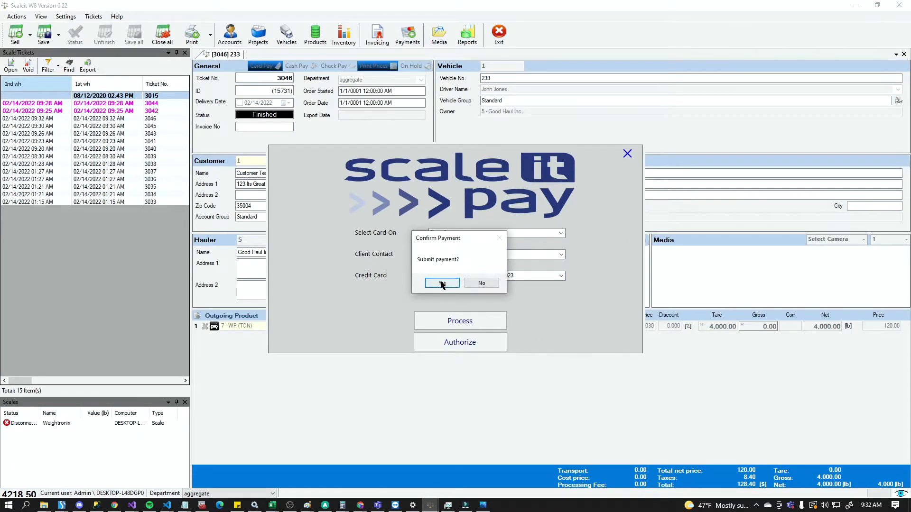
click(442, 283)
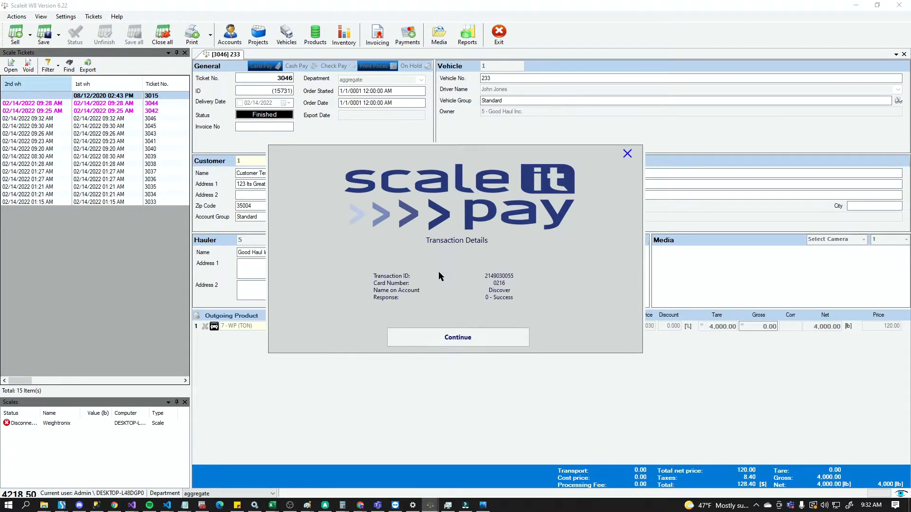
mouse_move(465, 257)
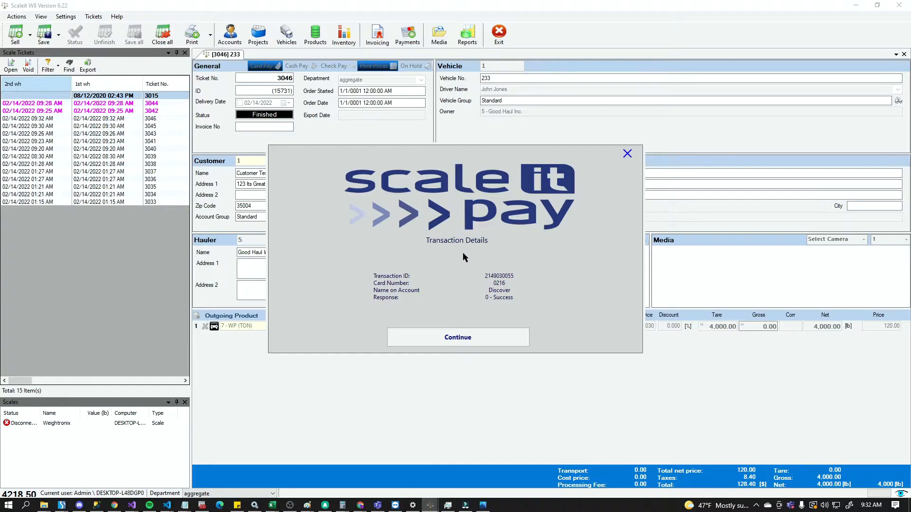
mouse_move(430, 272)
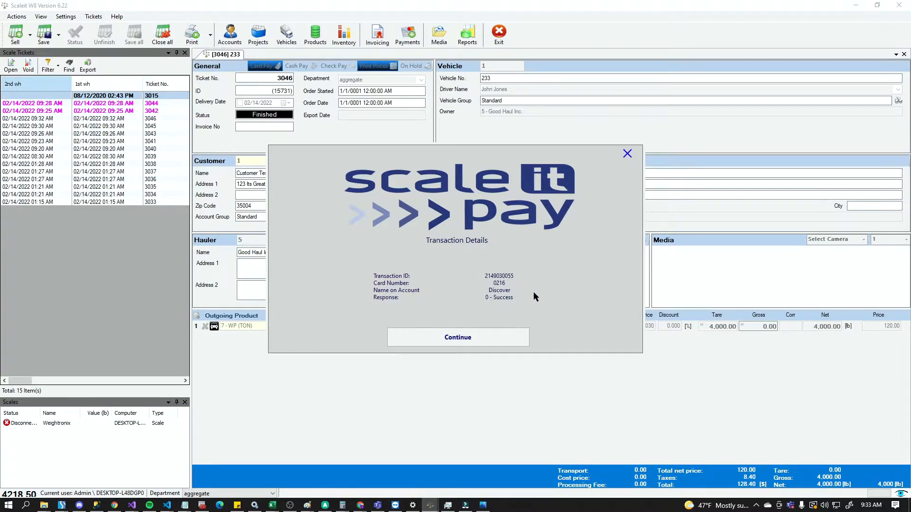
mouse_move(430, 306)
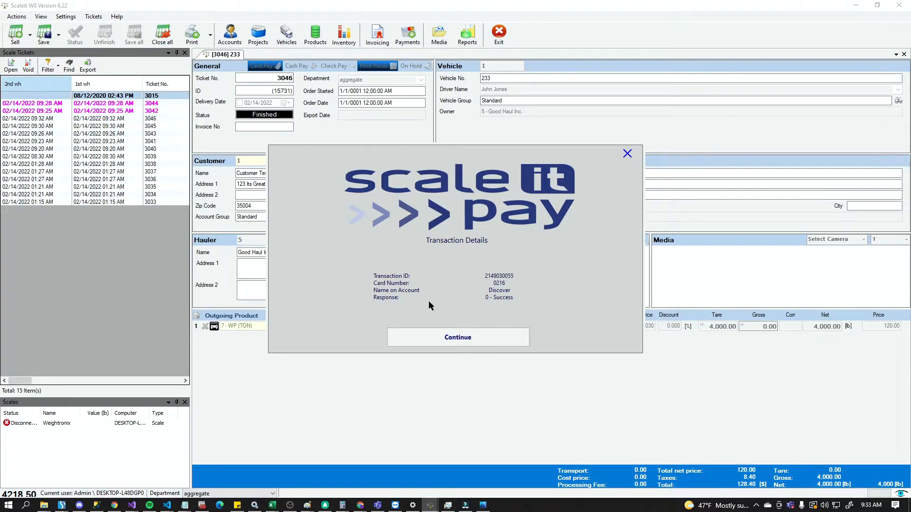
click(458, 338)
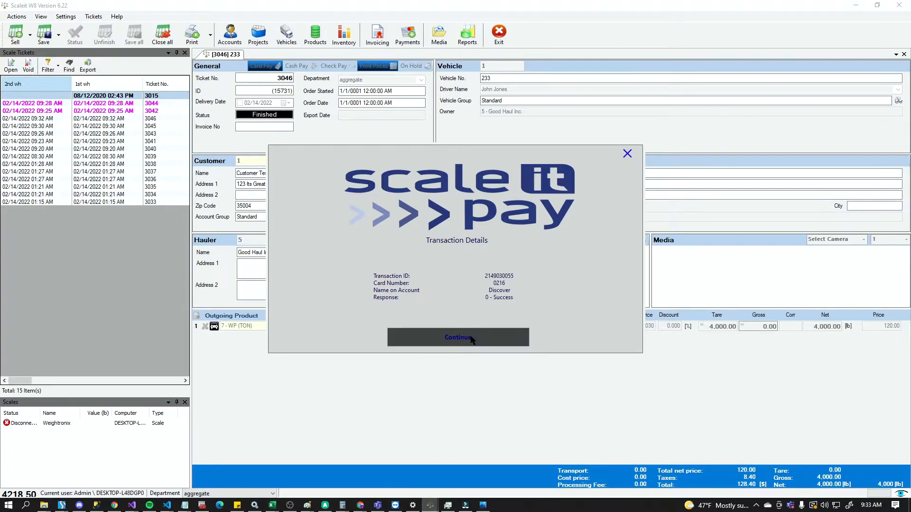
- On ticket 3047 choose Manual Entry, autofill name and ZIP, and submit them
click(459, 338)
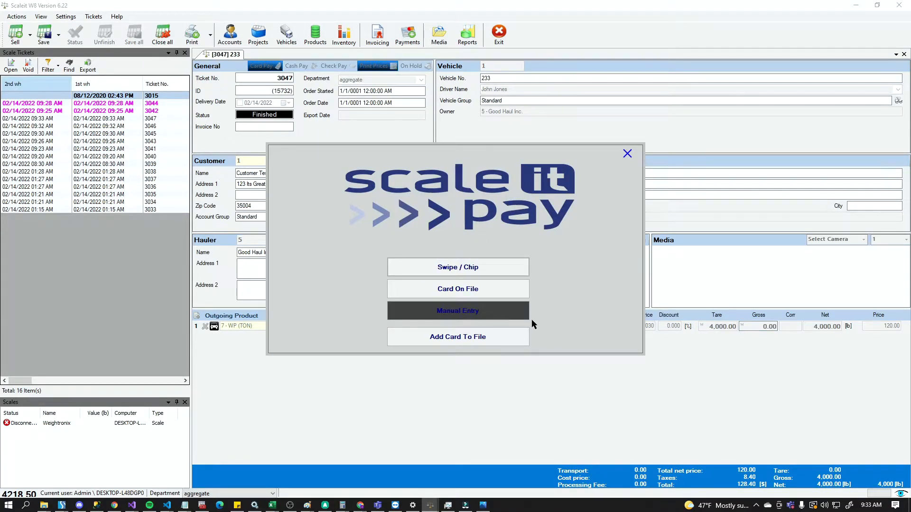
mouse_move(481, 261)
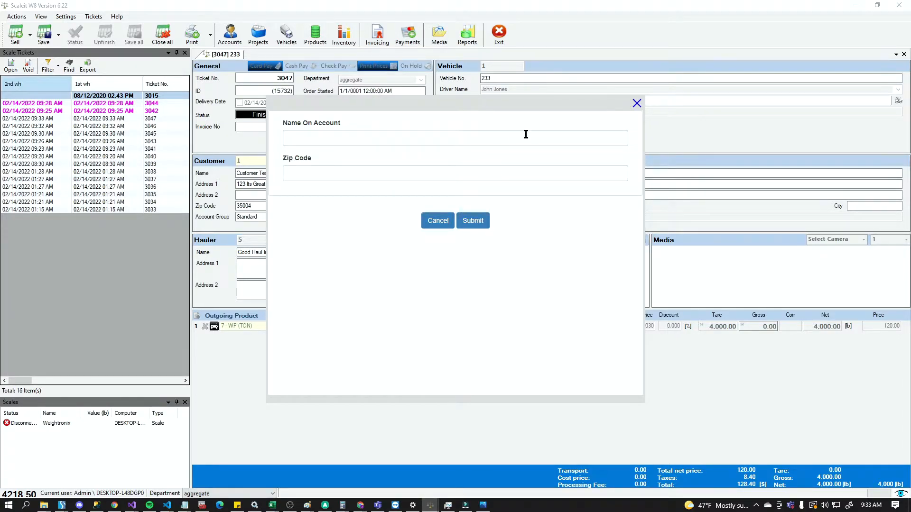
click(450, 138)
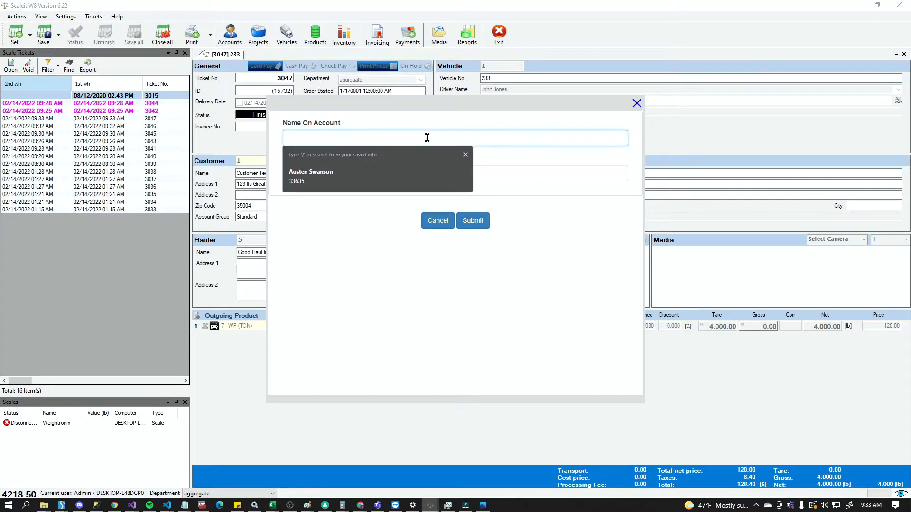
click(311, 176)
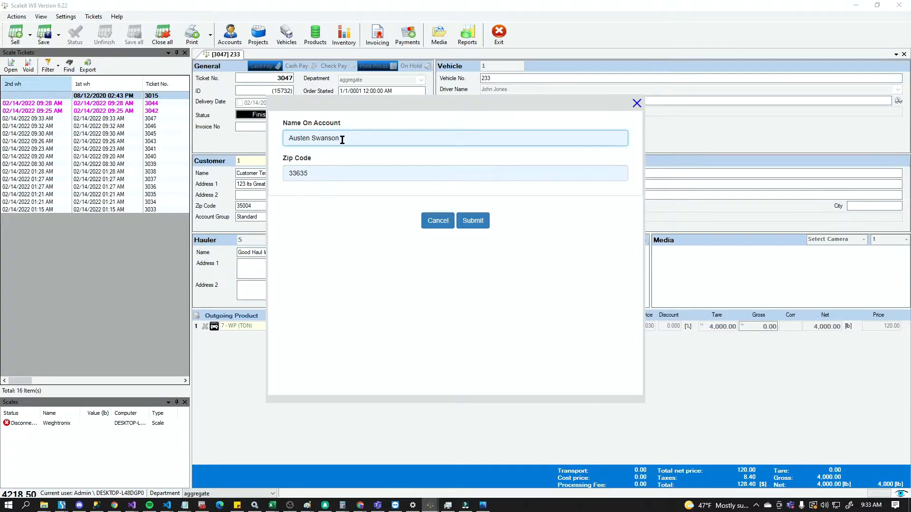
mouse_move(355, 158)
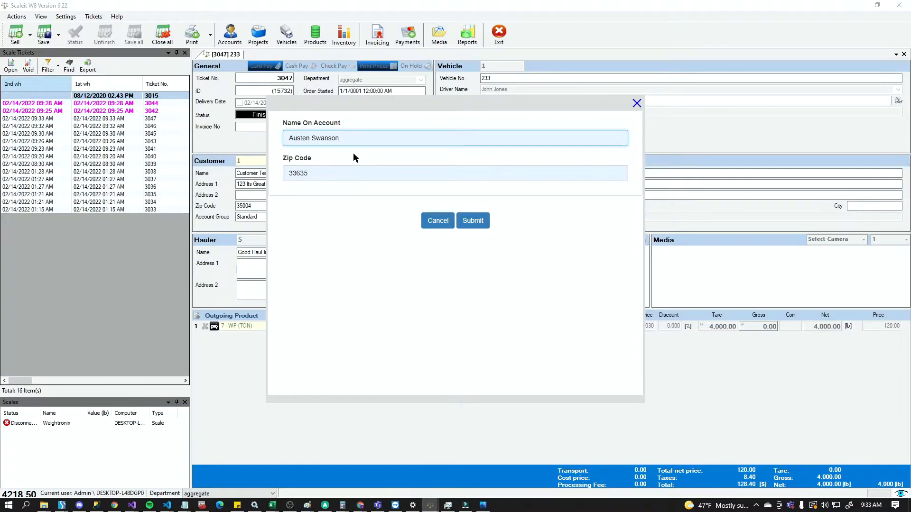
click(378, 138)
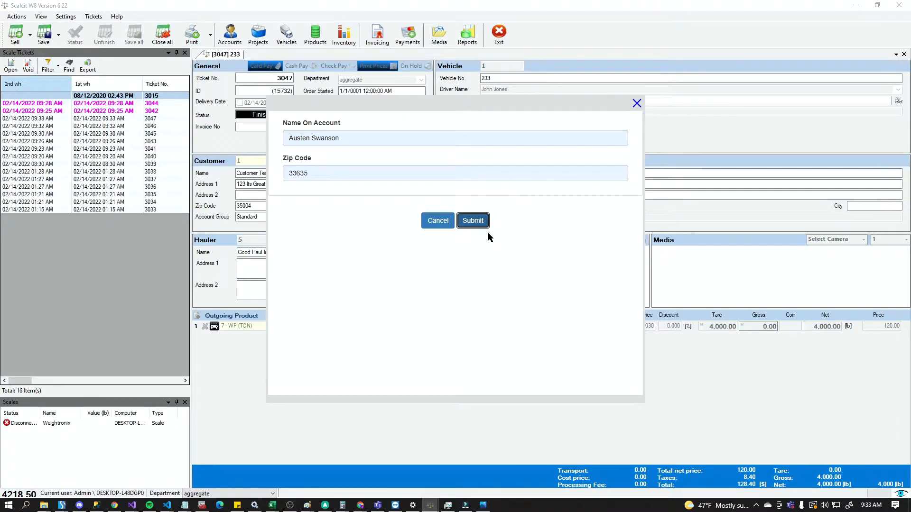
click(473, 220)
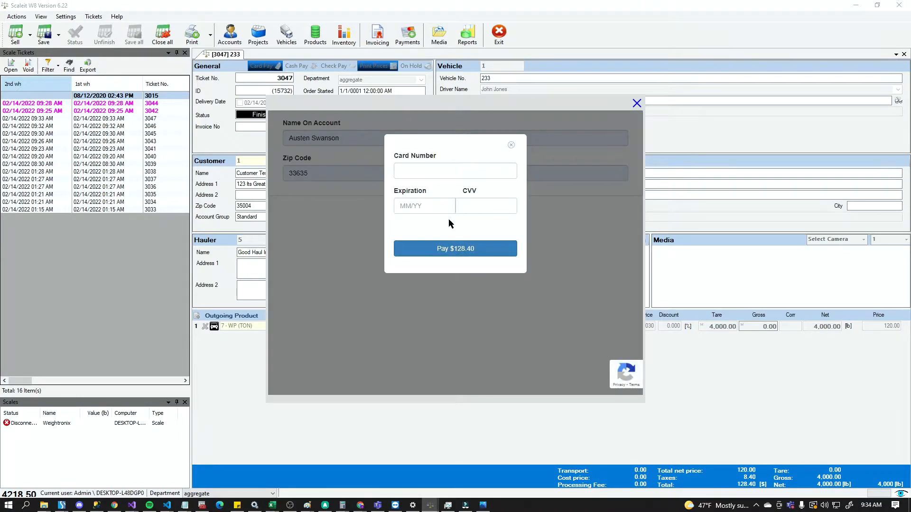
- Enter card number 4111 111..., expiry 12/, pay $128.40 and complete the reCAPTCHA
click(456, 171)
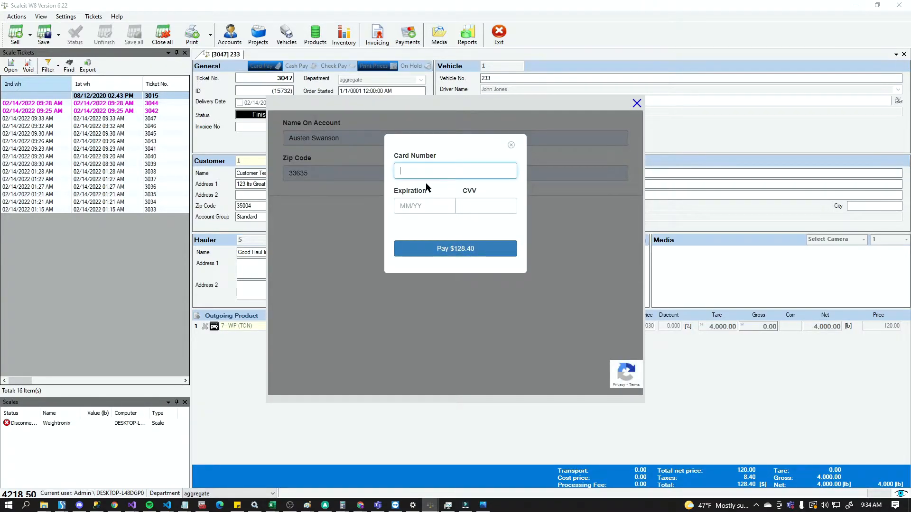
text(4111 111)
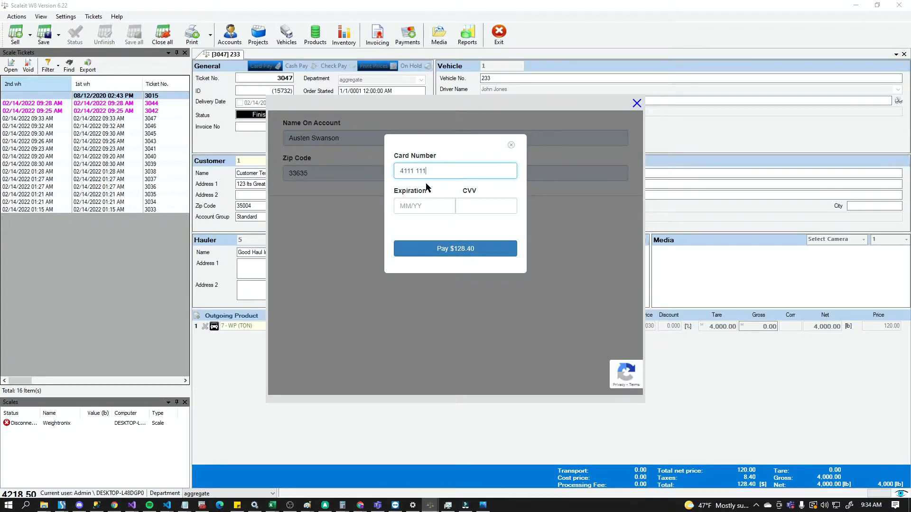
text(12/25)
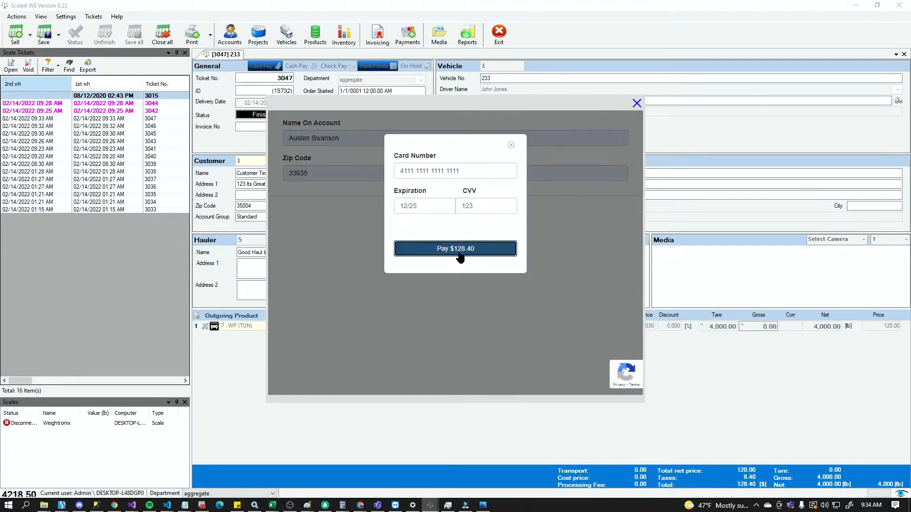
click(455, 248)
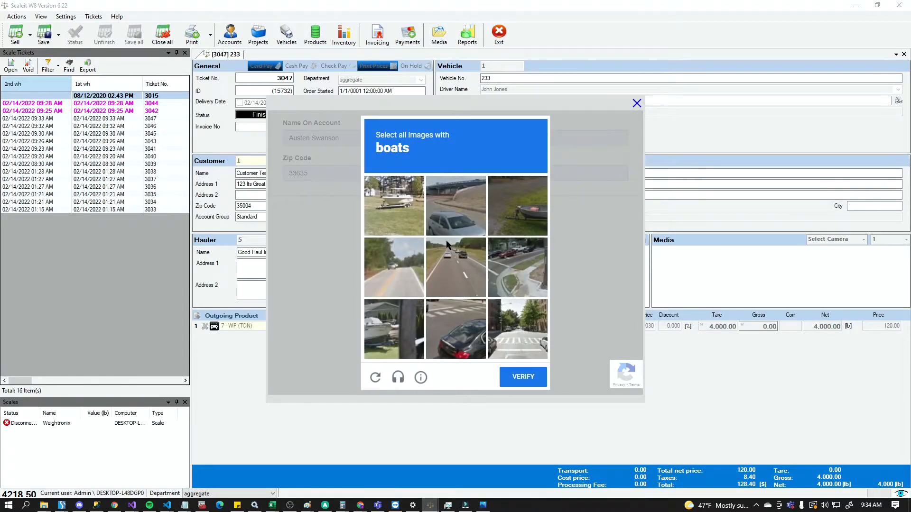
mouse_move(403, 221)
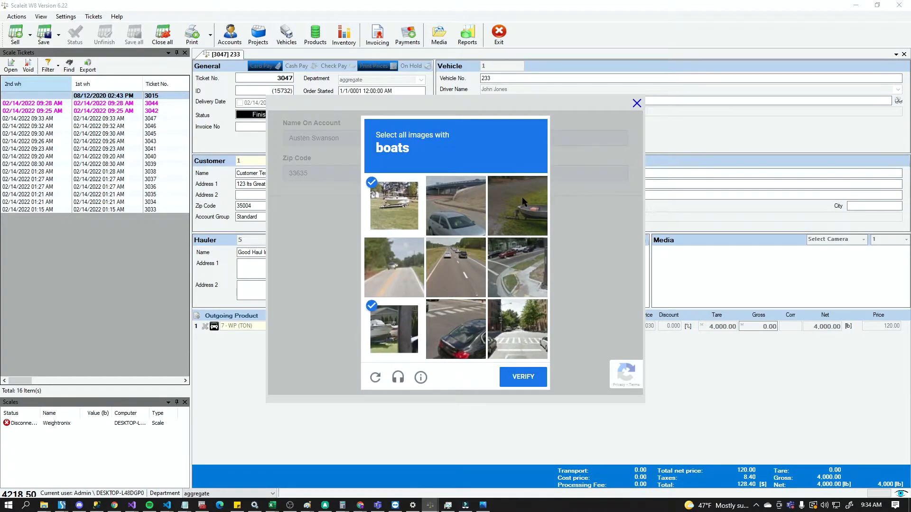
click(523, 376)
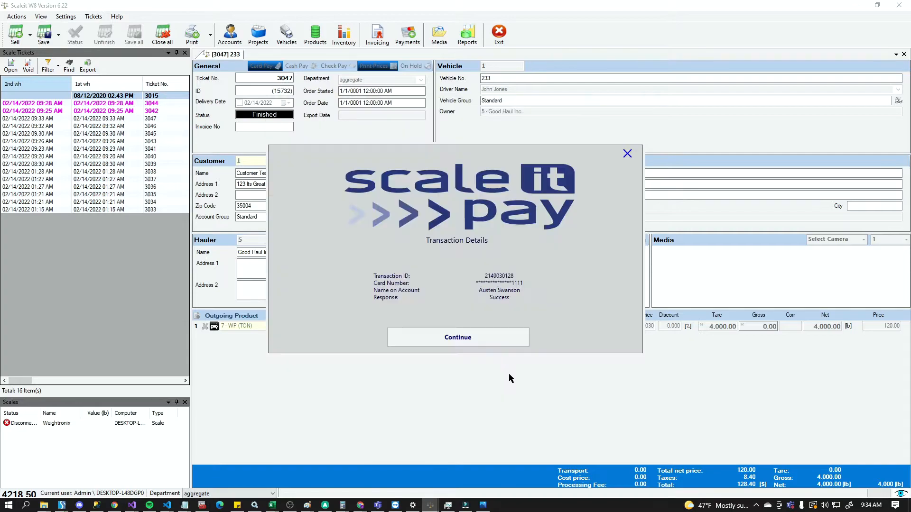
mouse_move(581, 303)
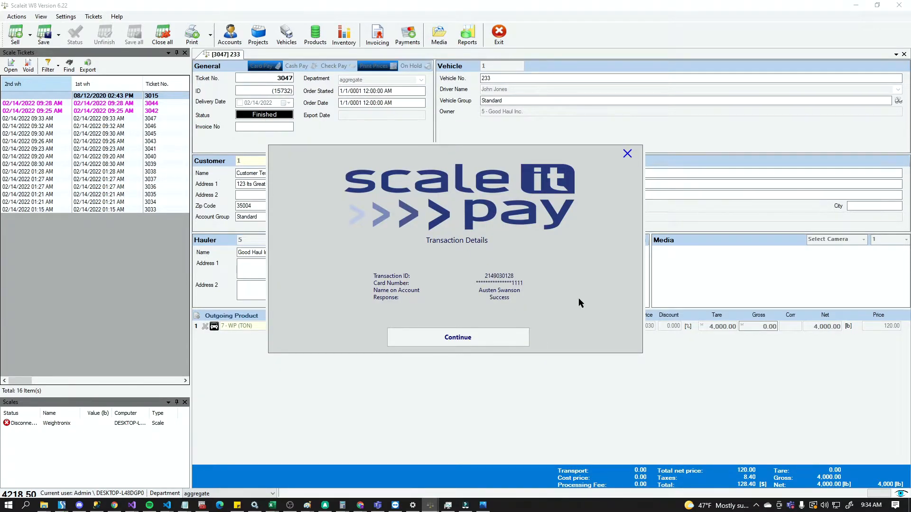
mouse_move(467, 292)
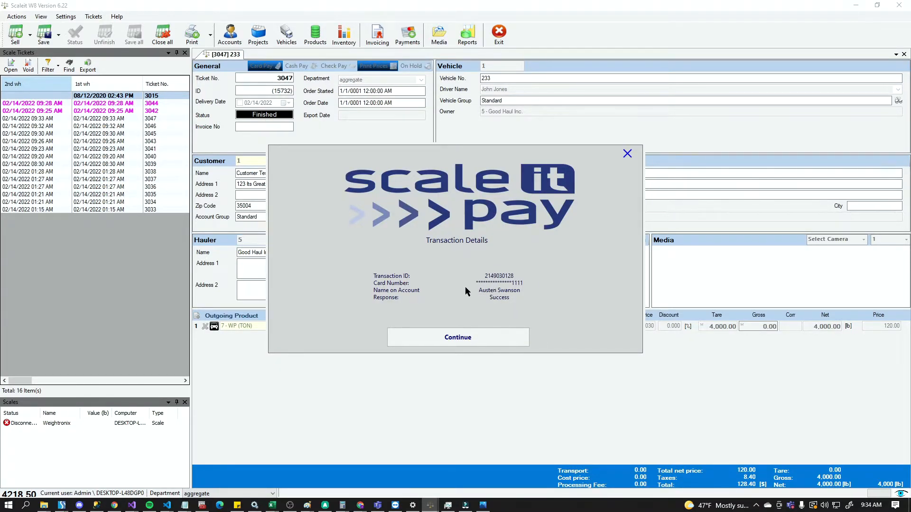
mouse_move(481, 289)
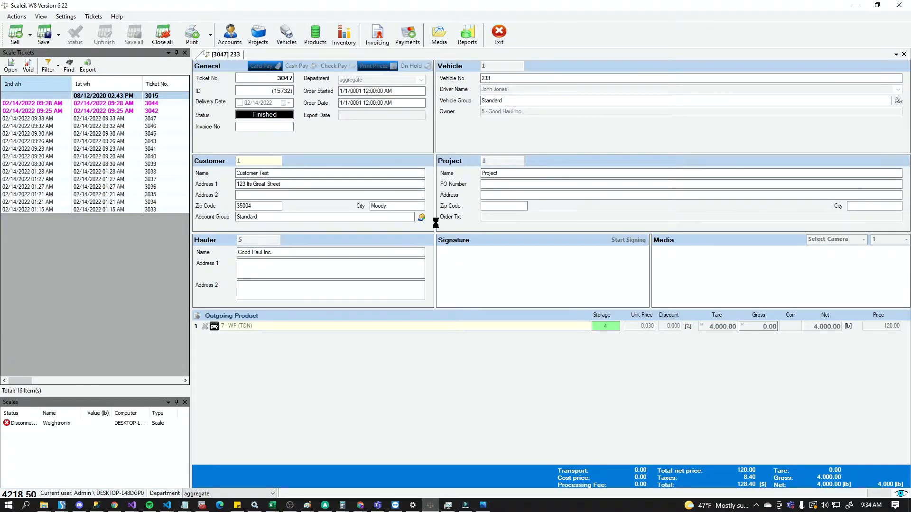
- Start a blank new scale ticket after the payment summary closes
click(15, 36)
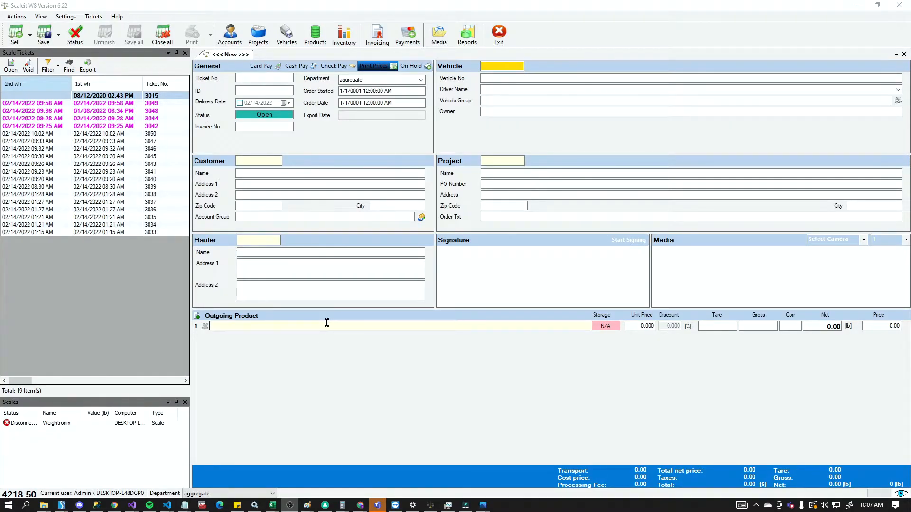
mouse_move(226, 64)
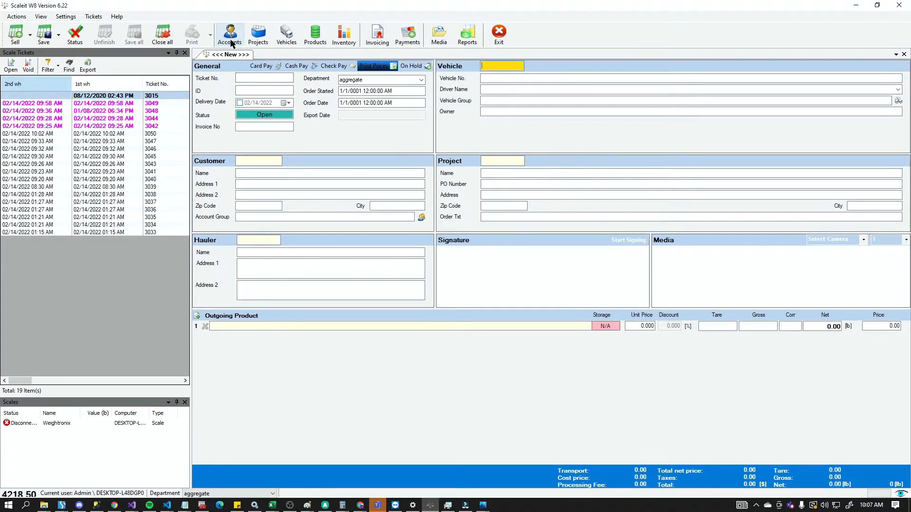
click(228, 32)
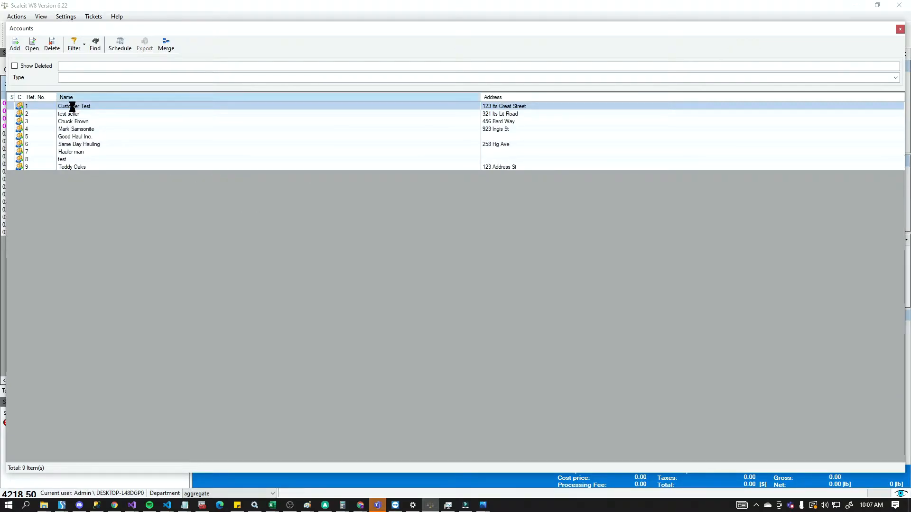
double_click(73, 106)
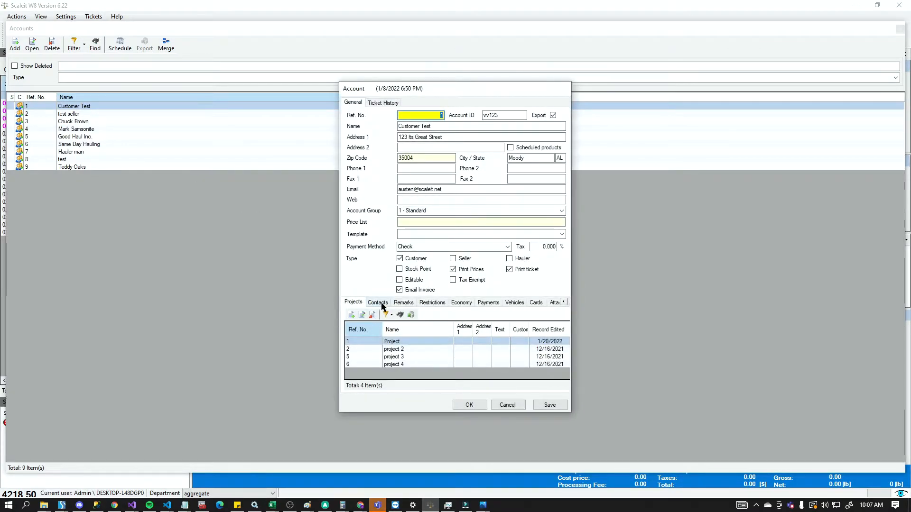
click(378, 302)
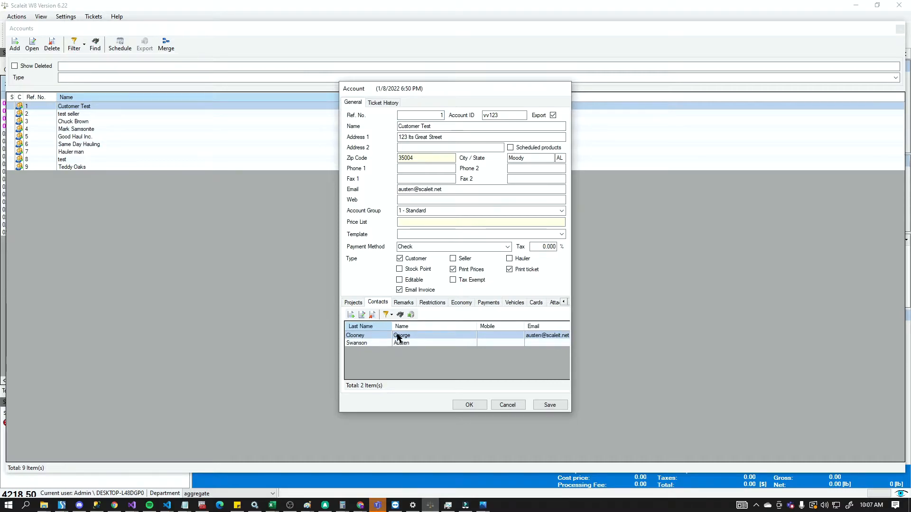
double_click(406, 344)
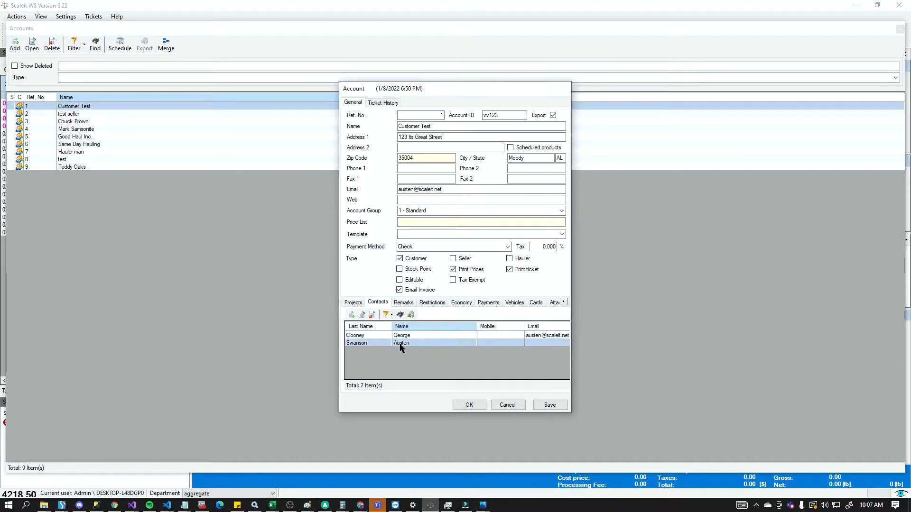
double_click(400, 344)
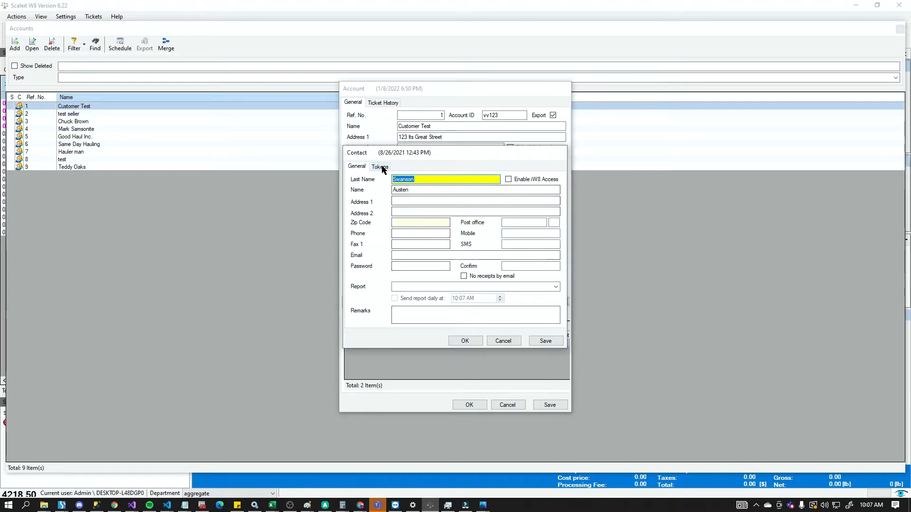
click(380, 166)
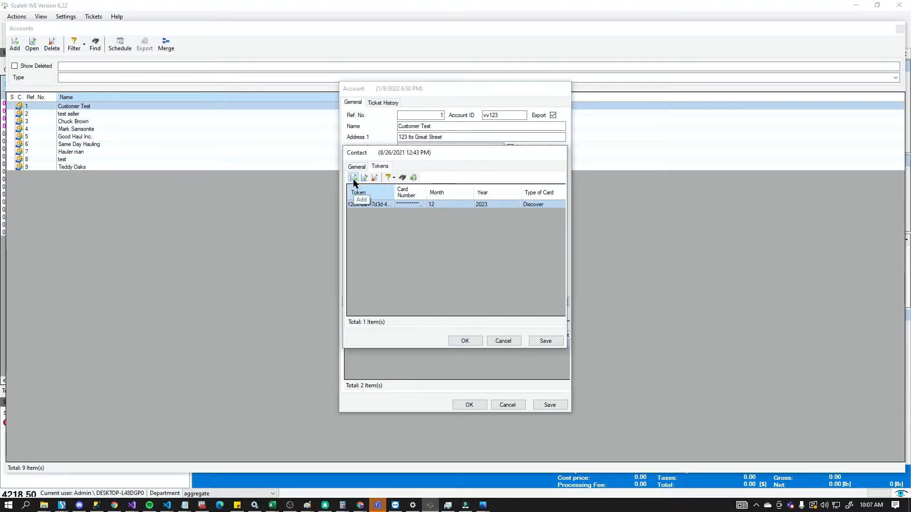
click(353, 177)
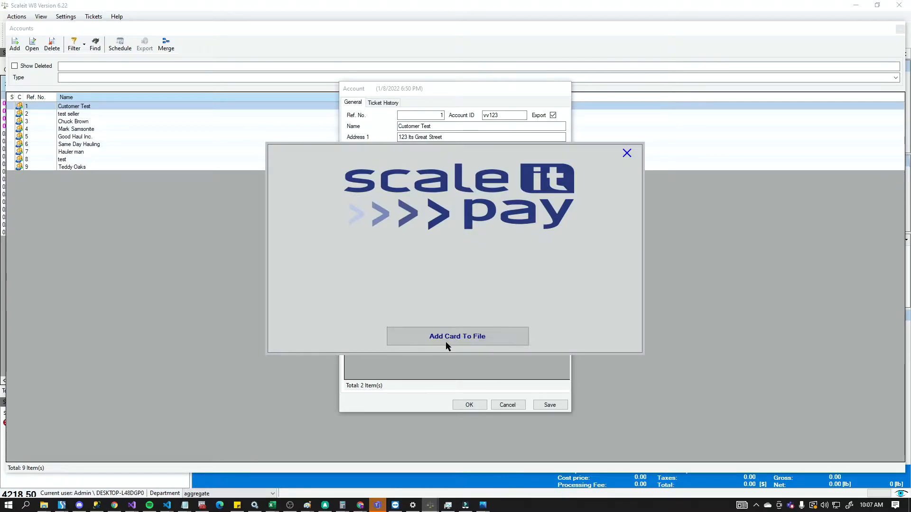
- Begin a card on file attached to a Client Contact of the Customer Test client
click(458, 336)
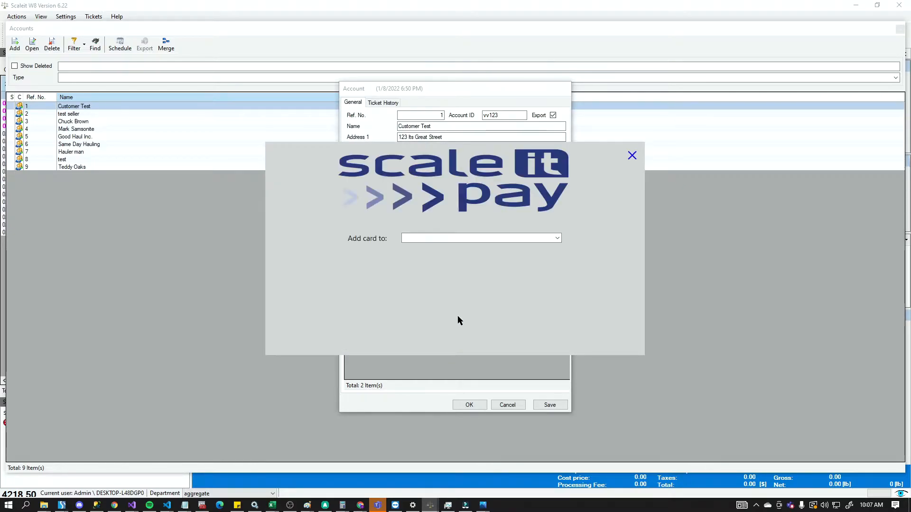
click(557, 238)
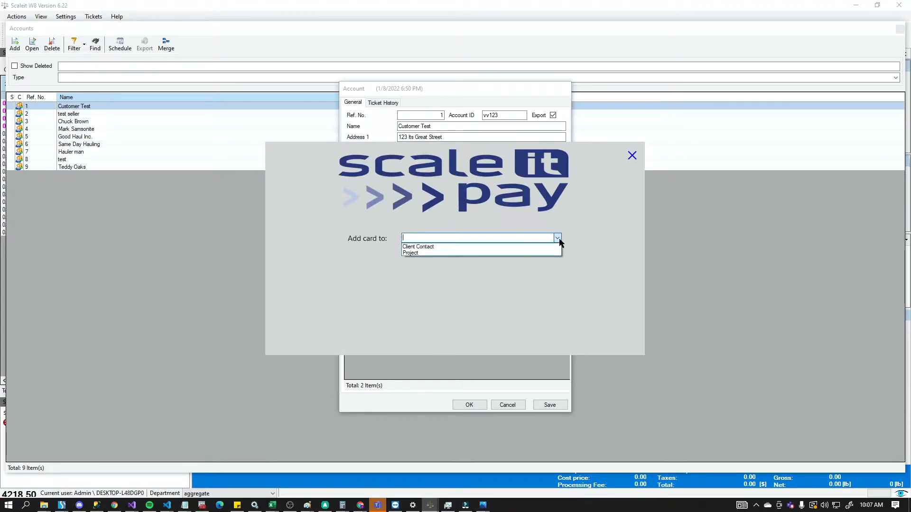
click(417, 247)
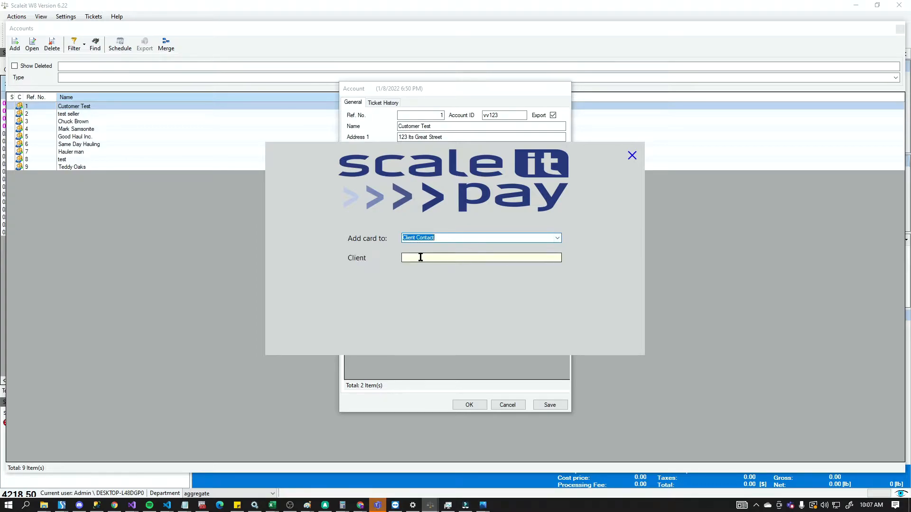
text(Customer Test)
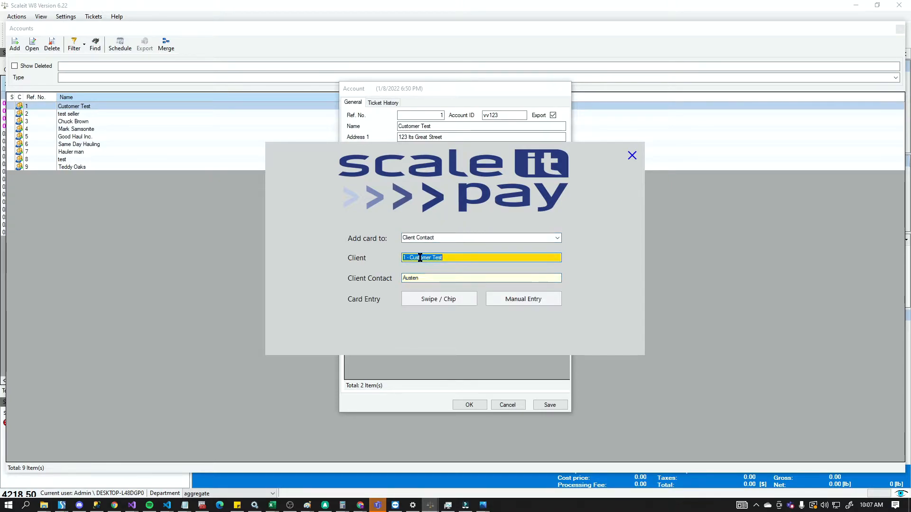
click(439, 299)
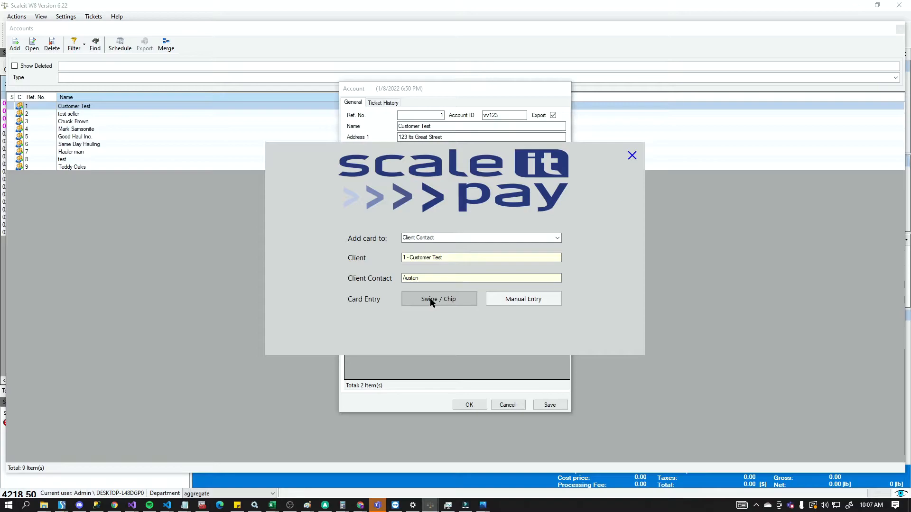
mouse_move(452, 297)
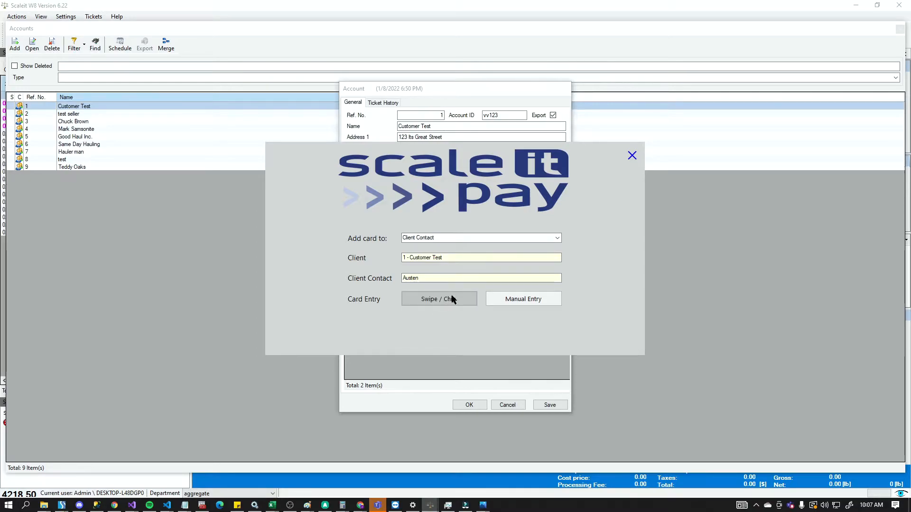
click(438, 299)
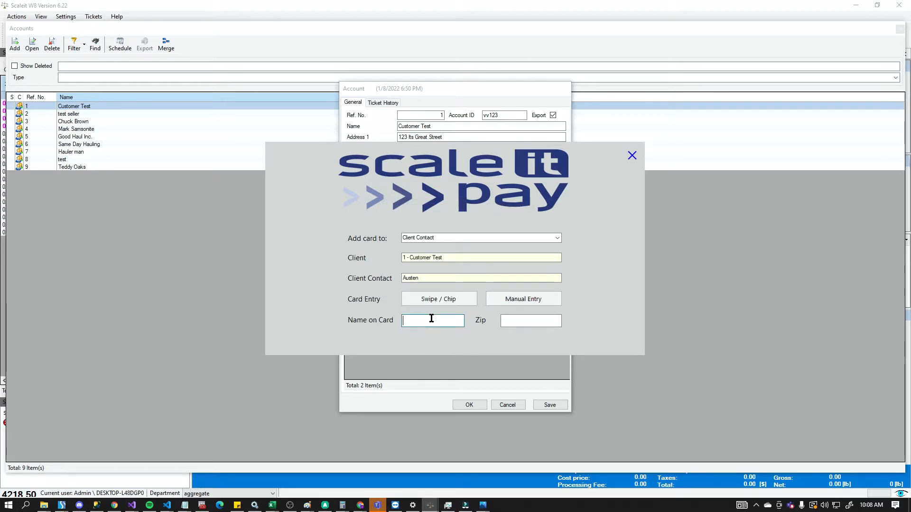
text(Austen Swans)
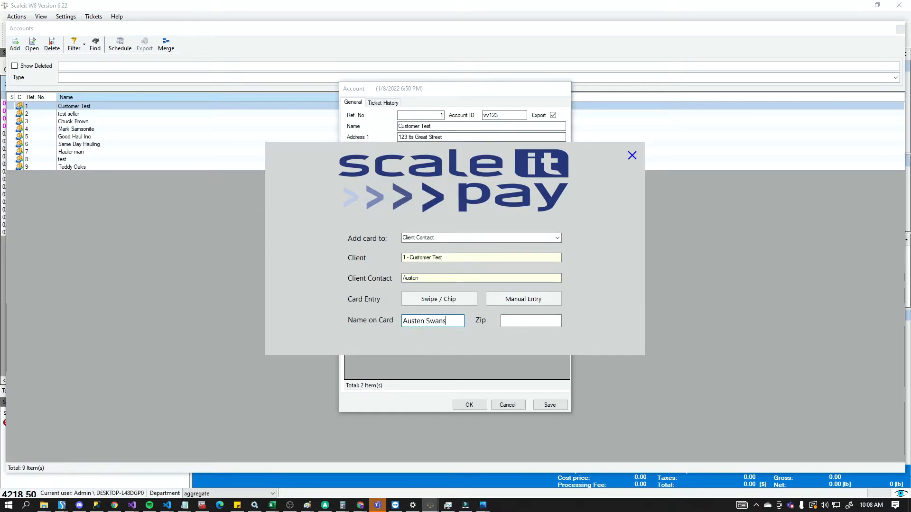
text(33635)
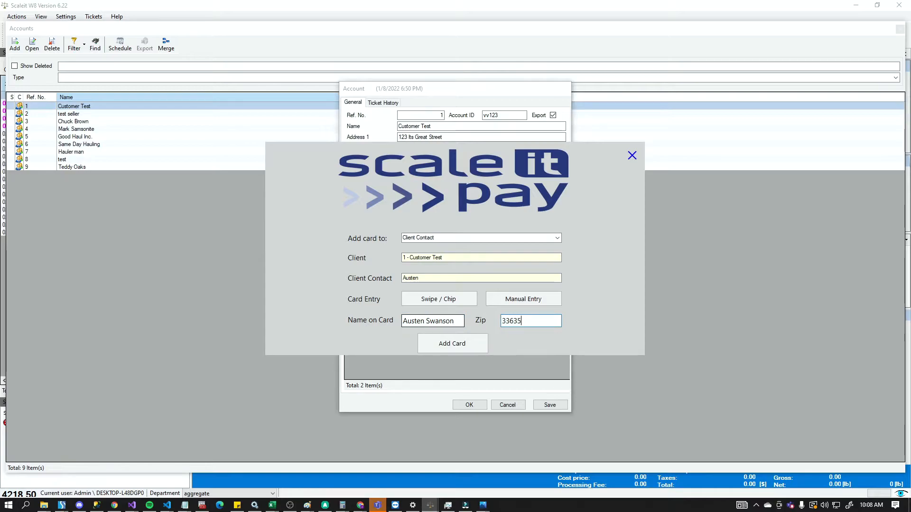
click(451, 344)
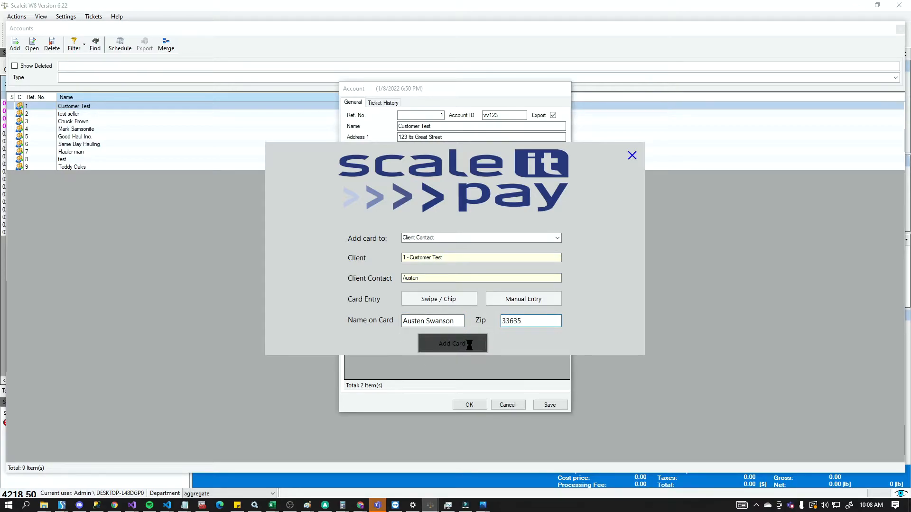
click(453, 344)
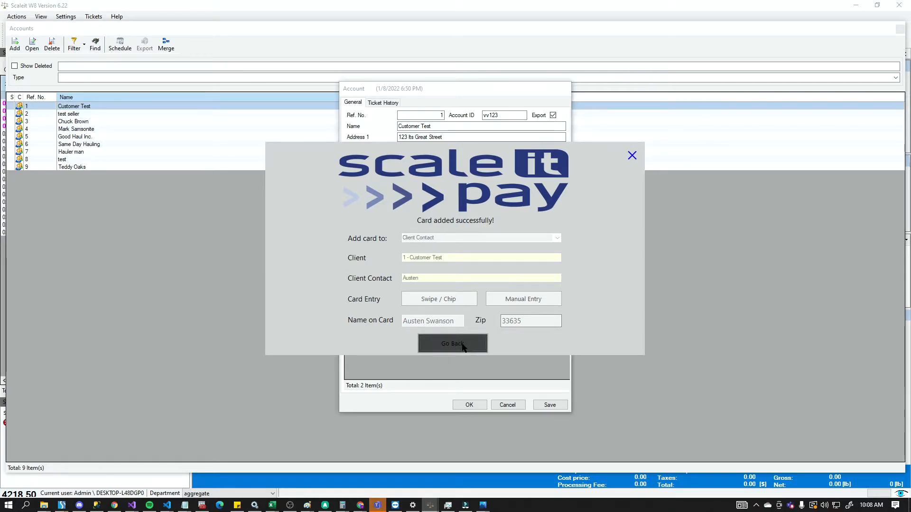
click(453, 343)
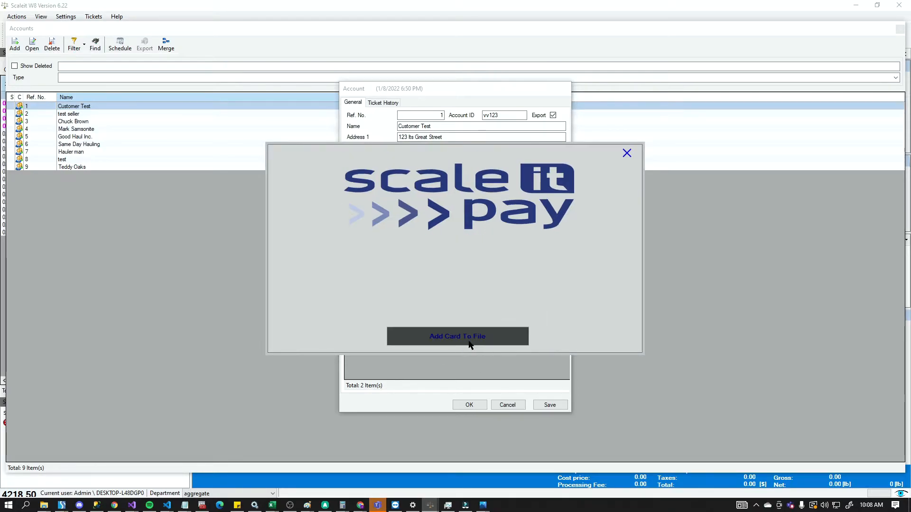
click(458, 336)
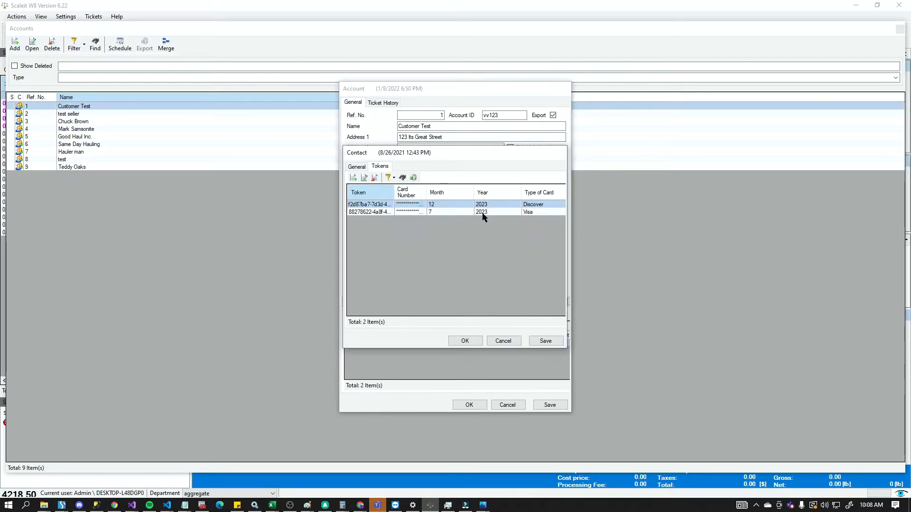
click(502, 340)
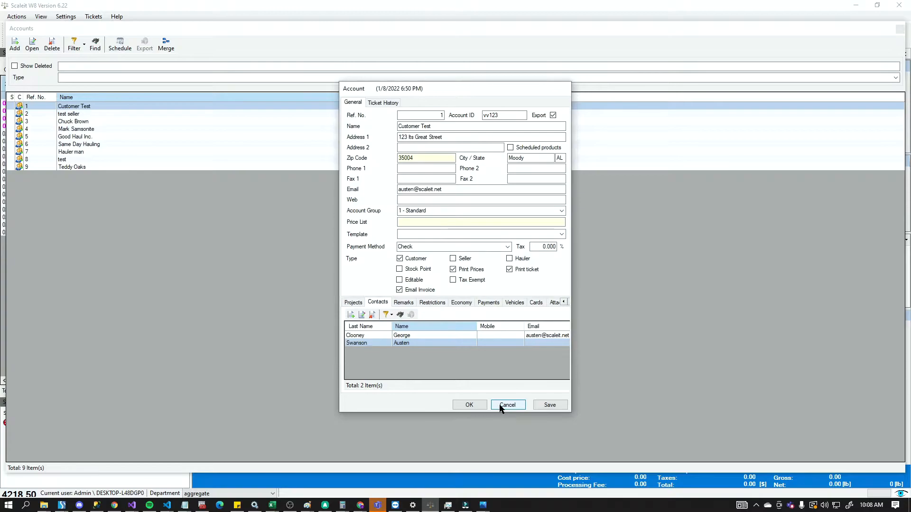
- From the project's Credit Cards tab, begin a card on file attached to Customer Test's Project
click(508, 404)
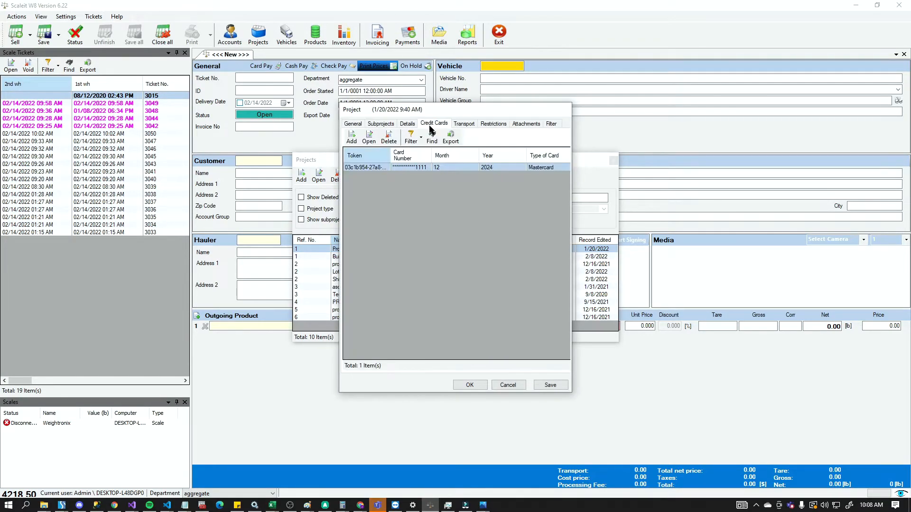
mouse_move(351, 135)
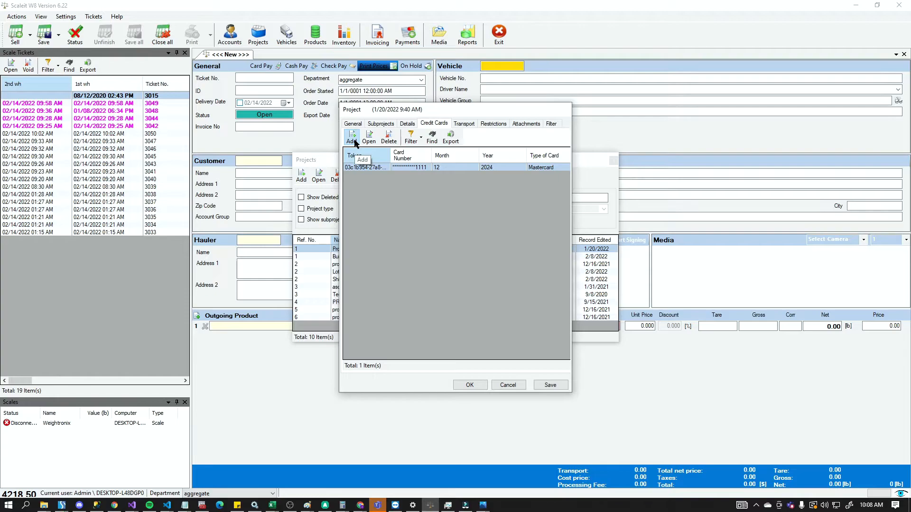
click(352, 135)
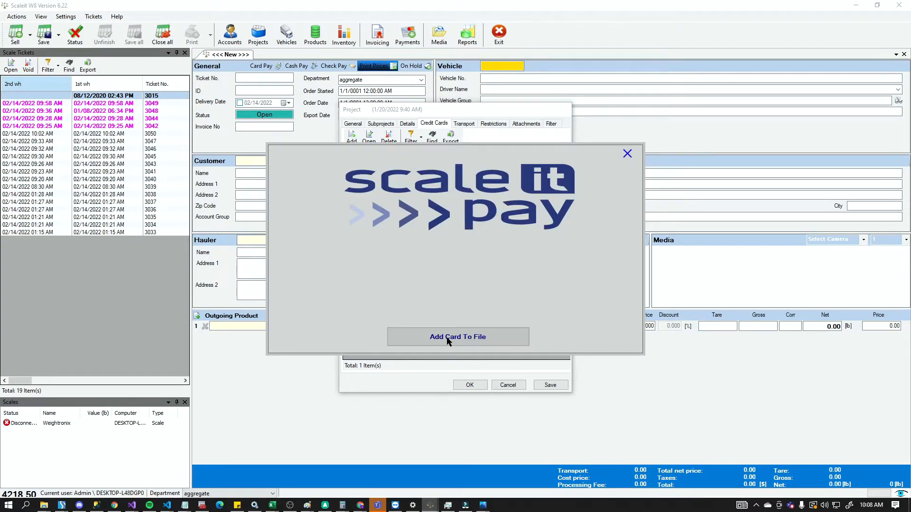
click(457, 337)
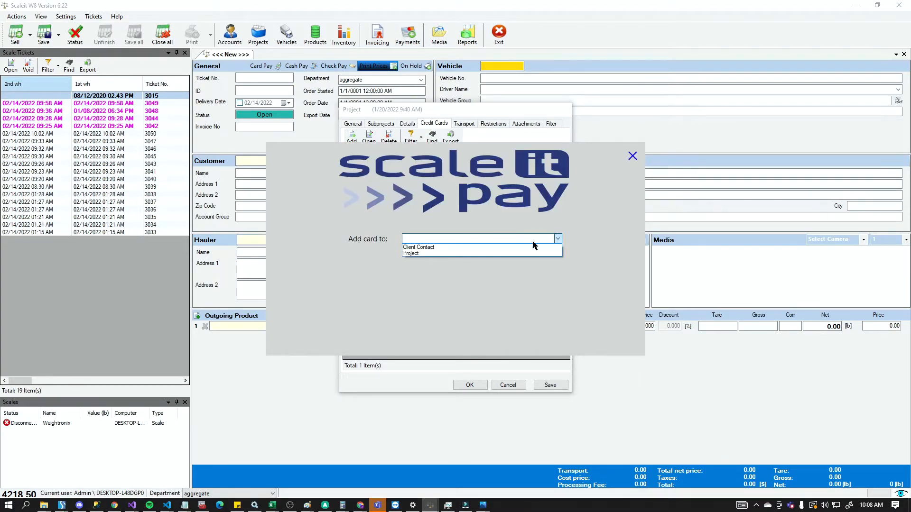
click(410, 253)
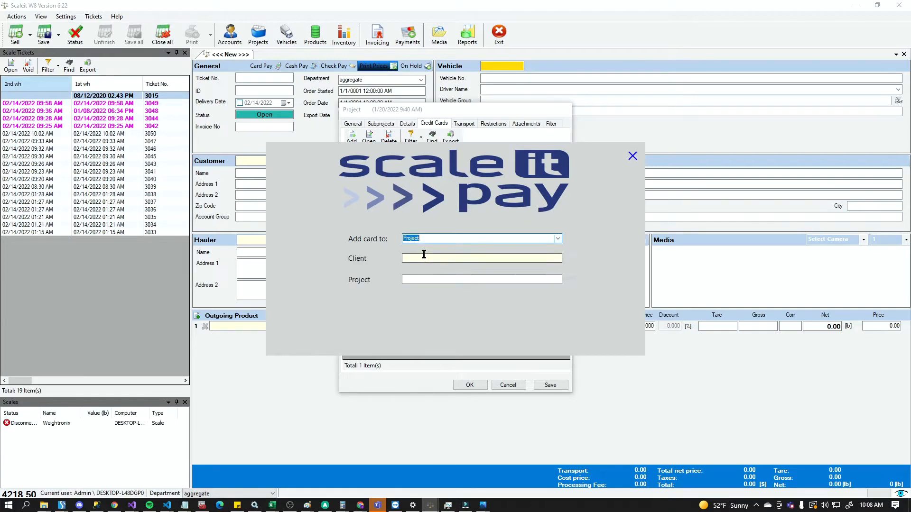
click(481, 258)
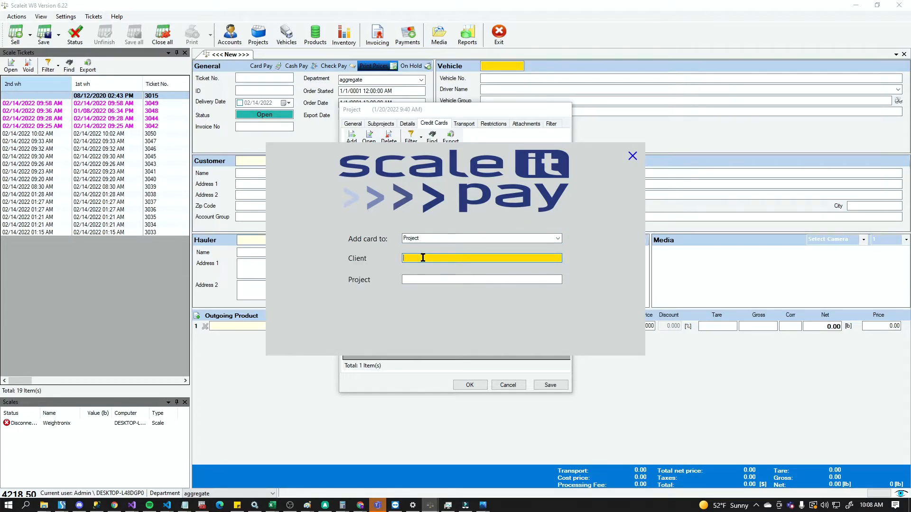
text(Cu)
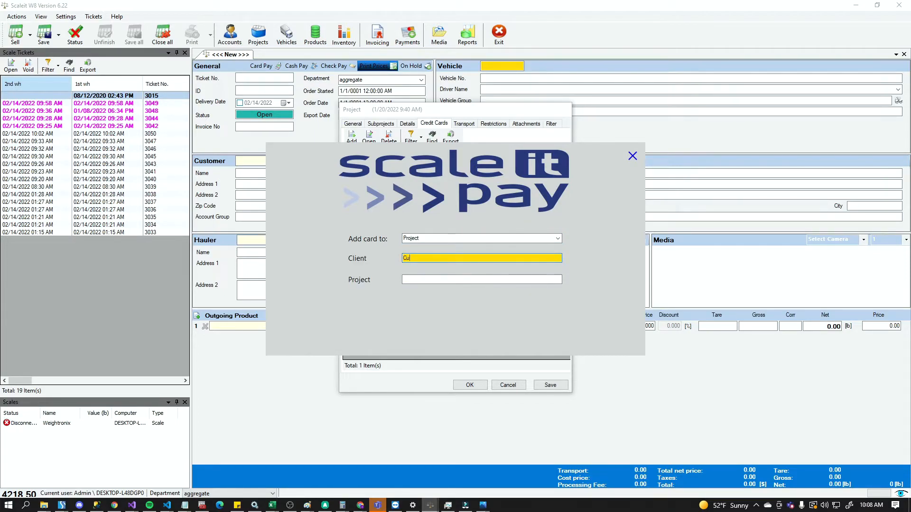
text(Customer Te)
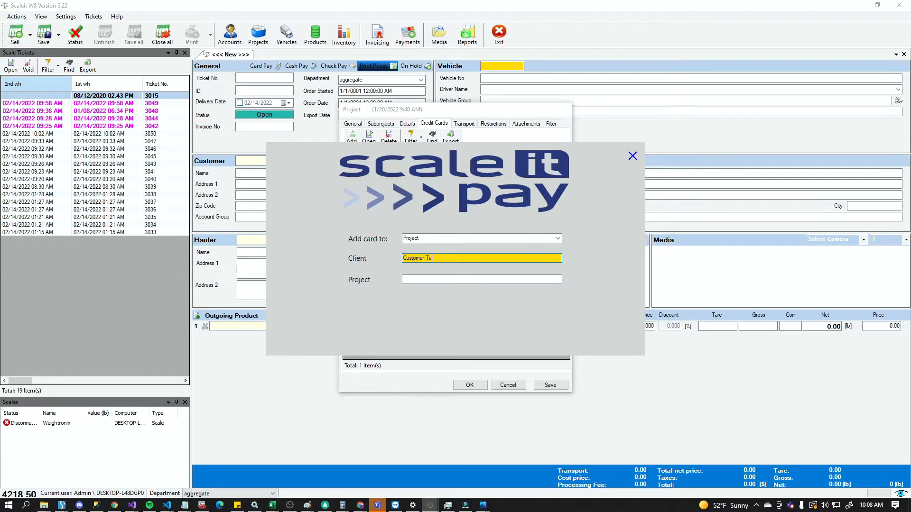
text(Project)
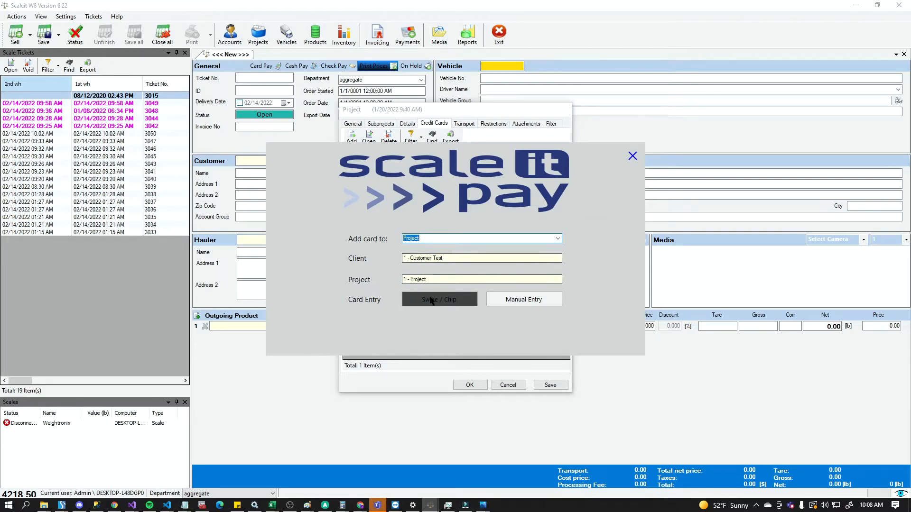
- Swipe the card, save it for Austen with zip 33635, then close the card window and project record
click(439, 299)
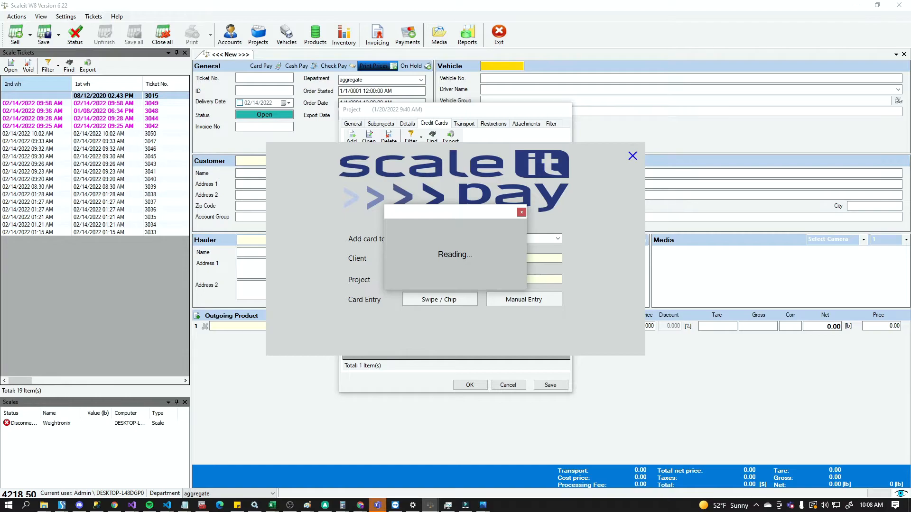
click(440, 299)
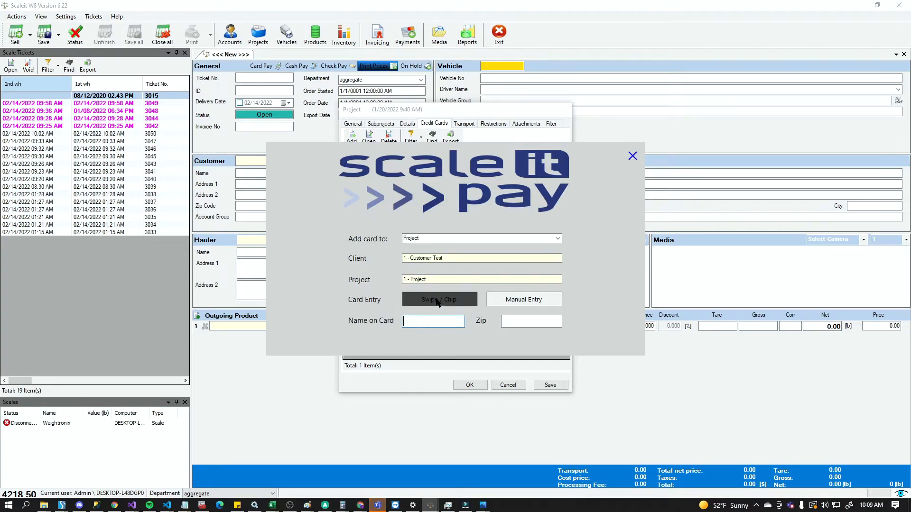
text(Austen Swanson)
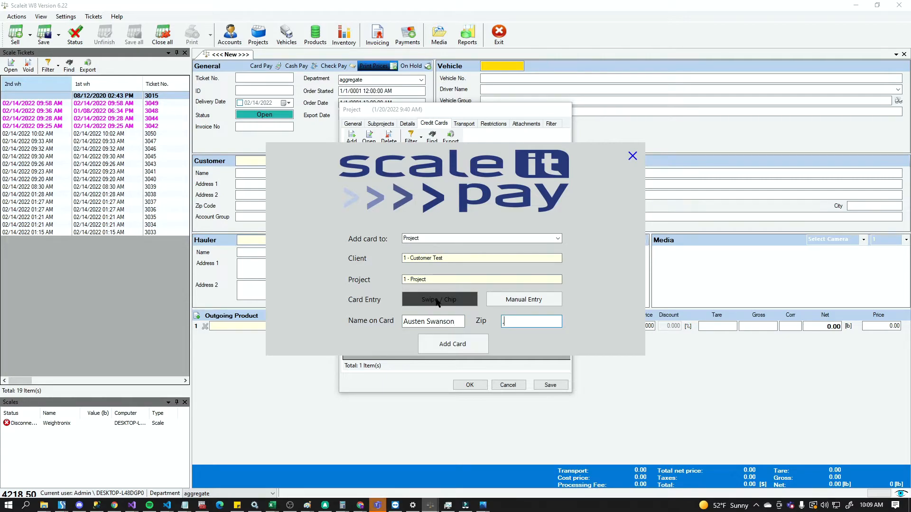
text(33635)
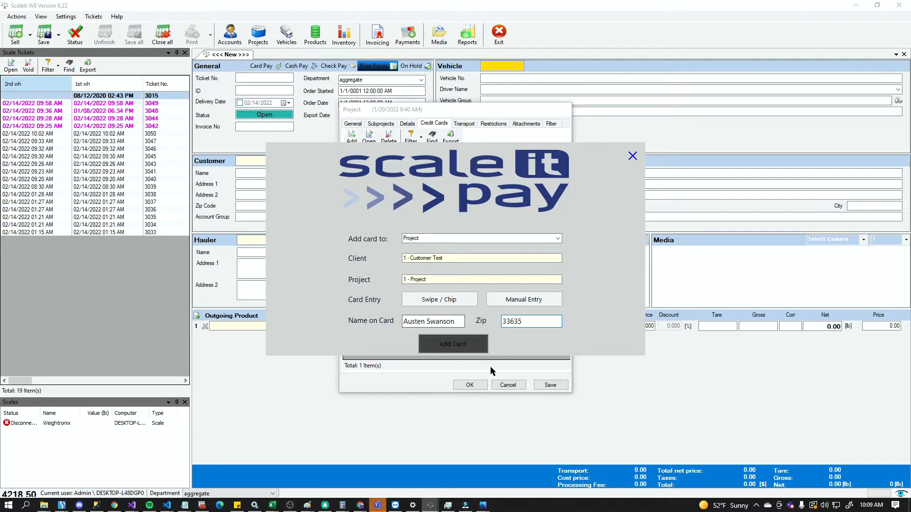
click(452, 343)
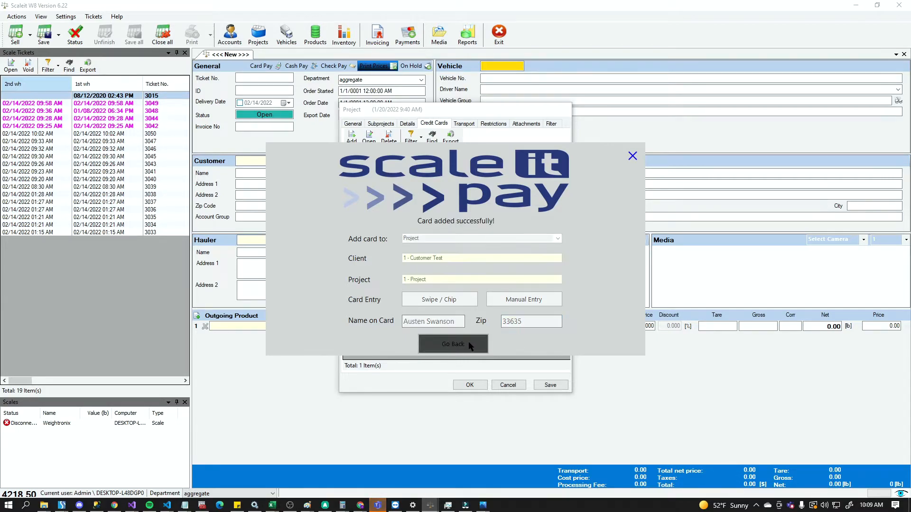
mouse_move(480, 313)
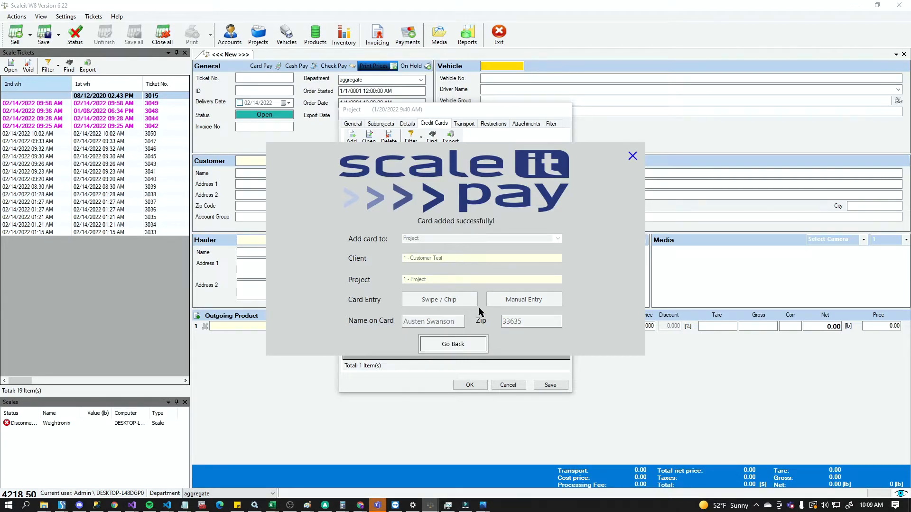
click(453, 345)
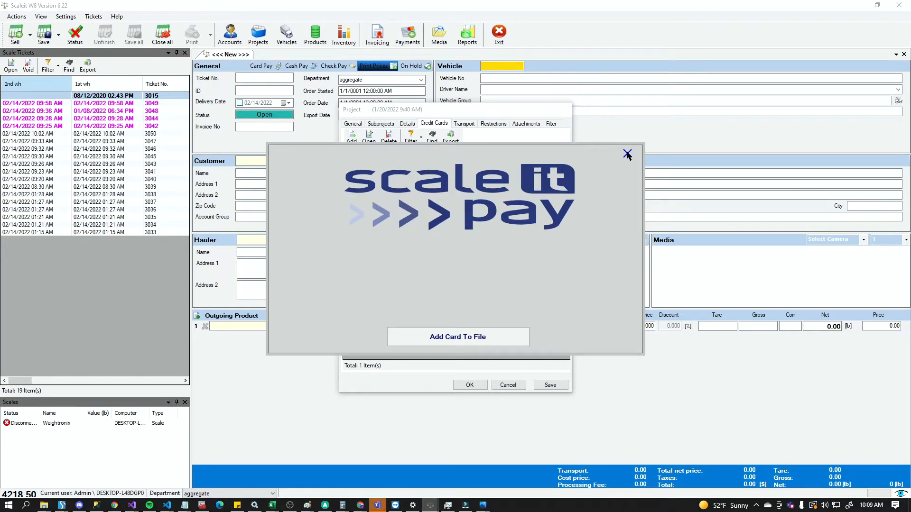
click(627, 153)
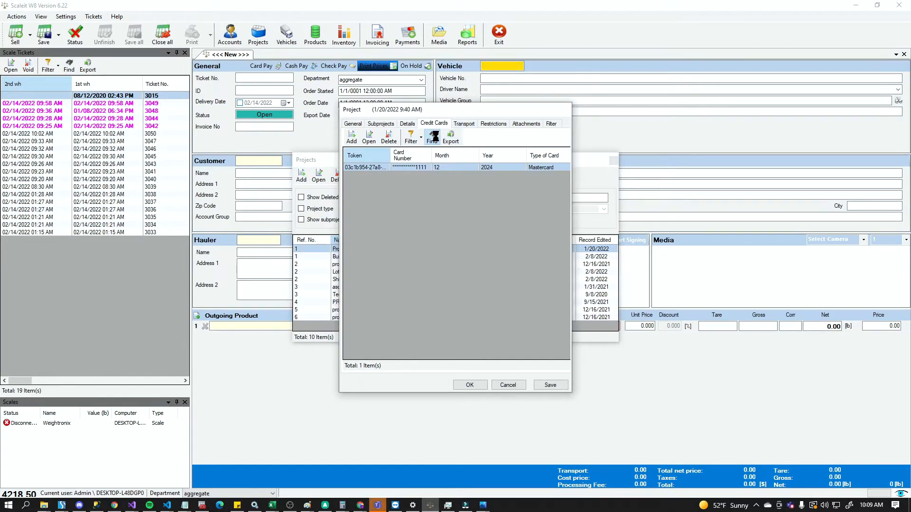
click(351, 134)
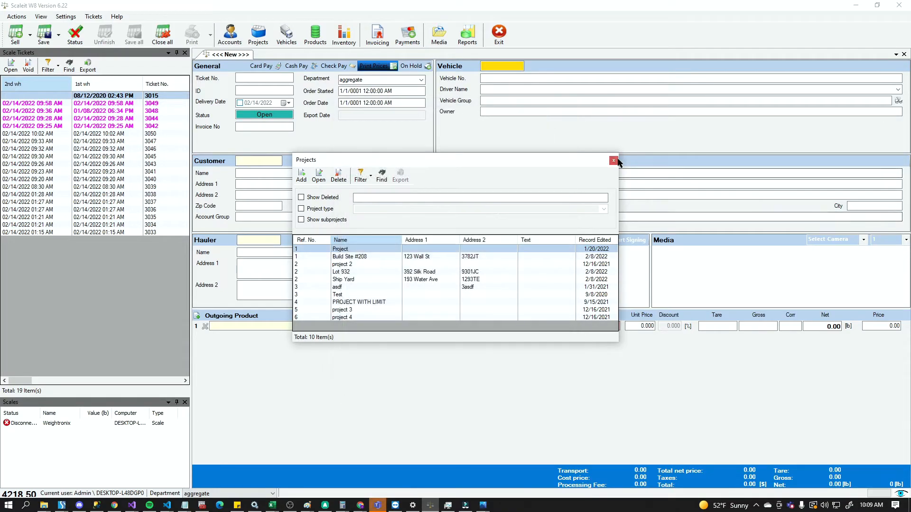
- Finish ticket 3051 for Customer Test and open ScaleIT Pay's Add Card To File form
click(613, 160)
text(1)
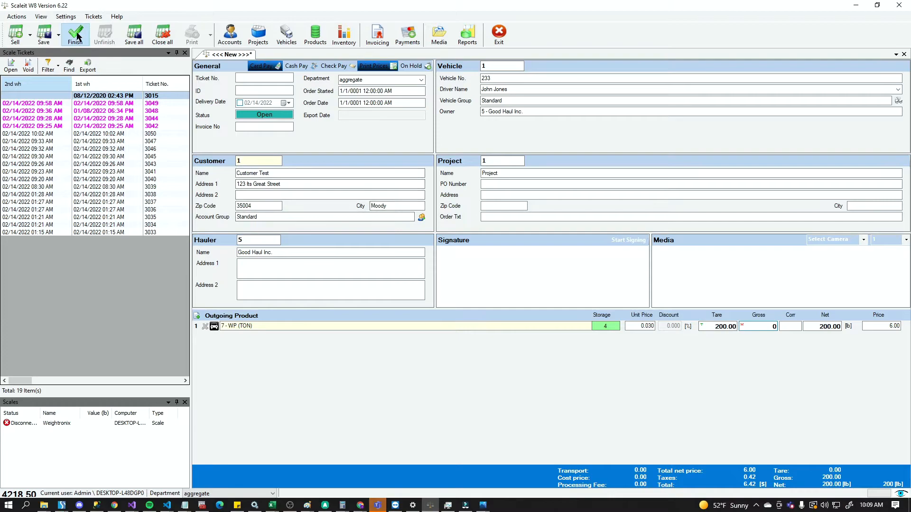
click(76, 36)
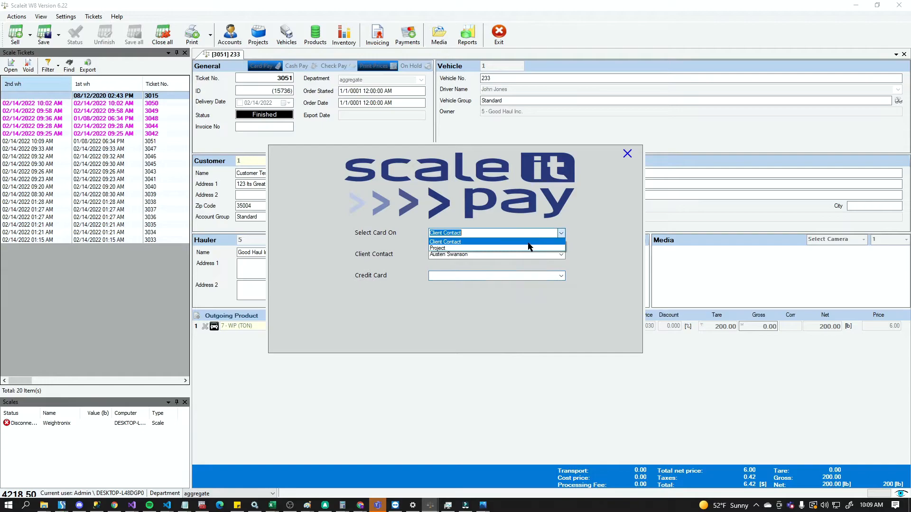
click(438, 249)
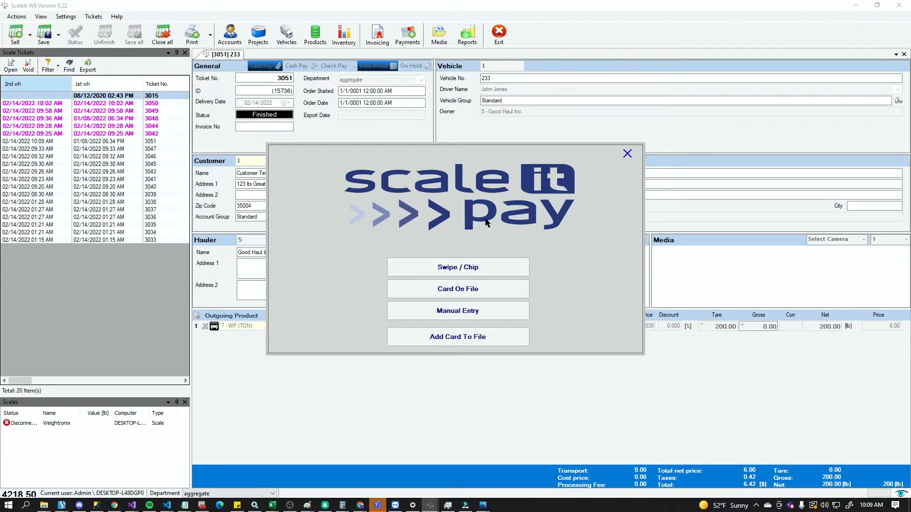
mouse_move(465, 296)
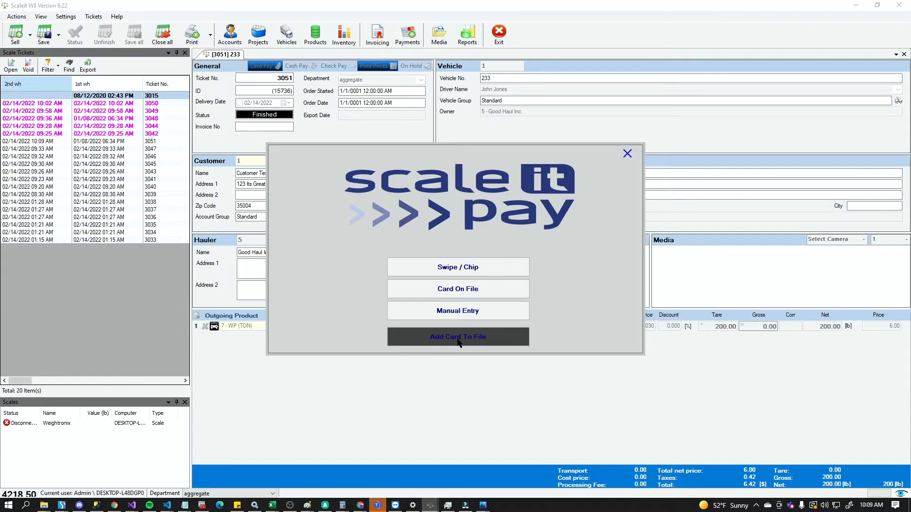
click(458, 337)
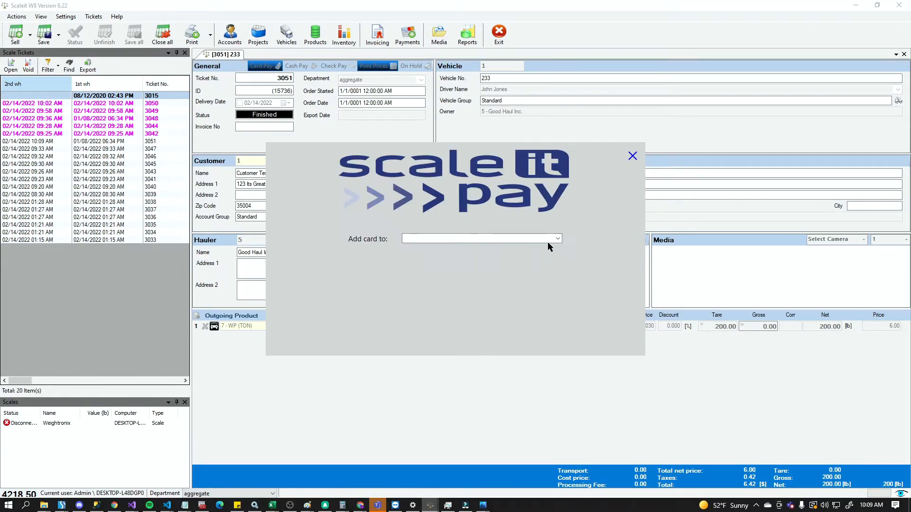
- Swipe and save a card under the Customer Test client contact, then choose Card On File to pay
click(558, 238)
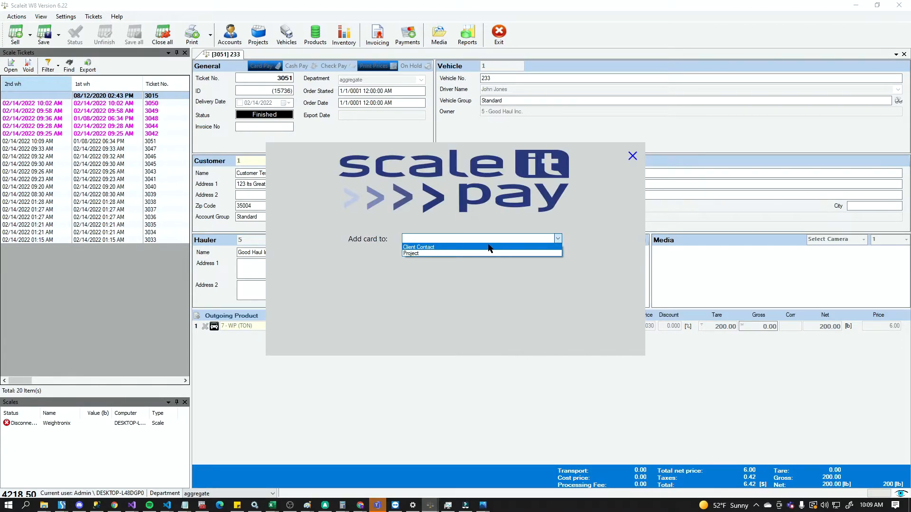
click(436, 247)
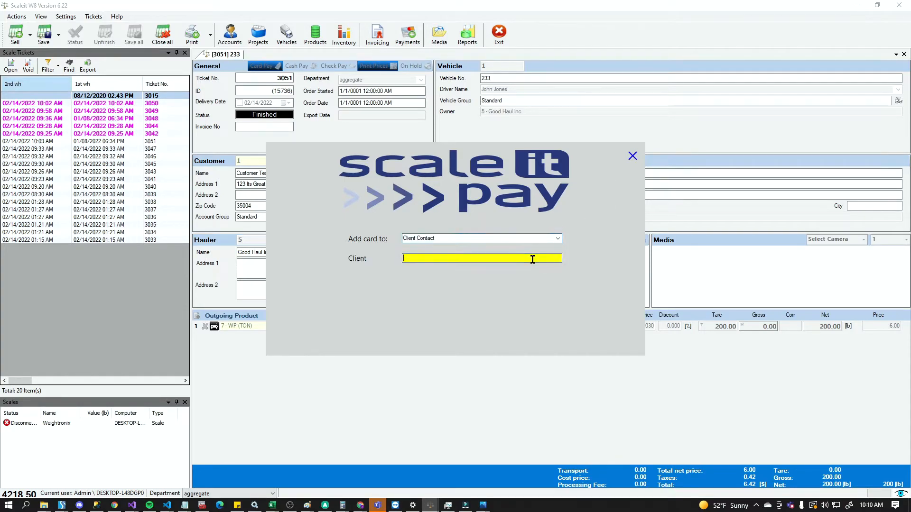
text(Customer Test)
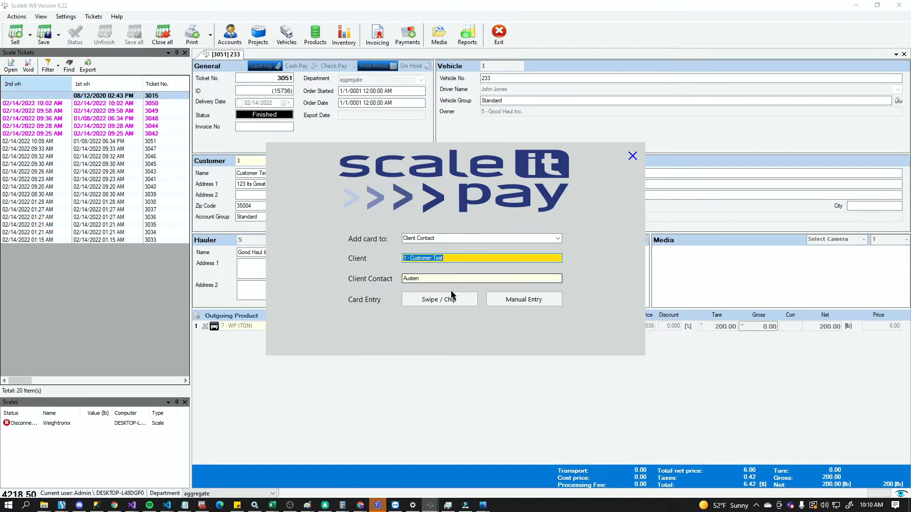
click(438, 299)
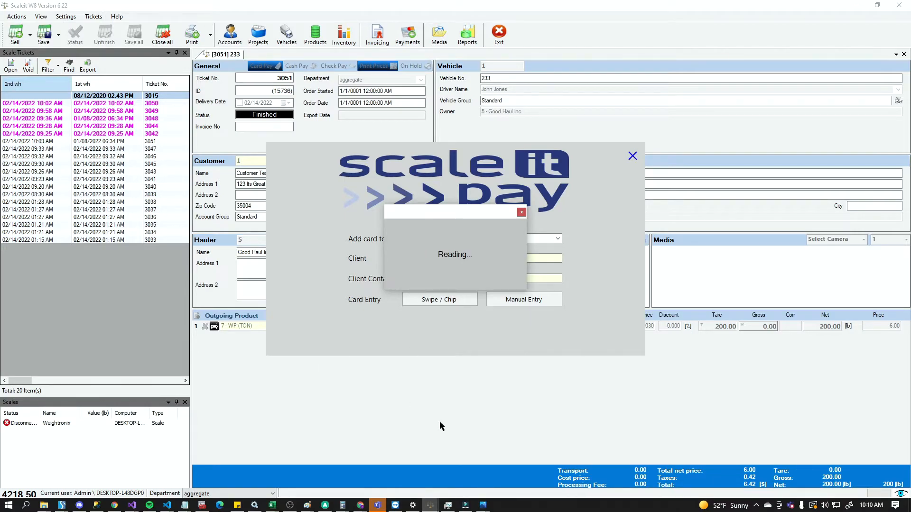
mouse_move(504, 345)
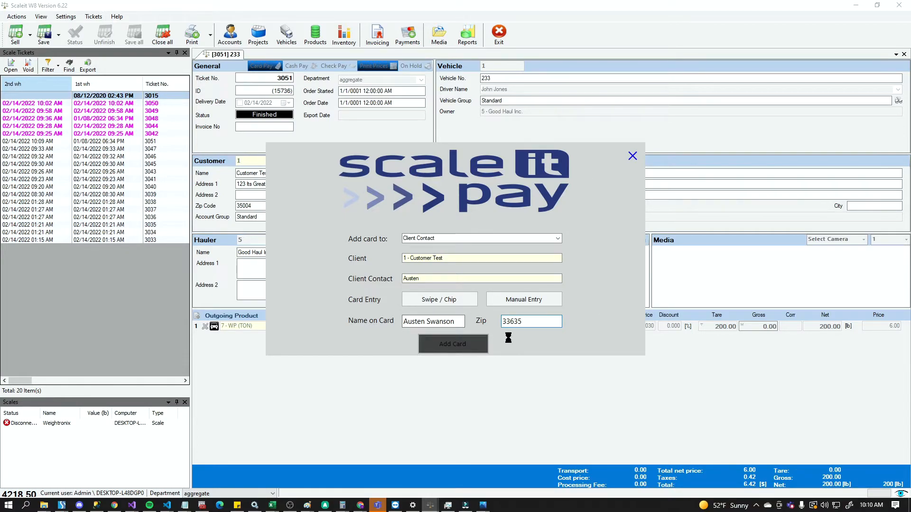
click(452, 345)
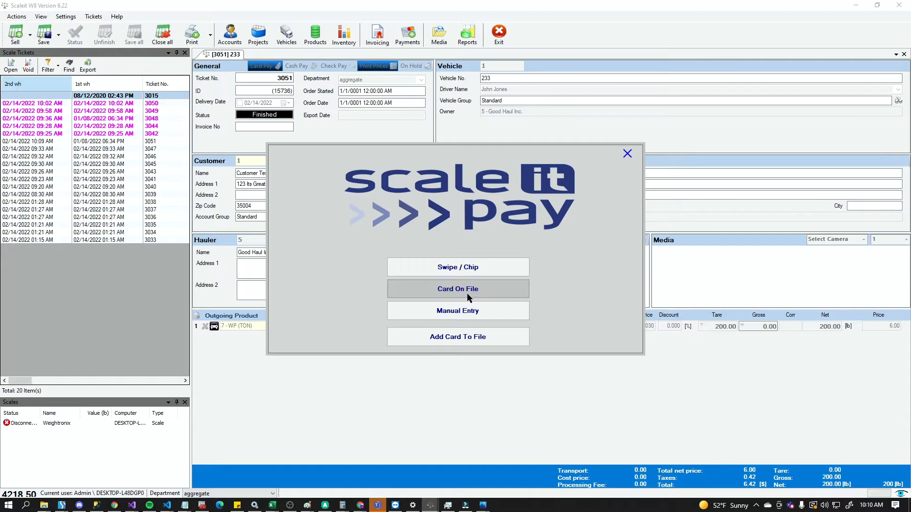
click(457, 288)
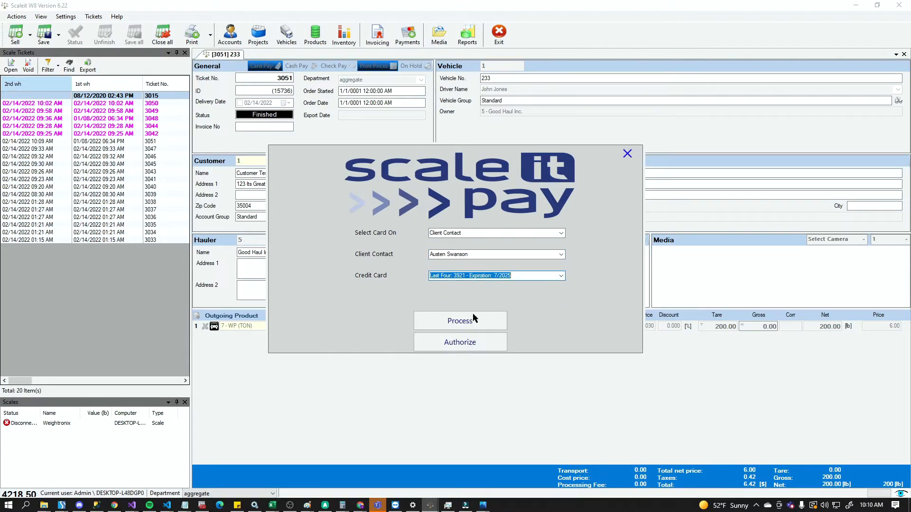
mouse_move(509, 321)
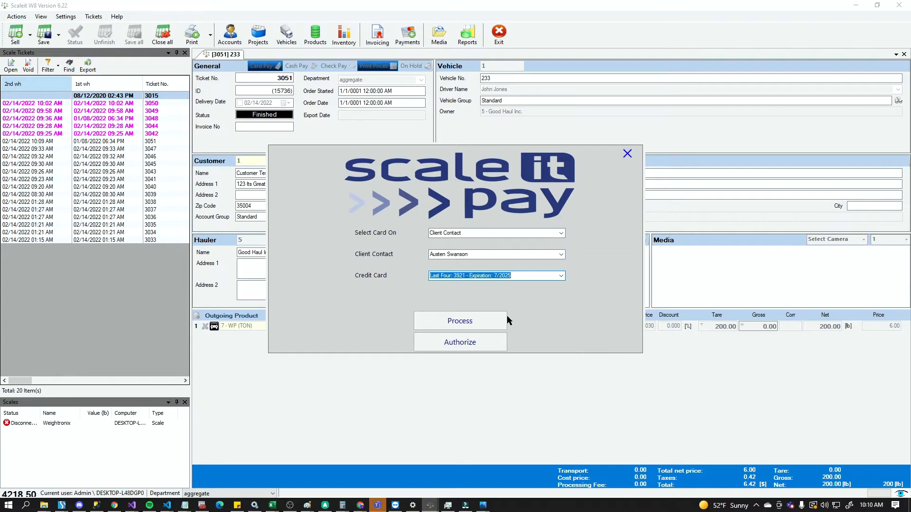
mouse_move(328, 386)
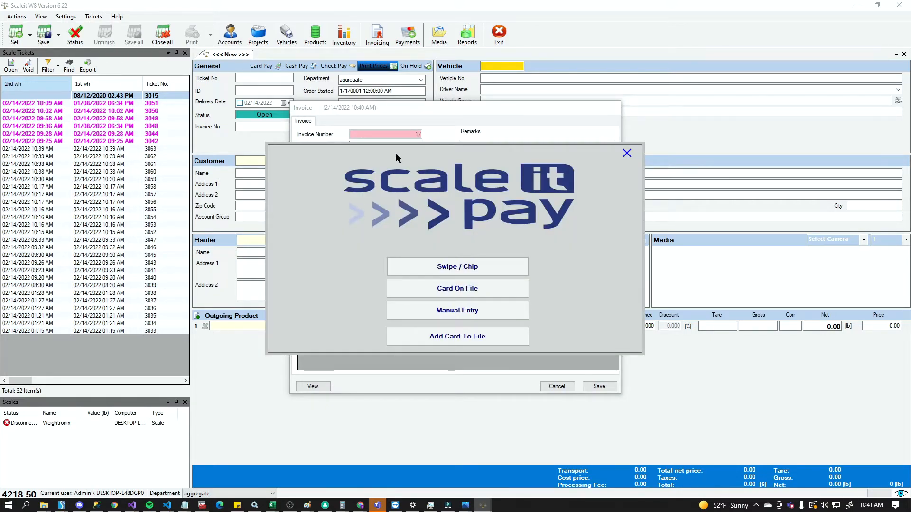
mouse_move(499, 259)
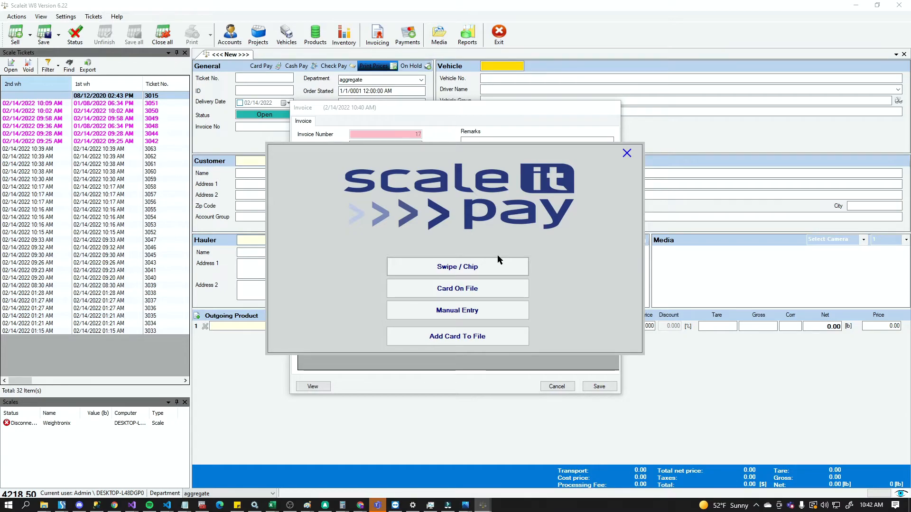
mouse_move(442, 268)
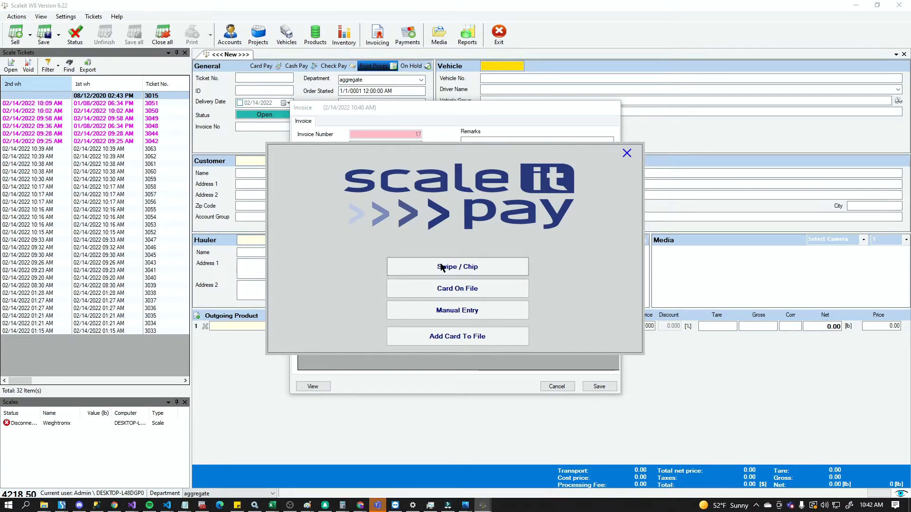
mouse_move(457, 266)
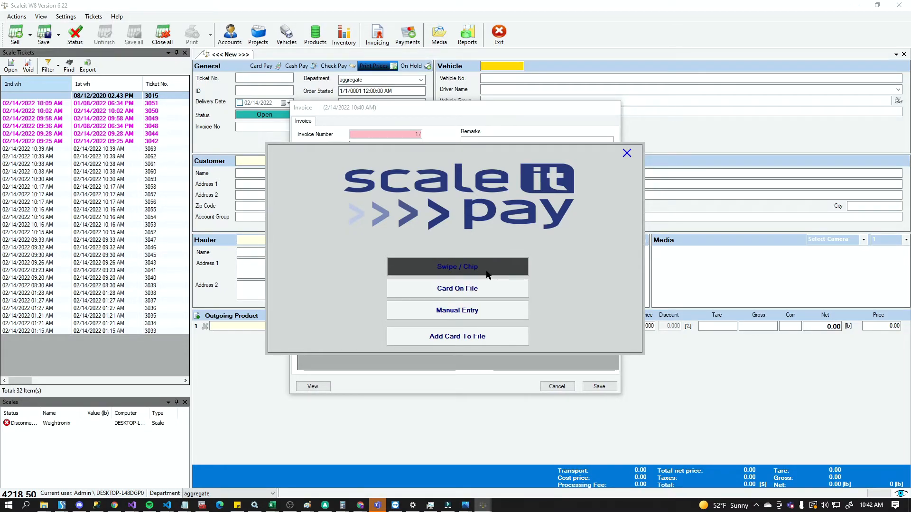
mouse_move(490, 285)
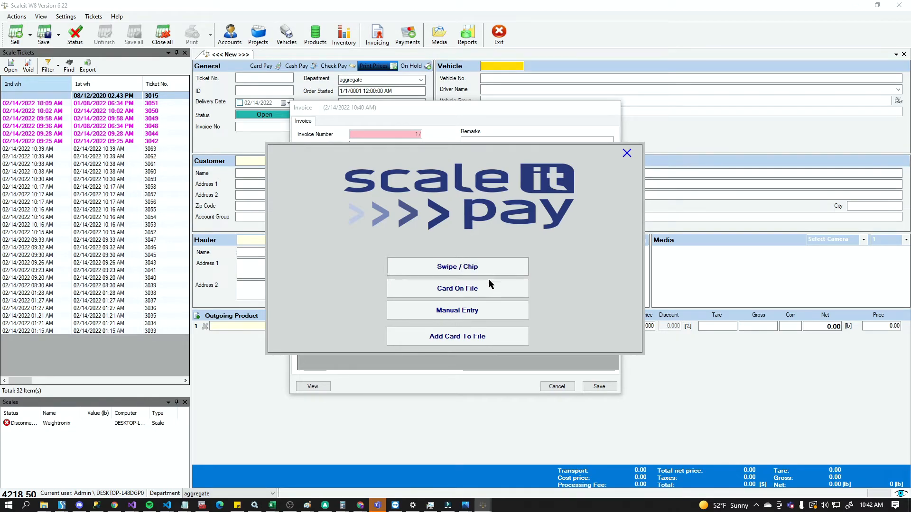
- Charge invoice 17 to the client contact's saved card ending 0216 and process it
click(457, 288)
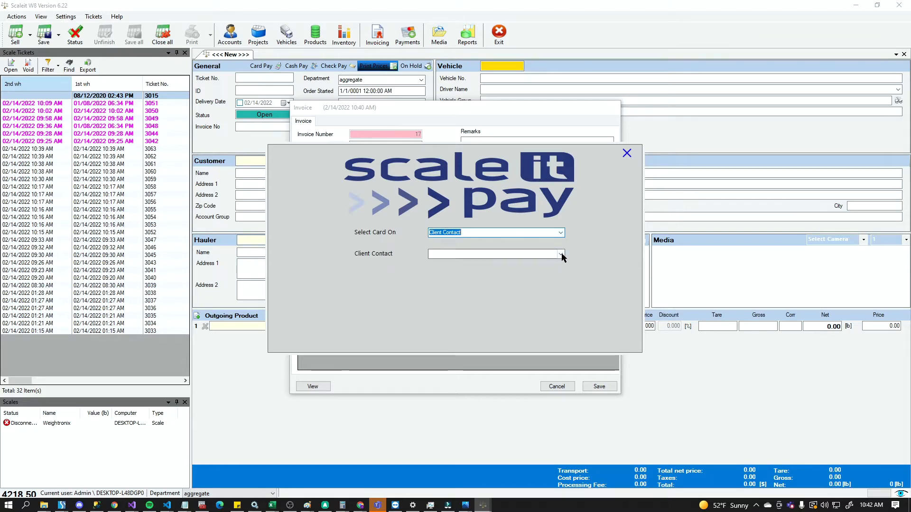
click(560, 254)
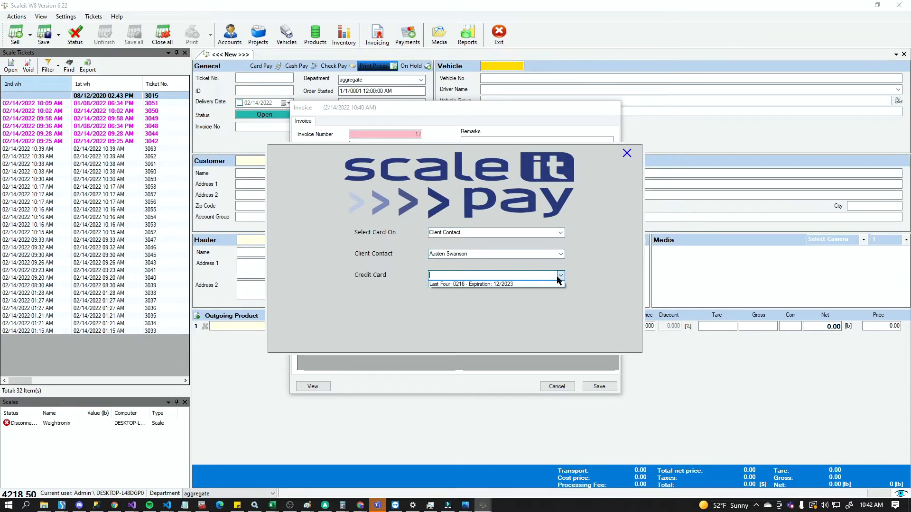
click(471, 285)
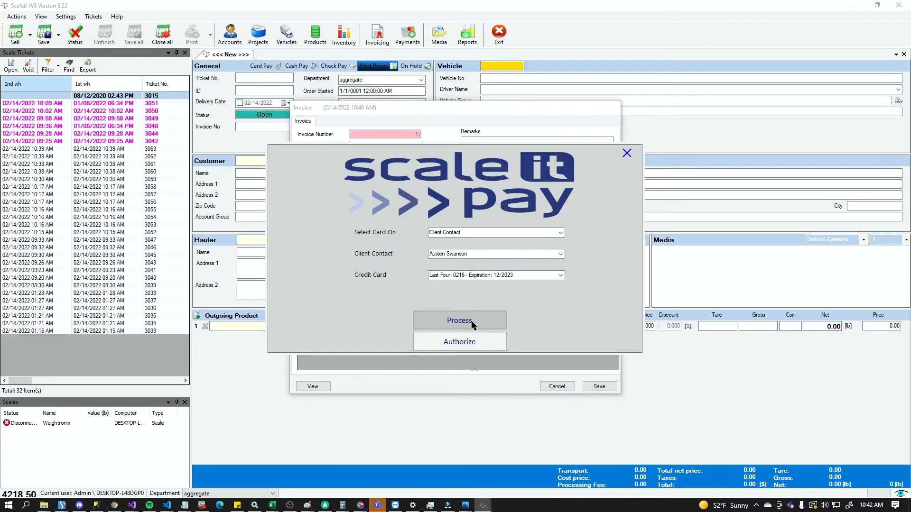
click(459, 321)
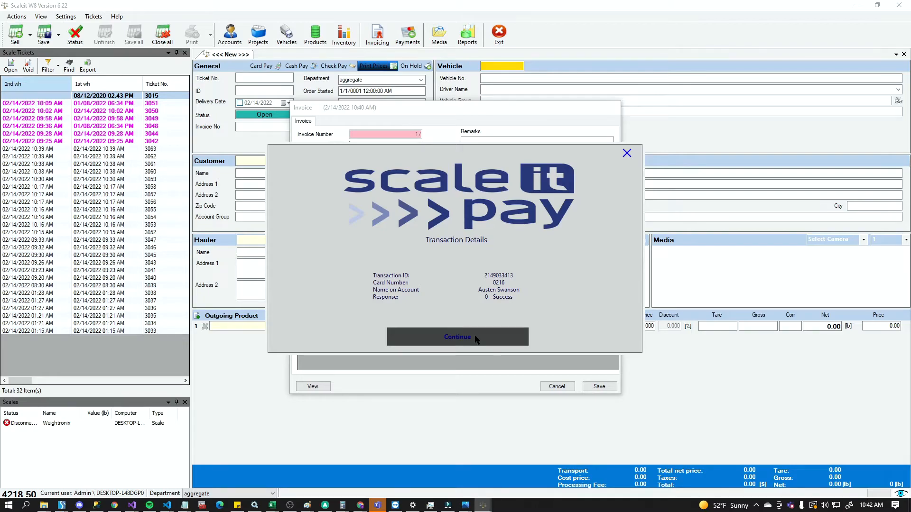
- Acknowledge the successful transaction and skip printing the receipt for invoice 17
click(458, 337)
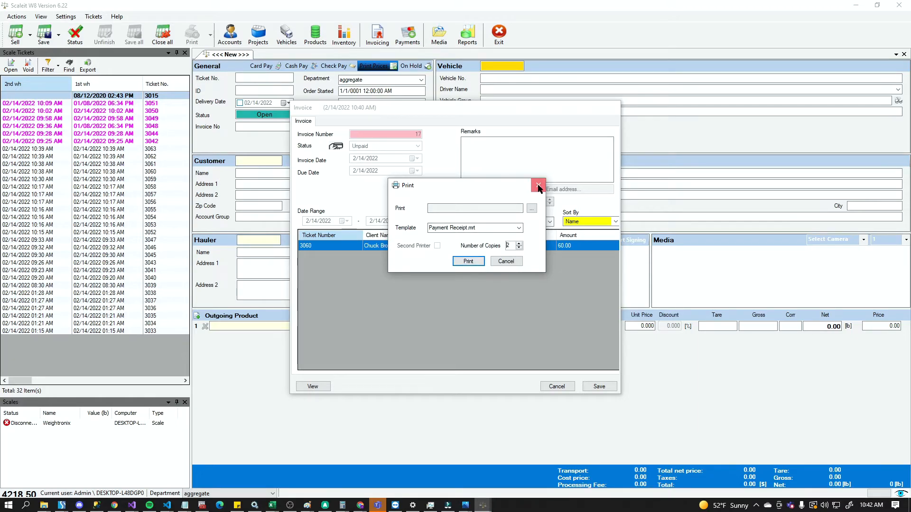
click(538, 185)
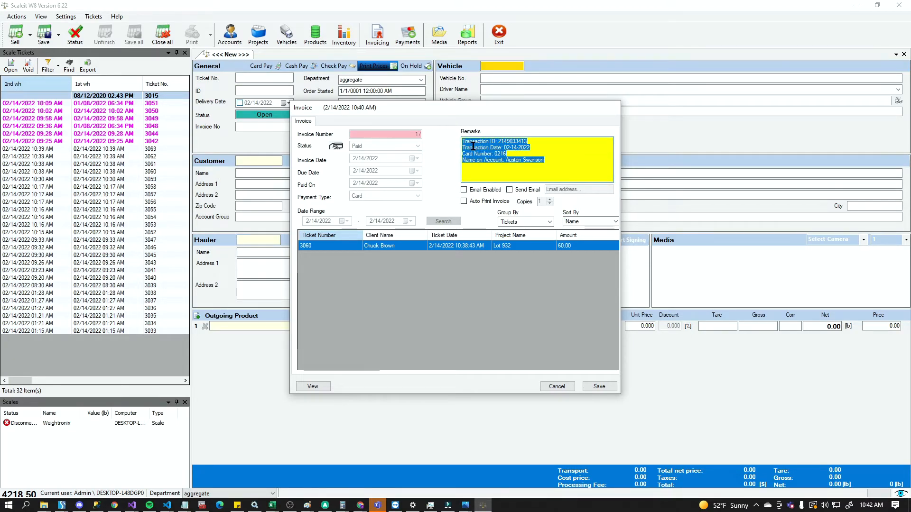
mouse_move(546, 383)
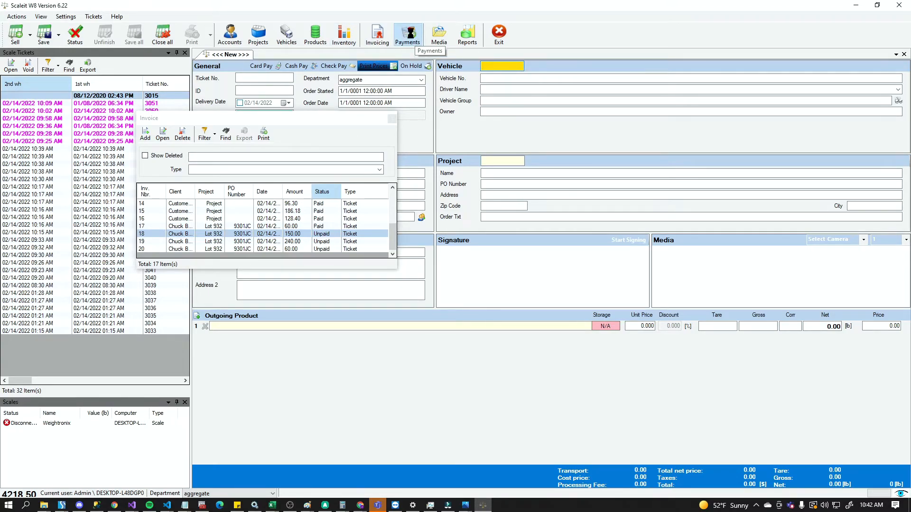
click(407, 34)
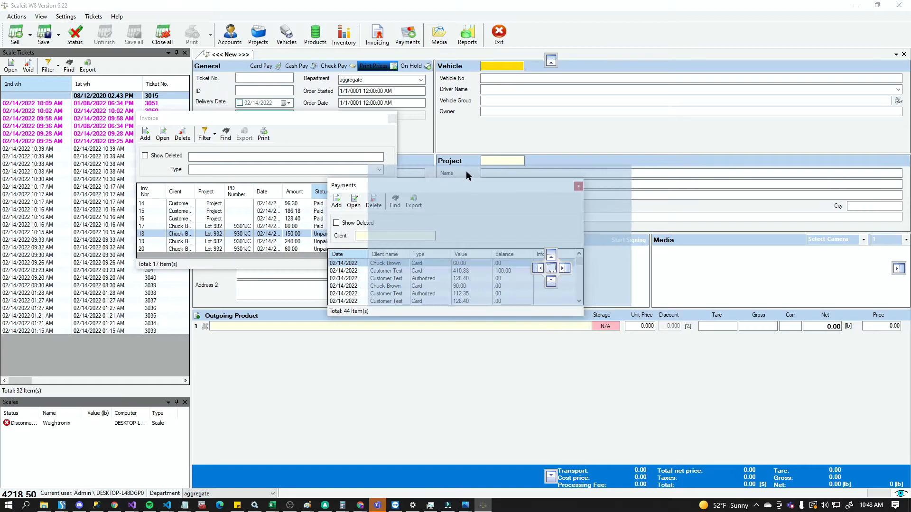
click(336, 201)
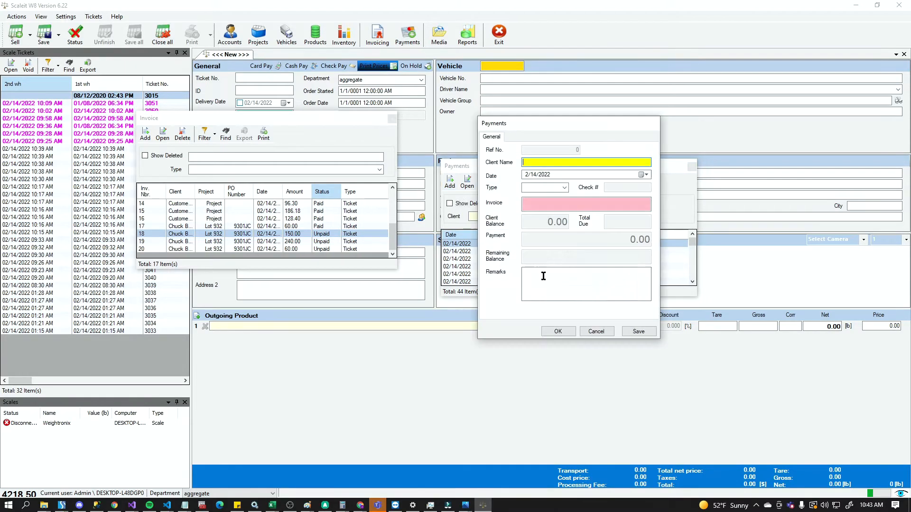
click(587, 163)
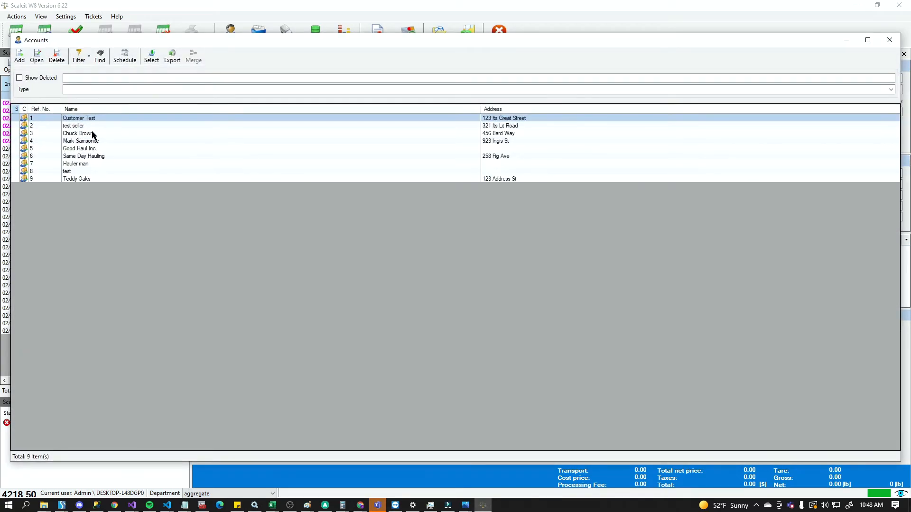
click(564, 187)
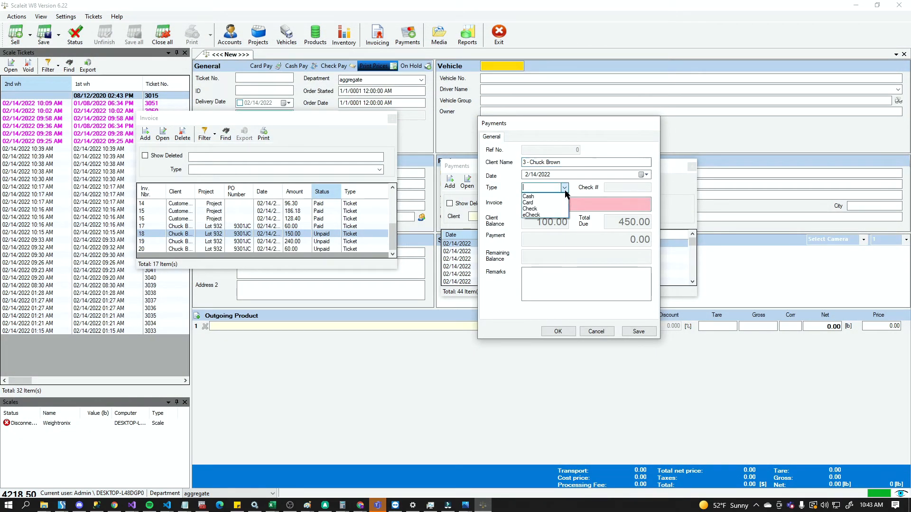
click(527, 202)
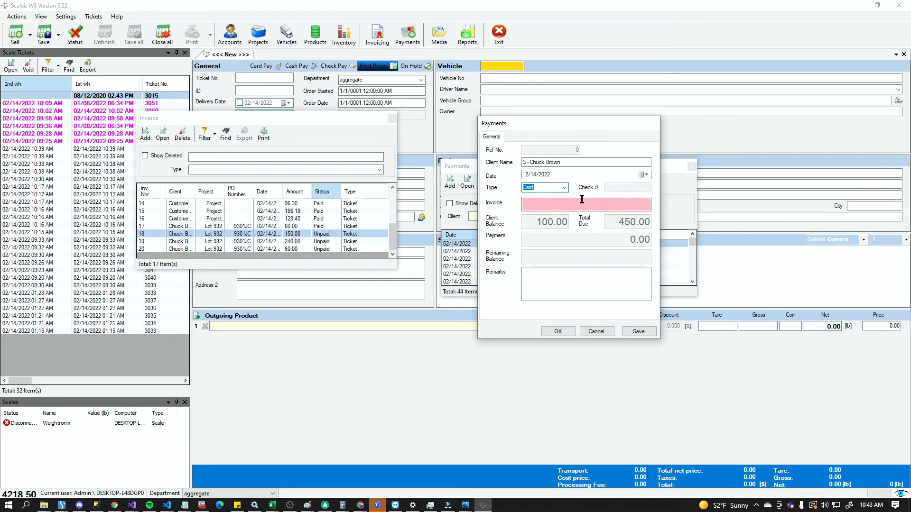
click(587, 204)
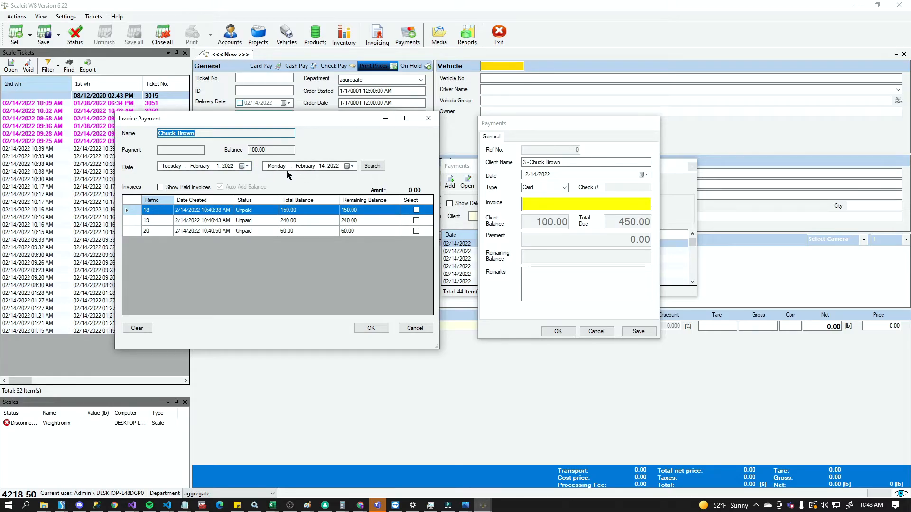
mouse_move(330, 173)
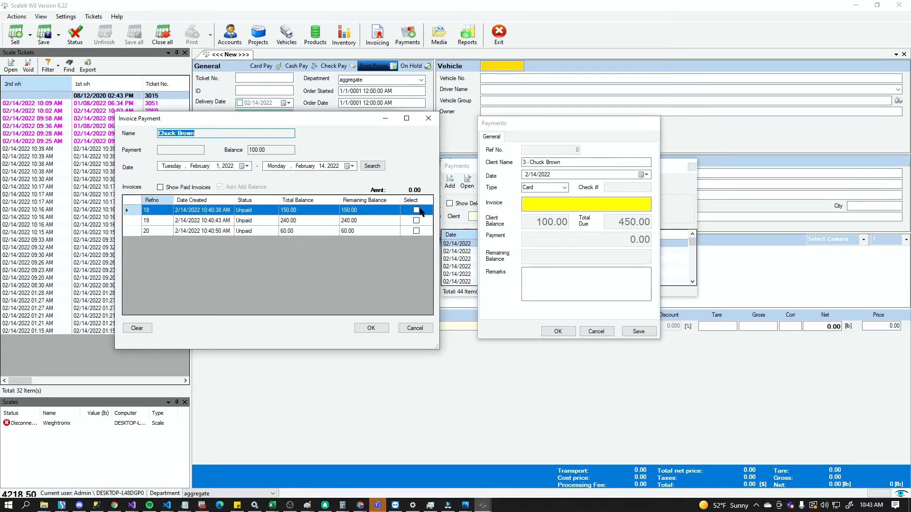
- Tick invoices 18, 19 and 20 for the 450.00 payment and send it to card processing
click(416, 220)
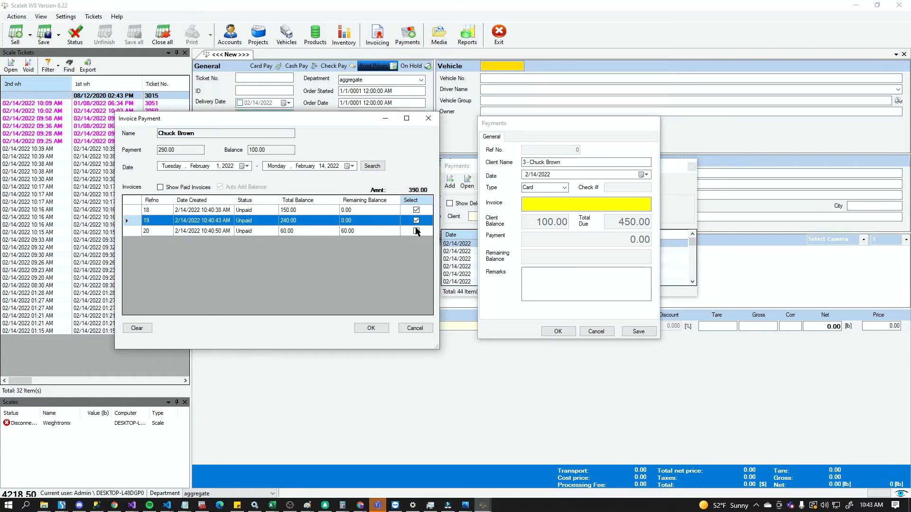
click(416, 231)
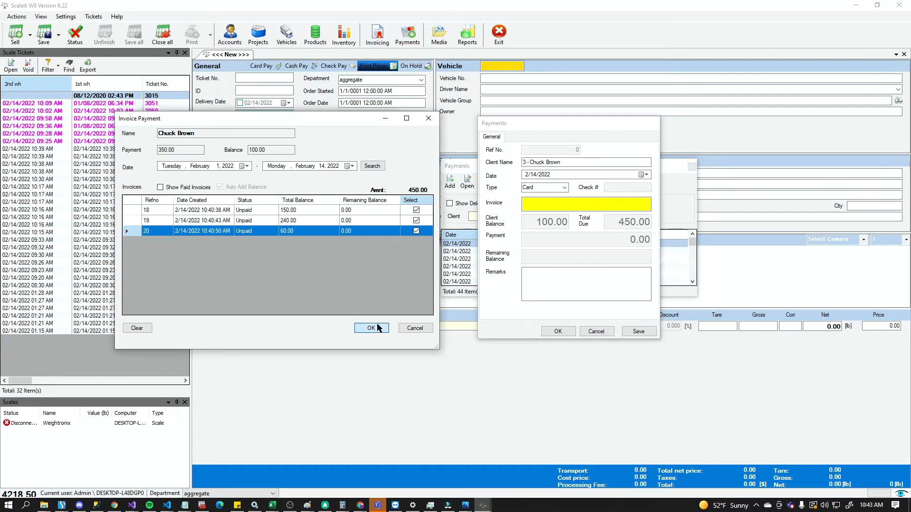
click(371, 327)
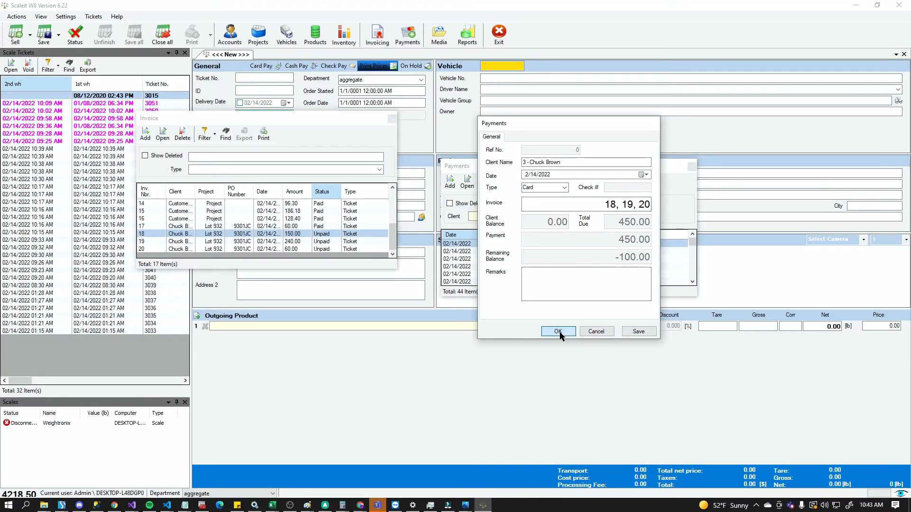
click(558, 332)
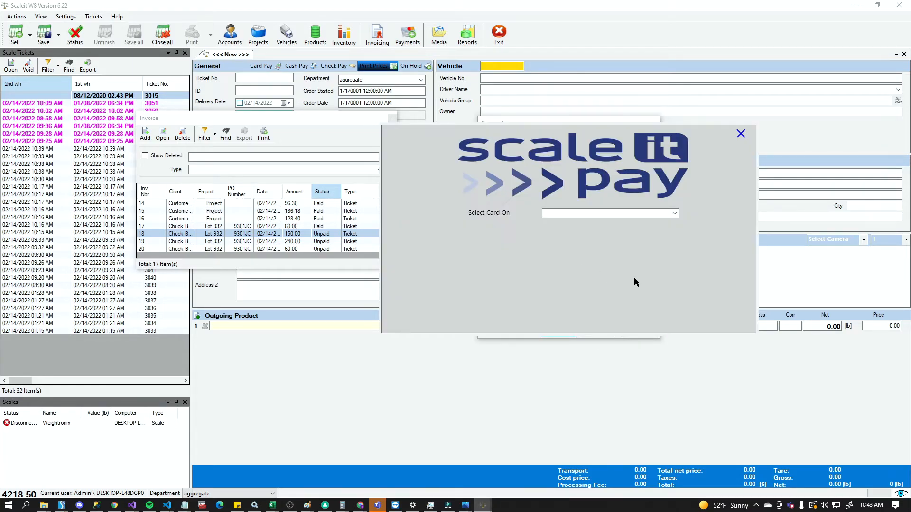
click(673, 212)
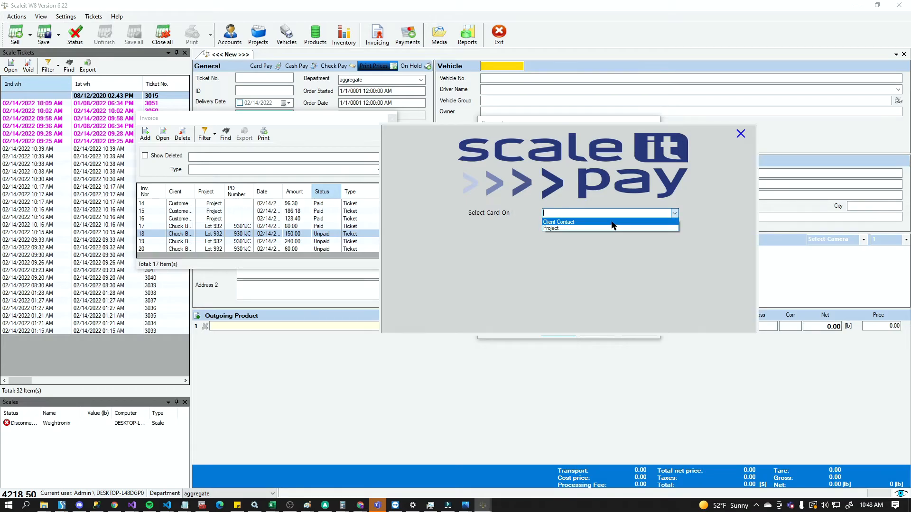
click(558, 222)
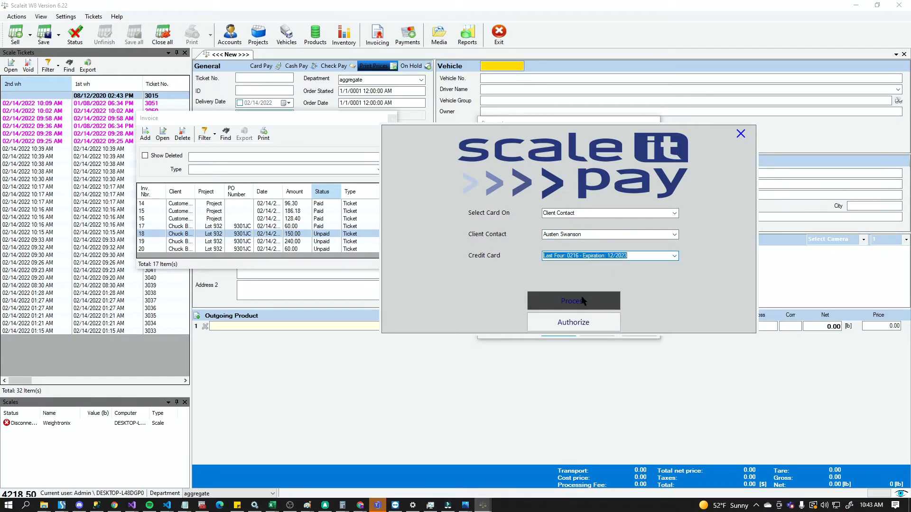
click(573, 301)
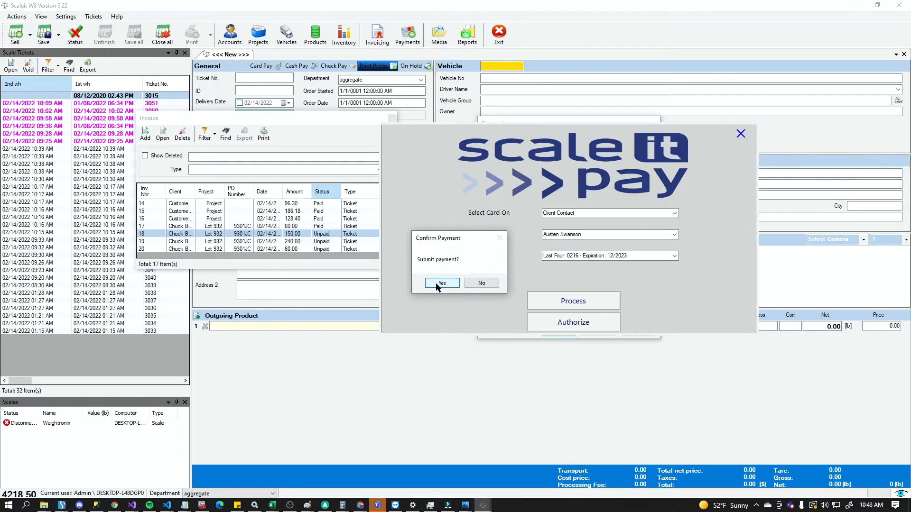
click(442, 283)
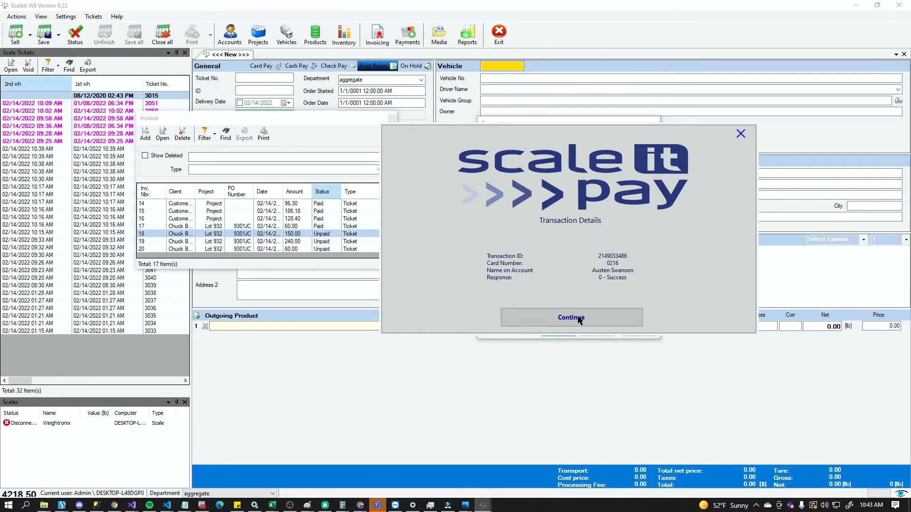
click(571, 316)
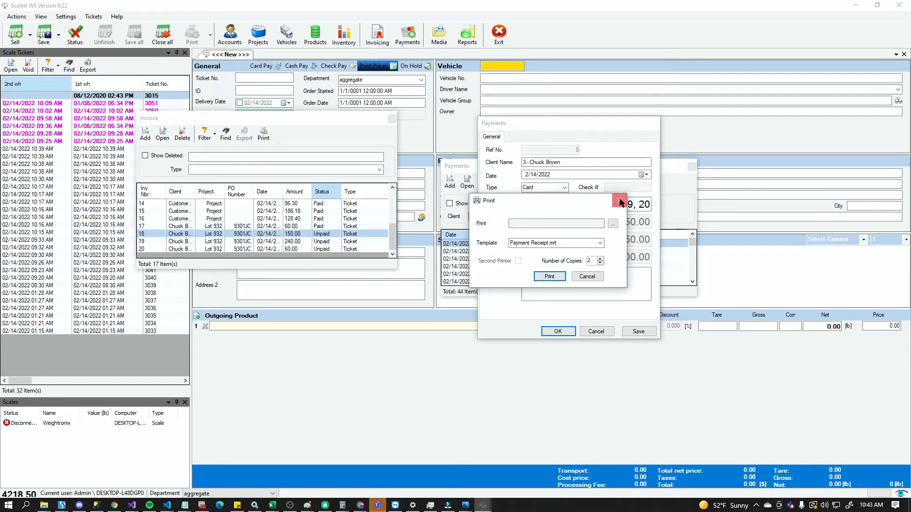
- Skip the receipt print and close the saved 450.00 card payment record
click(619, 200)
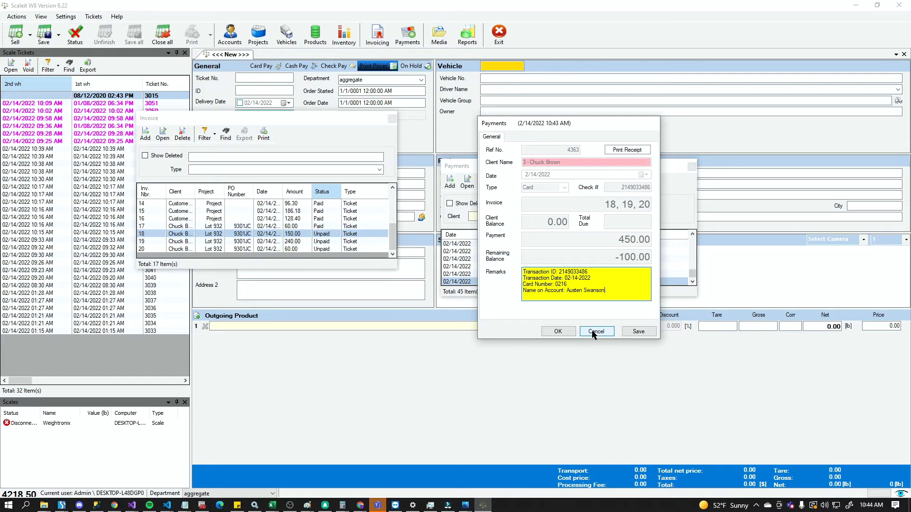
click(596, 332)
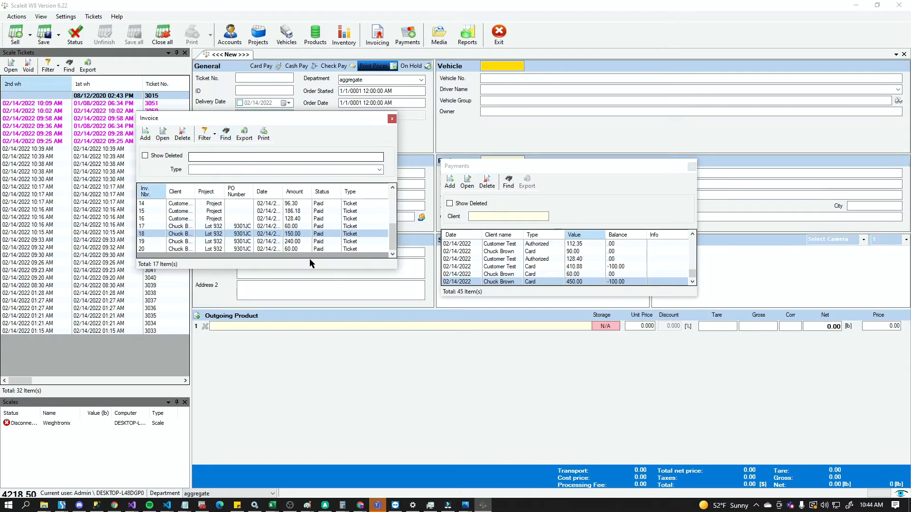
mouse_move(319, 242)
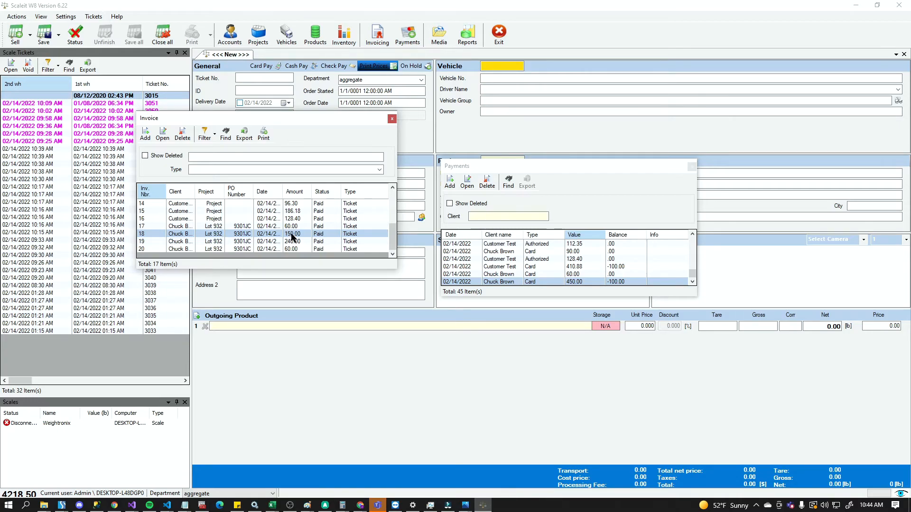
mouse_move(439, 227)
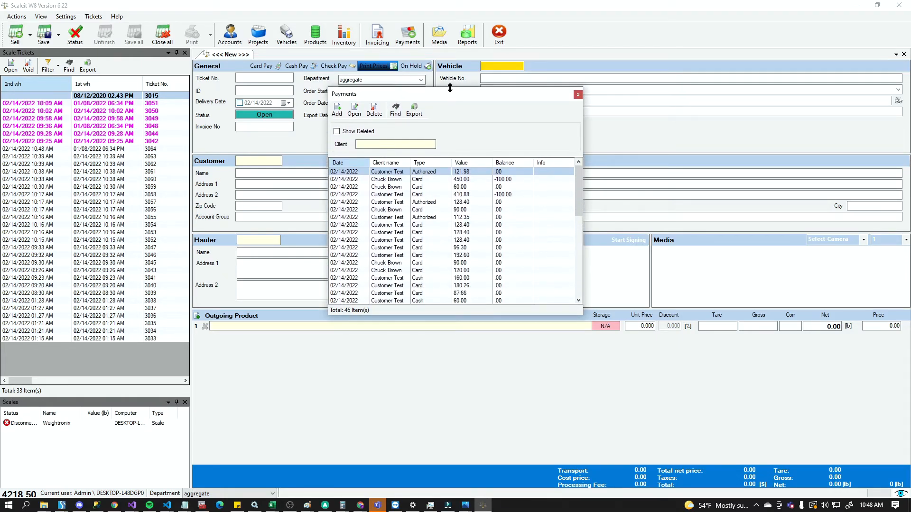
mouse_move(430, 217)
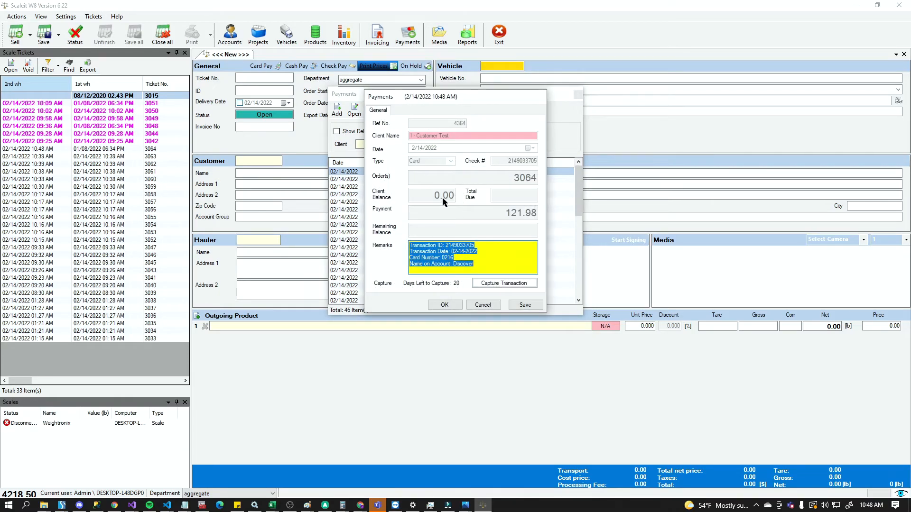
mouse_move(434, 186)
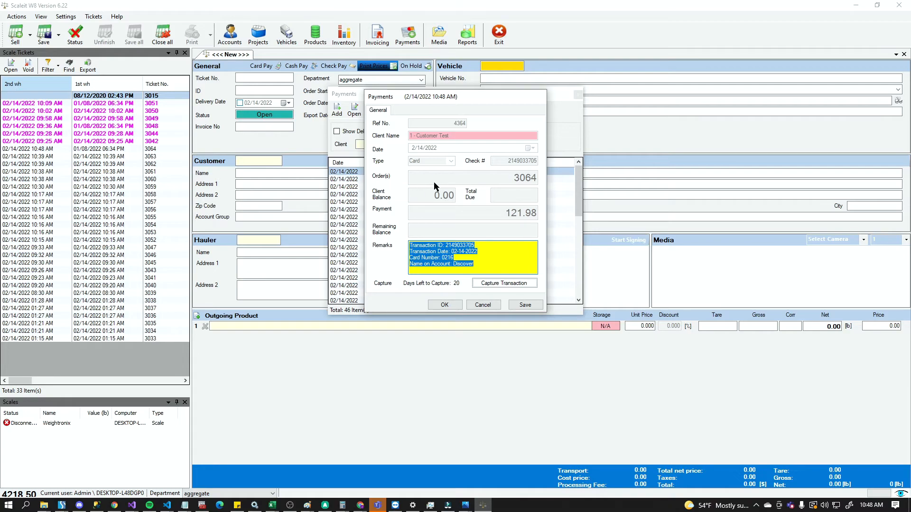
mouse_move(182, 178)
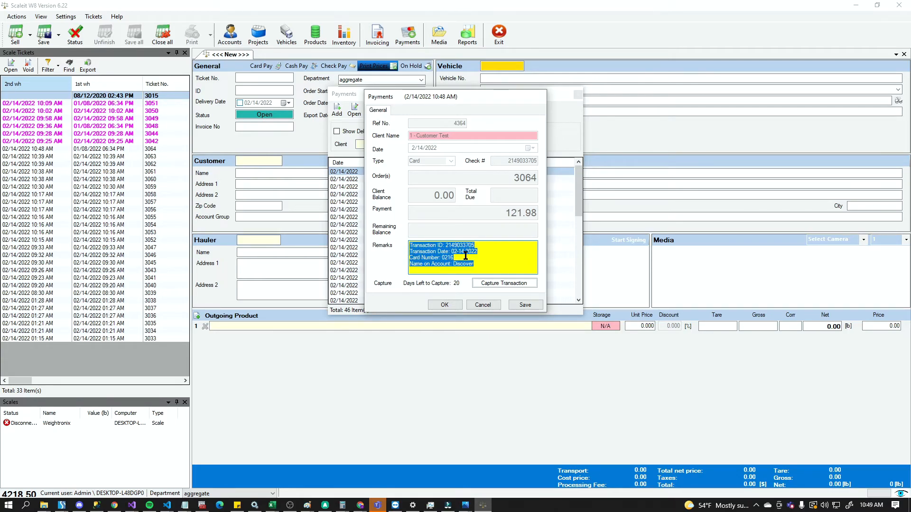
mouse_move(381, 294)
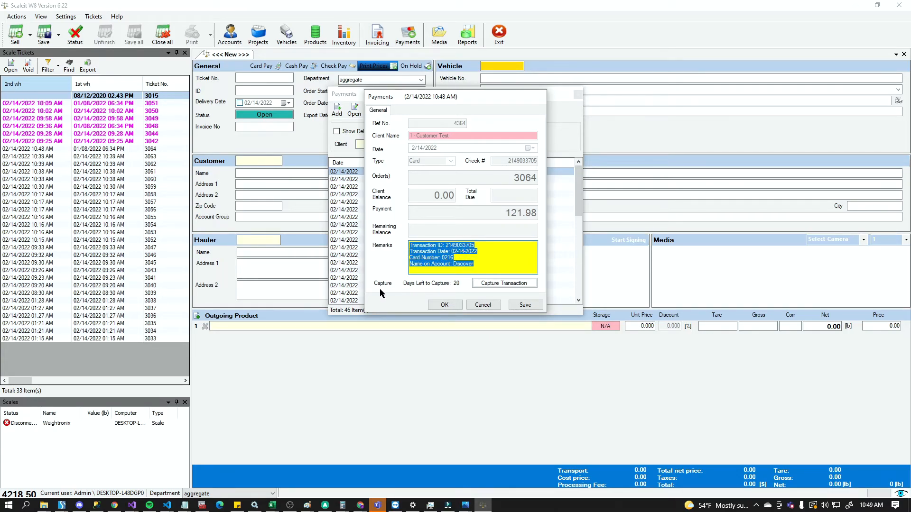
mouse_move(461, 292)
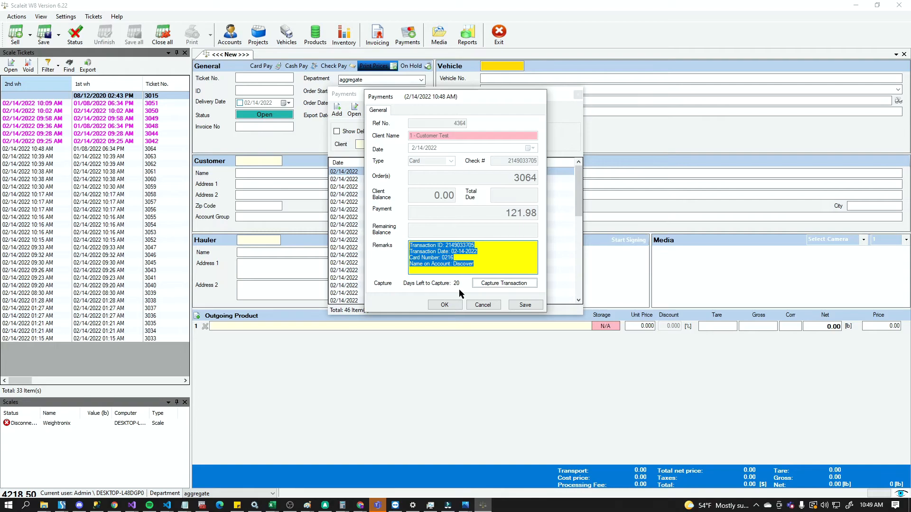
mouse_move(448, 286)
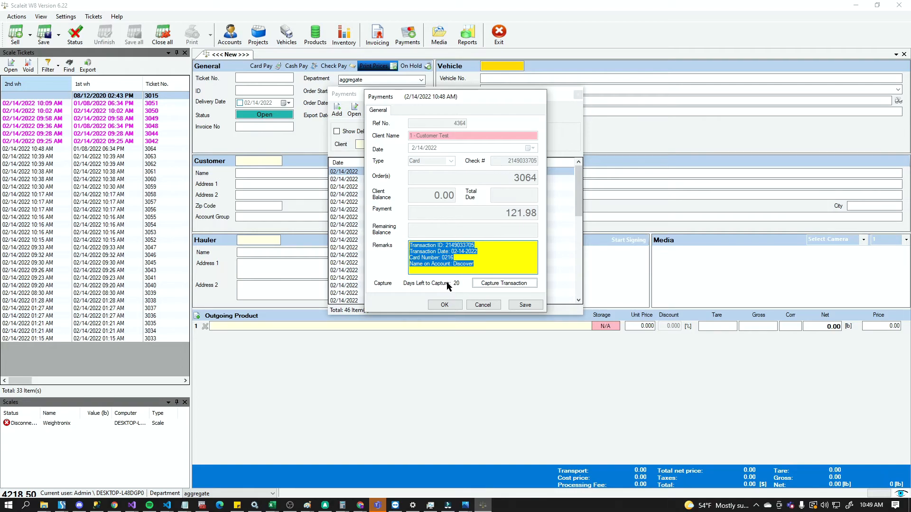
mouse_move(426, 281)
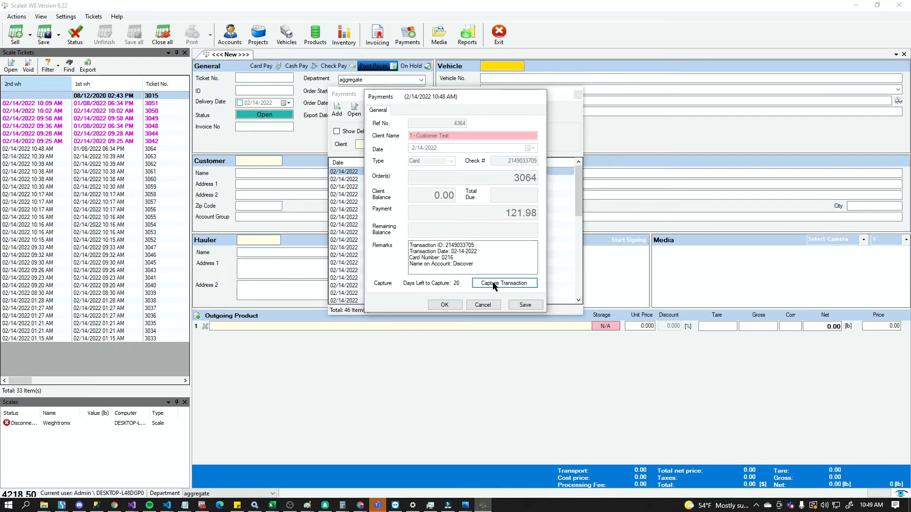
- Capture the authorized 121.98 card payment for order 3064 and close its record
click(505, 282)
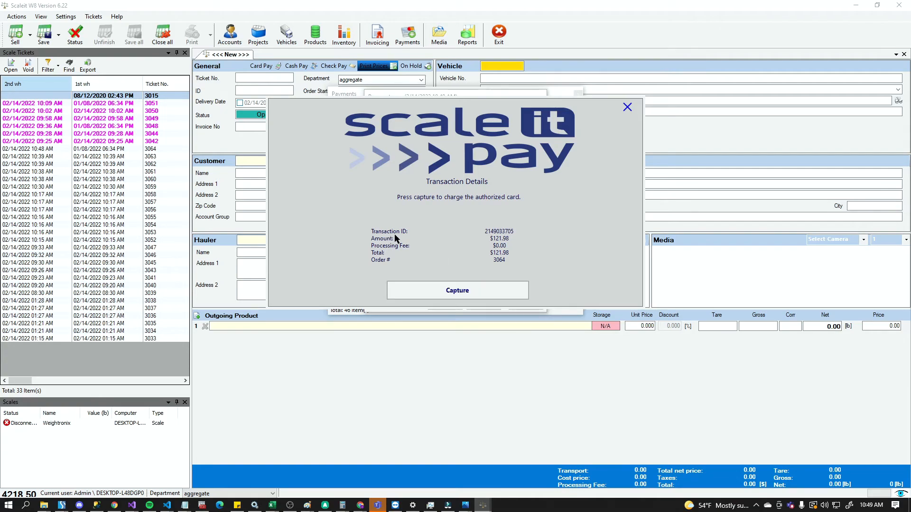
mouse_move(485, 249)
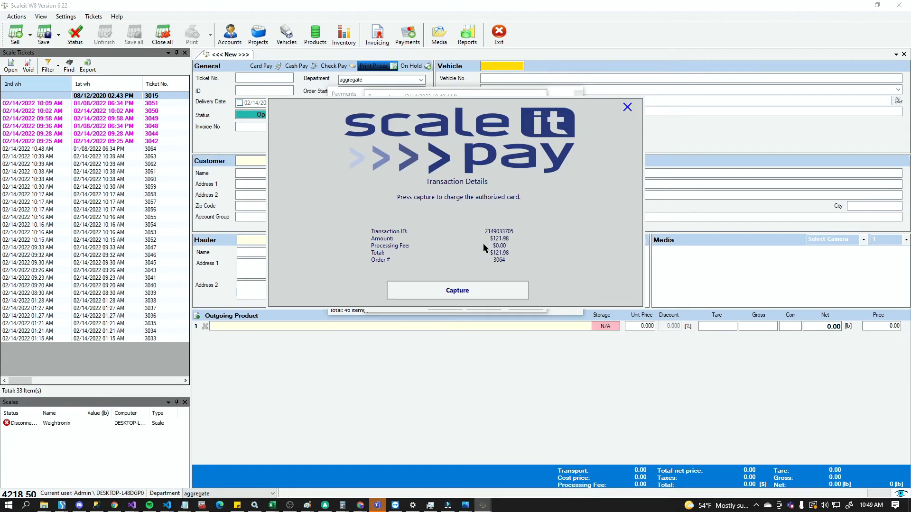
mouse_move(507, 256)
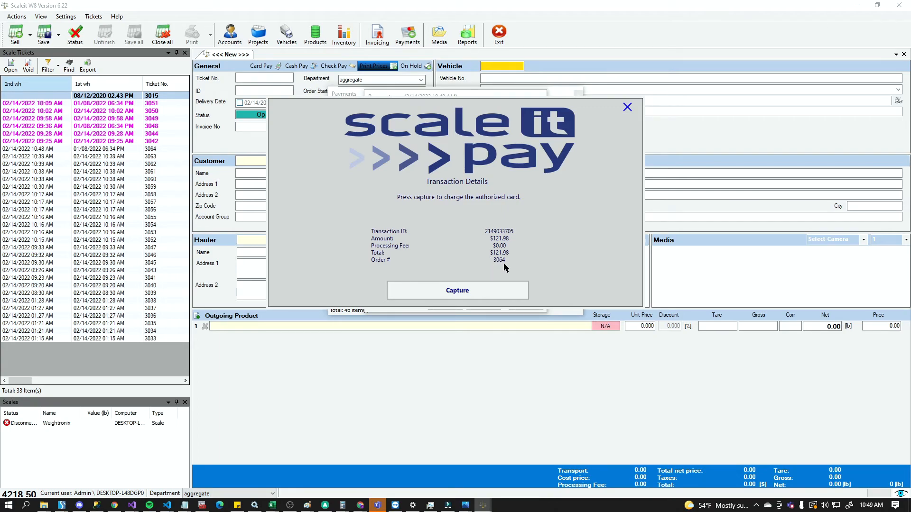
mouse_move(467, 291)
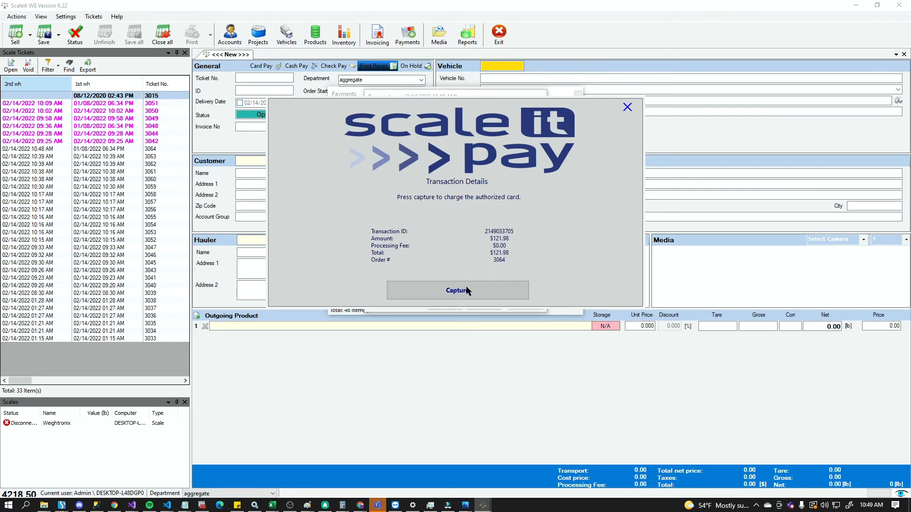
click(457, 291)
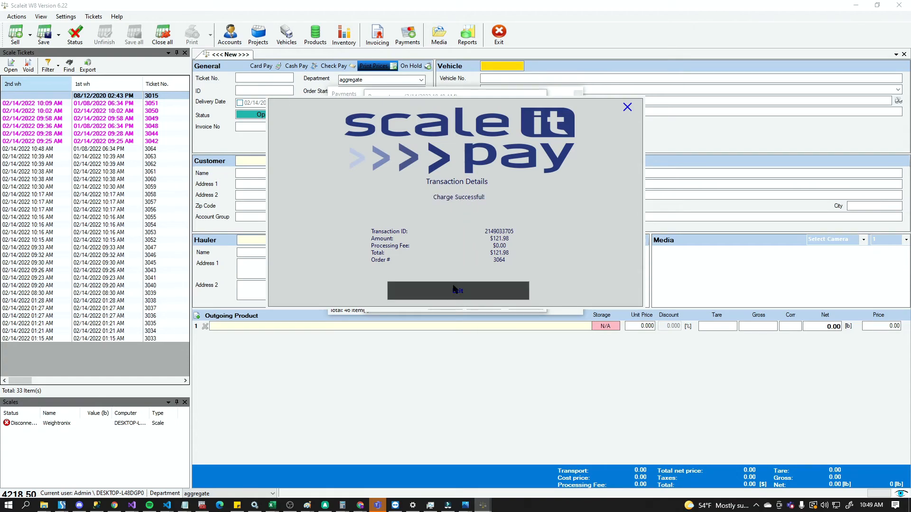
mouse_move(480, 282)
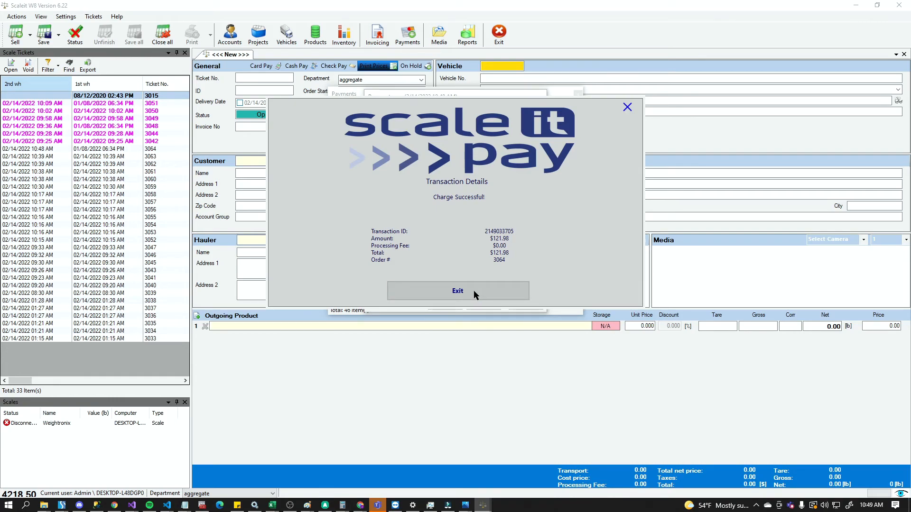
click(457, 291)
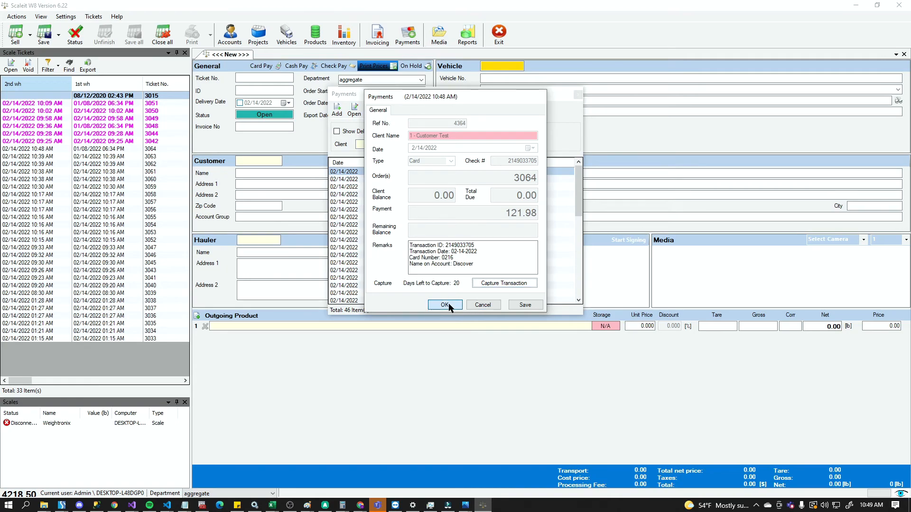
click(444, 304)
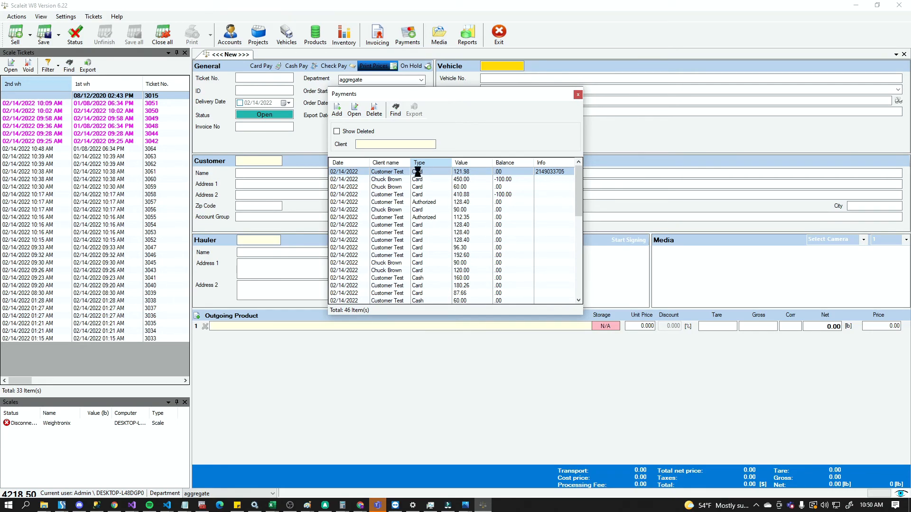
- Open the authorized 128.40 card payment record for invoice 13 from the Payments list
double_click(405, 172)
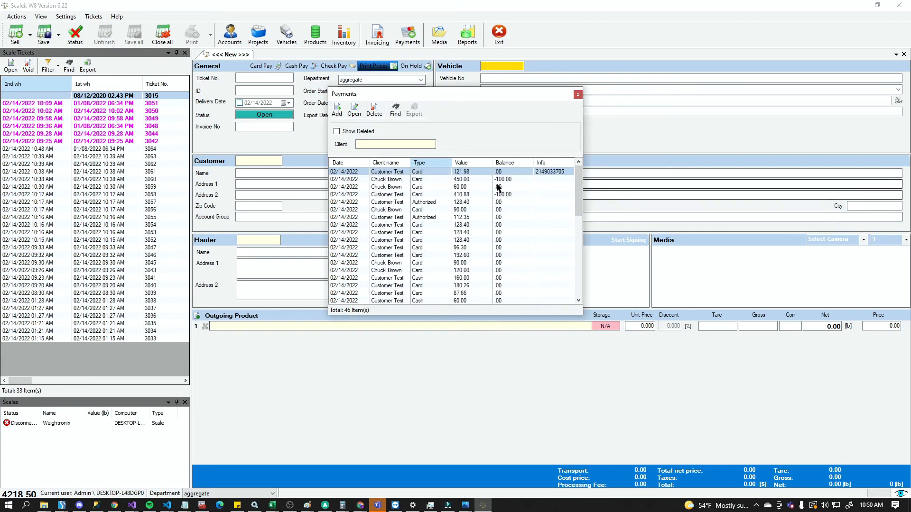
mouse_move(404, 205)
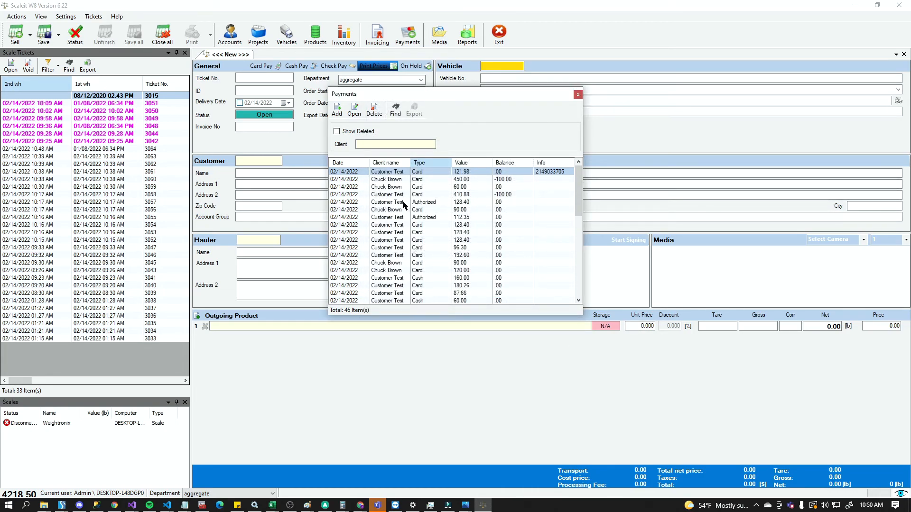
double_click(387, 202)
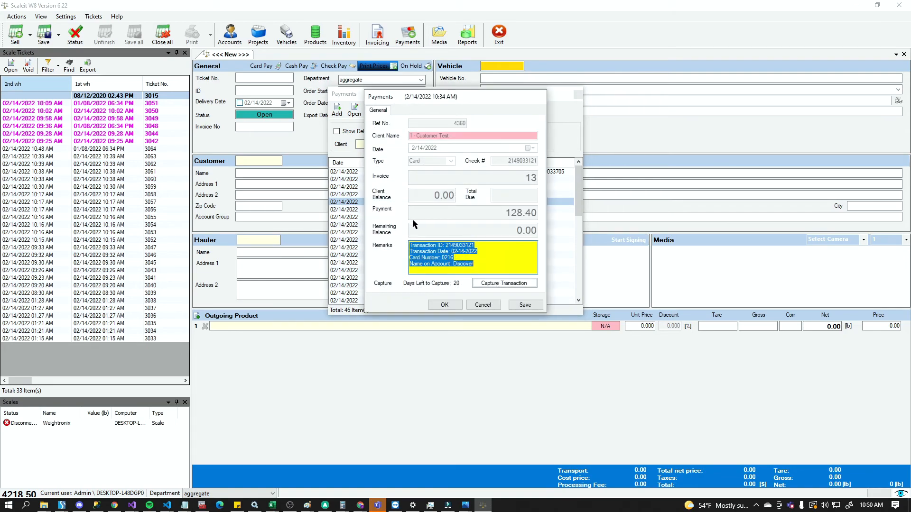
mouse_move(393, 181)
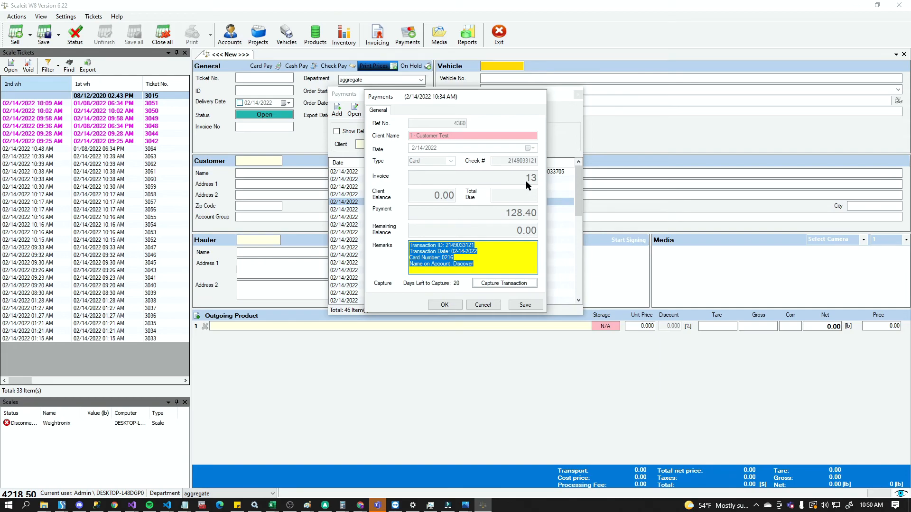
mouse_move(494, 291)
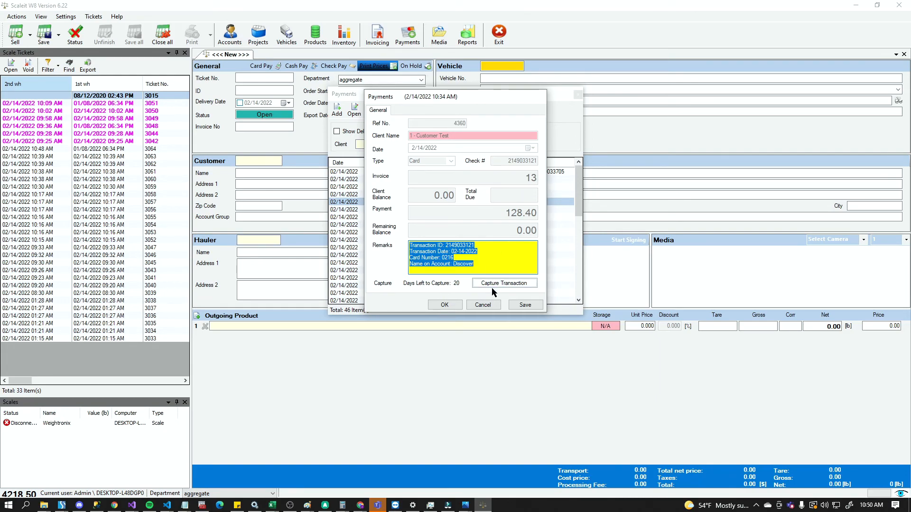
- Capture the authorized 128.40 card payment for invoice 13 and close its record
click(504, 283)
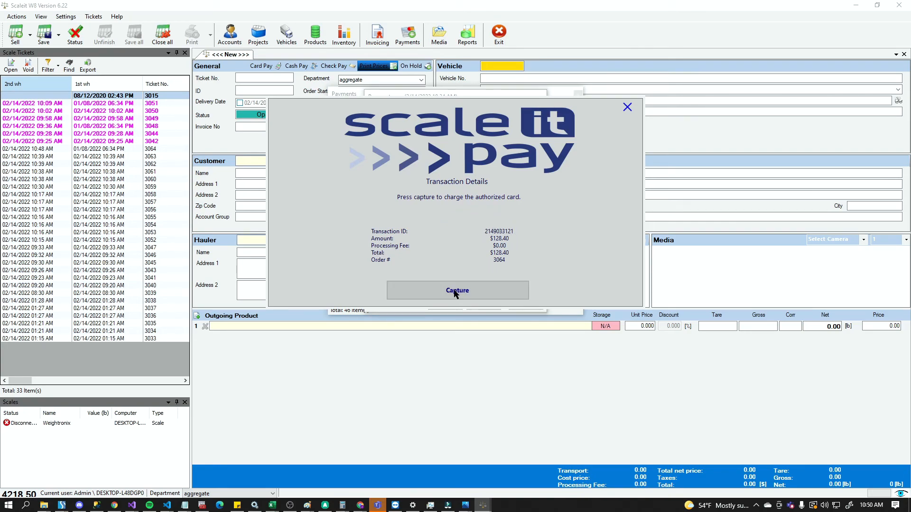
click(457, 291)
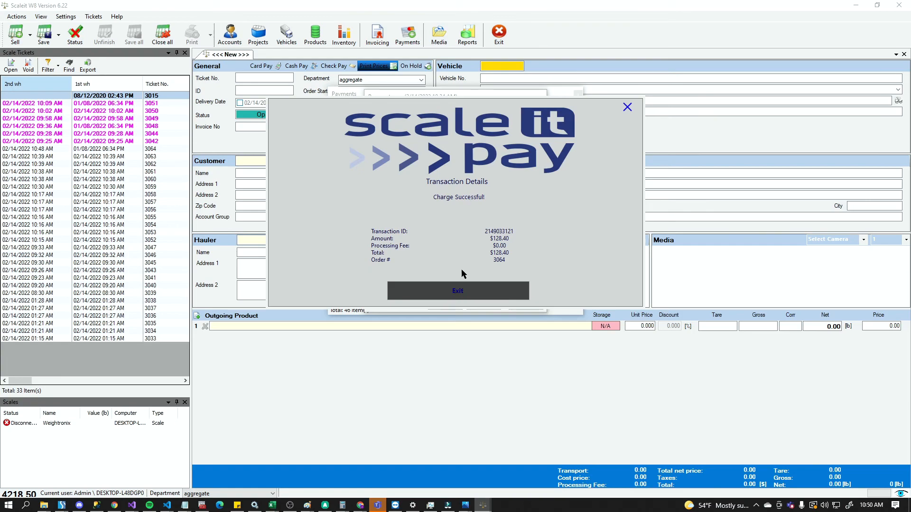
mouse_move(455, 231)
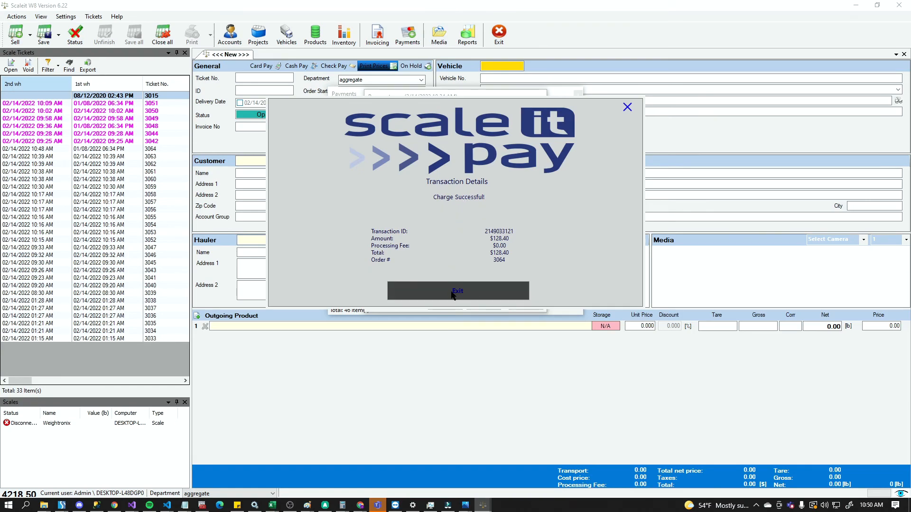
click(458, 292)
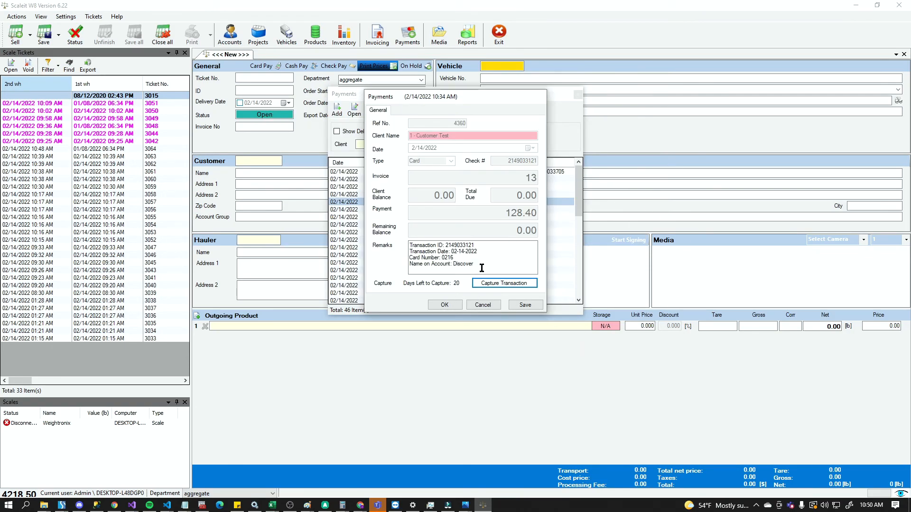
click(483, 305)
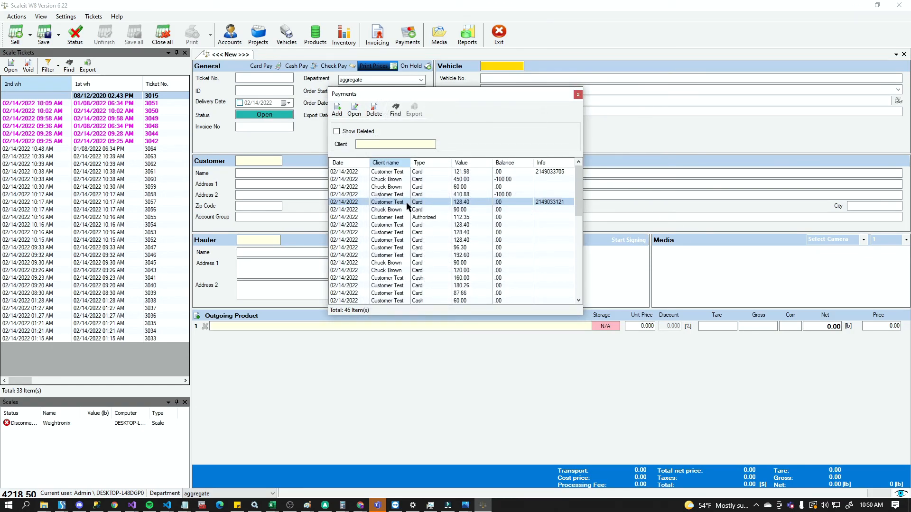
- Reopen the captured 128.40 payment to verify it shows as Card, then close it
double_click(405, 202)
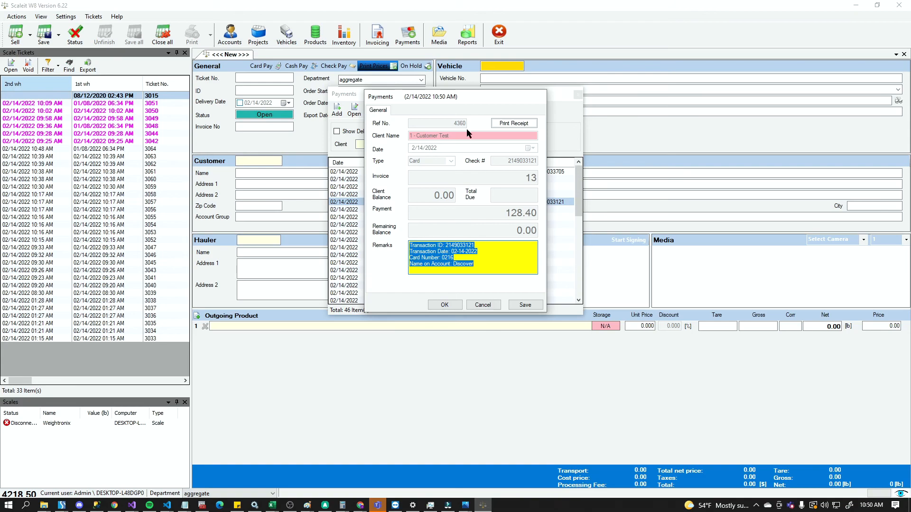
mouse_move(501, 125)
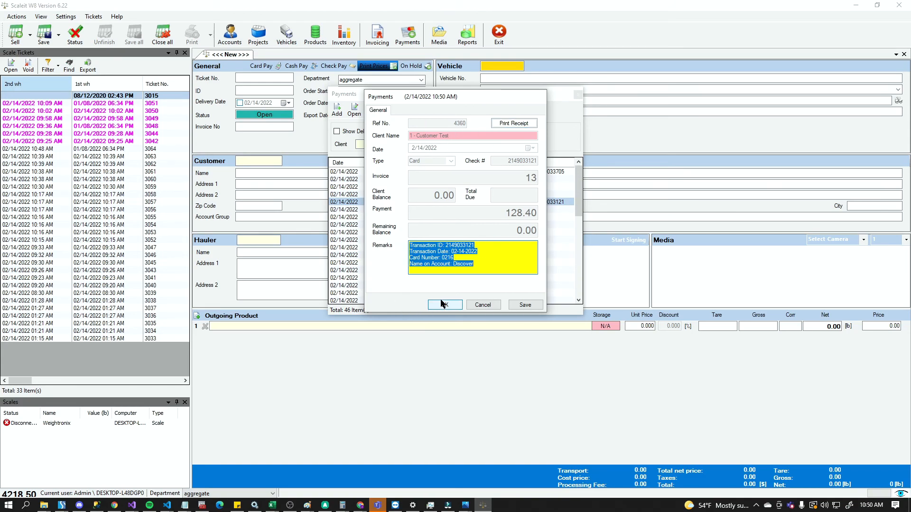
click(444, 304)
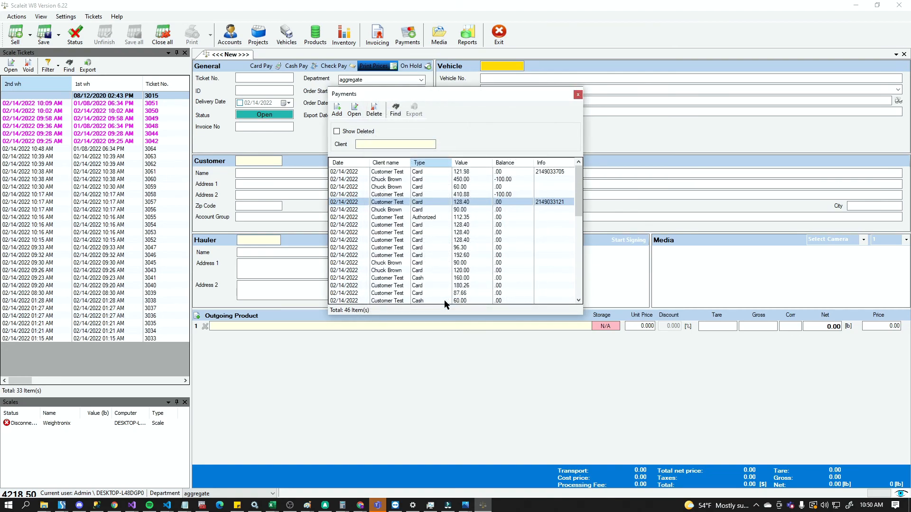